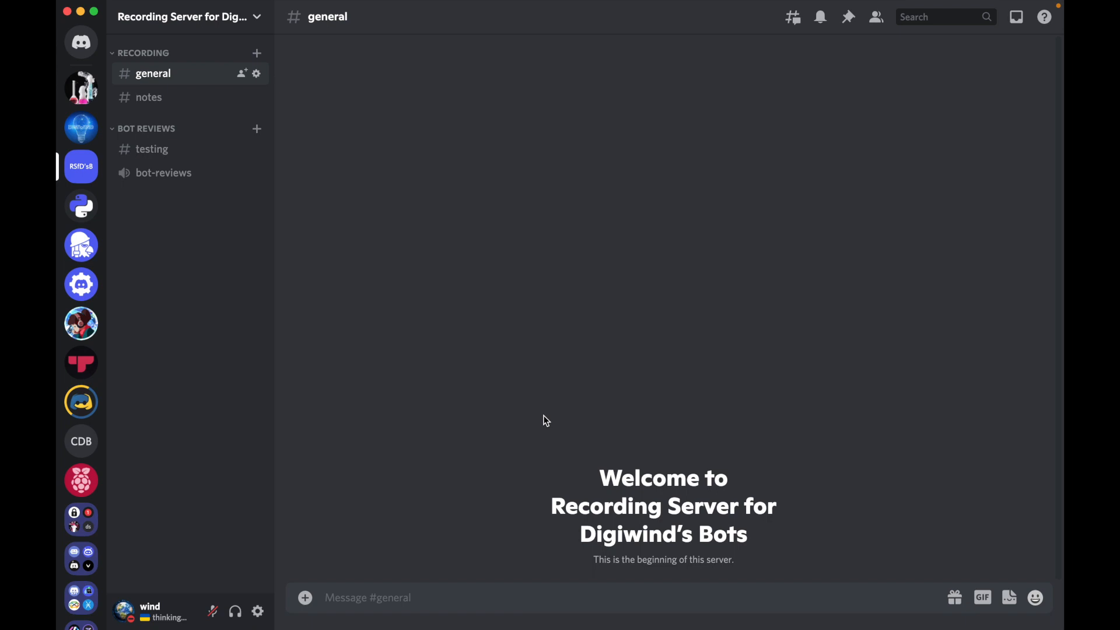
Run /modal in #general and submit the modal with the answer Yes/No.
{"action": "type", "text": "/mo"}
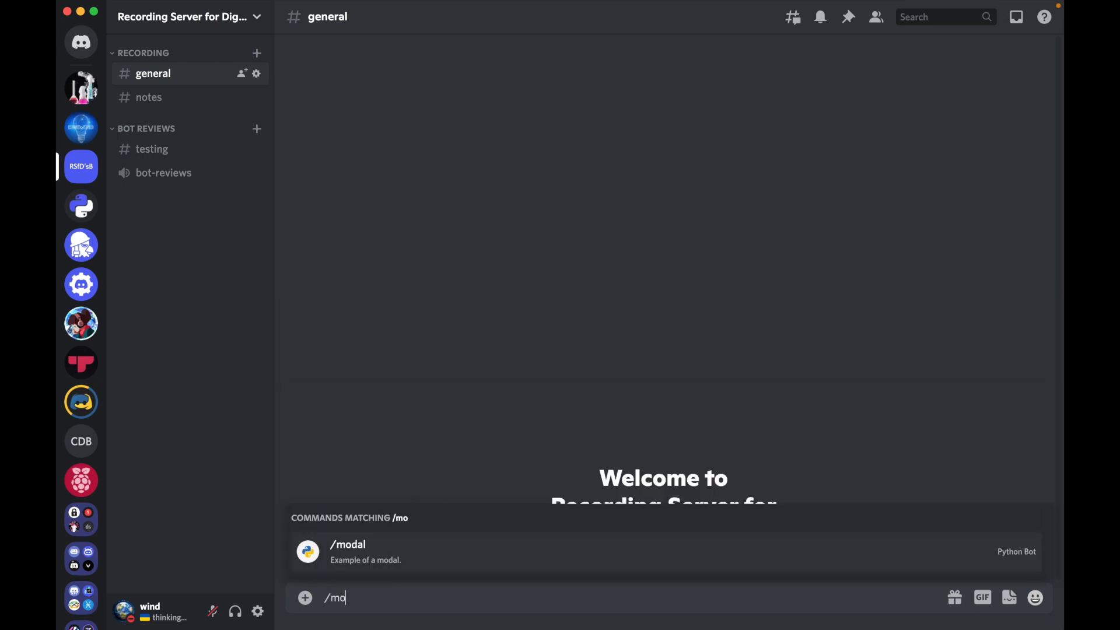
{"action": "left_click", "coordinate": [347, 551]}
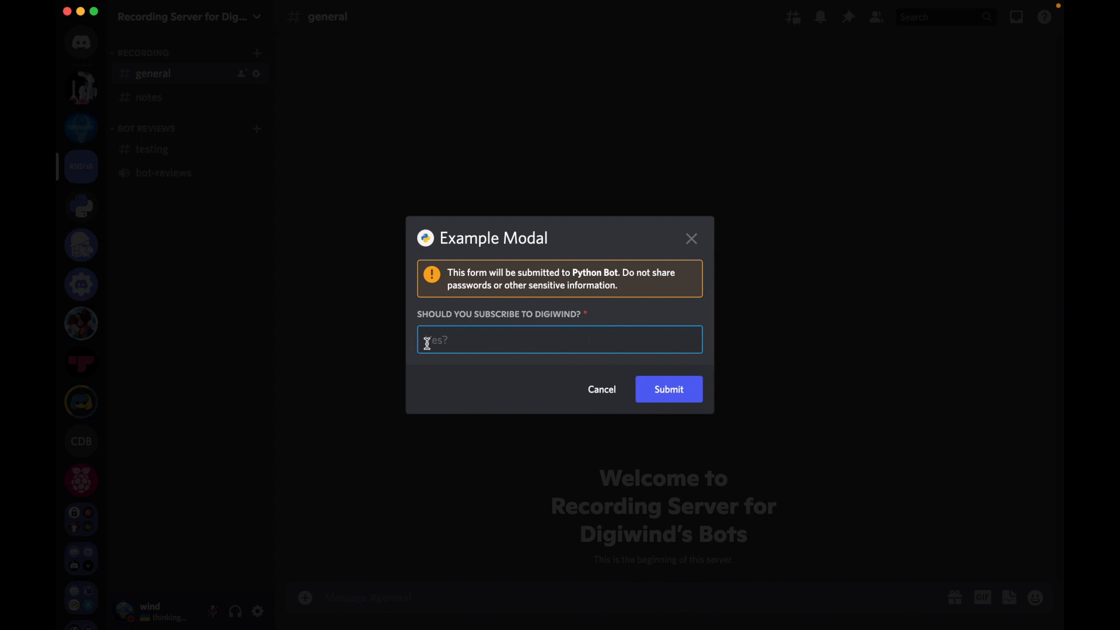
{"action": "left_click", "coordinate": [668, 390]}
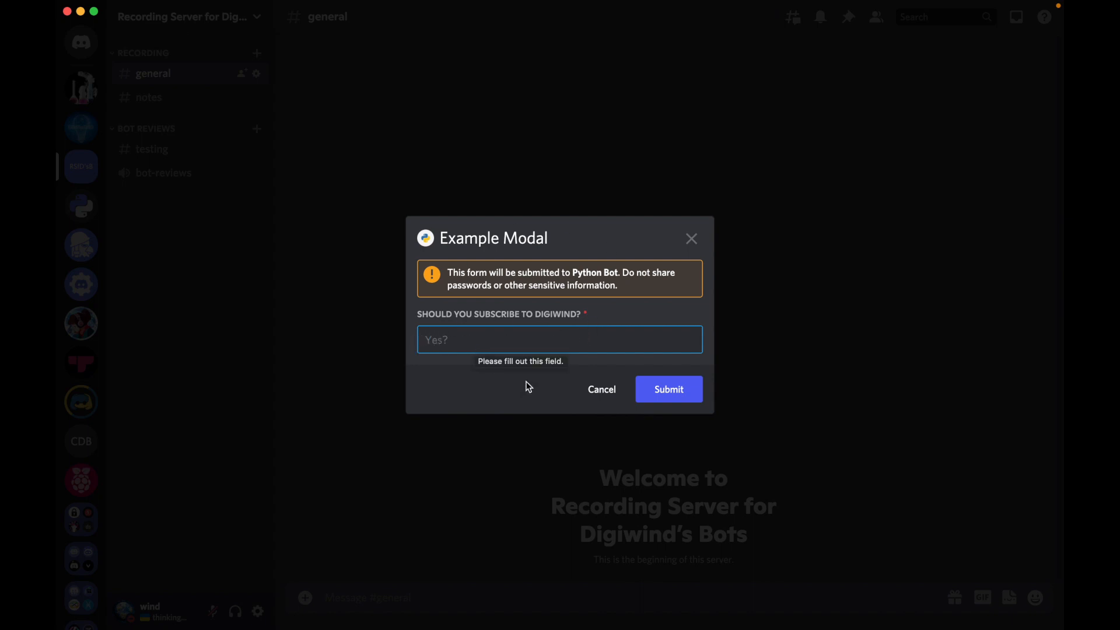
{"action": "type", "text": "Yes/No"}
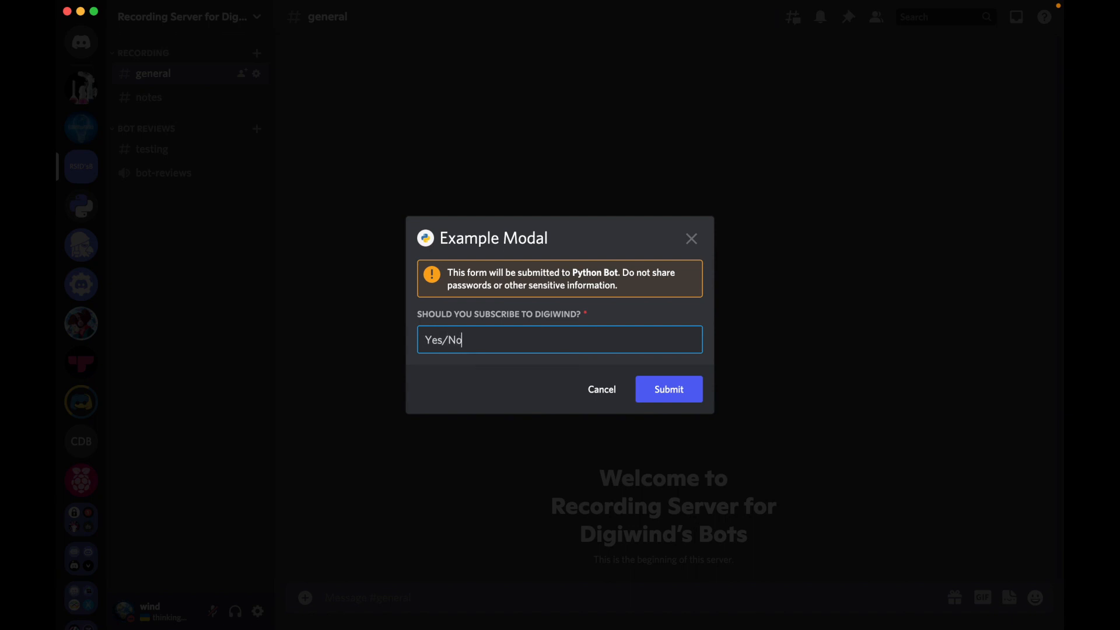
{"action": "left_click", "coordinate": [667, 390]}
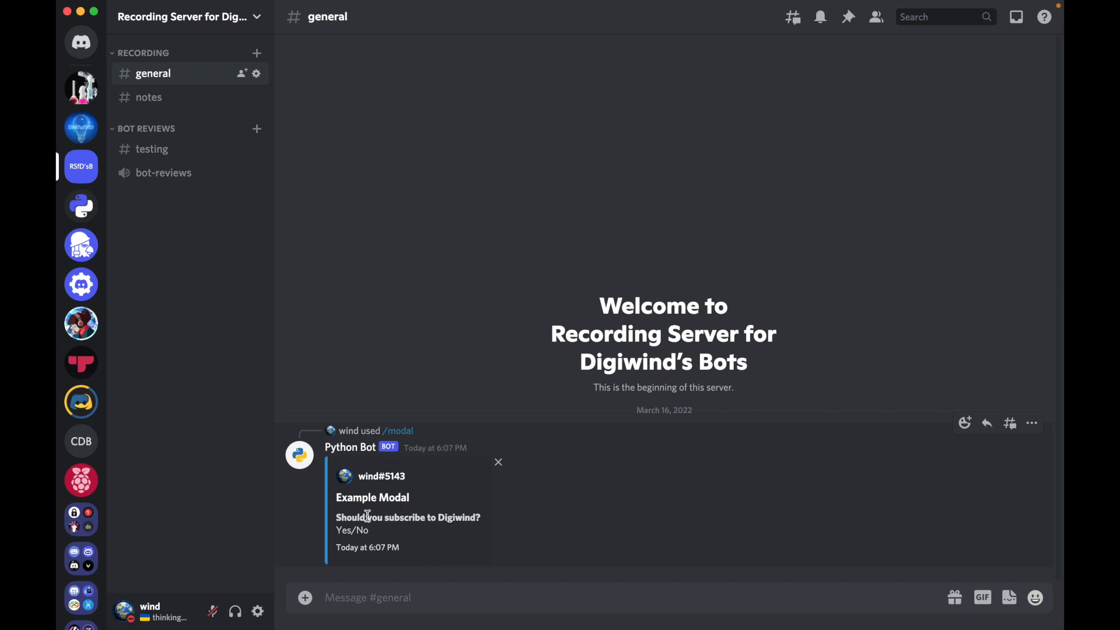
{"action": "mouse_move", "coordinate": [80, 401]}
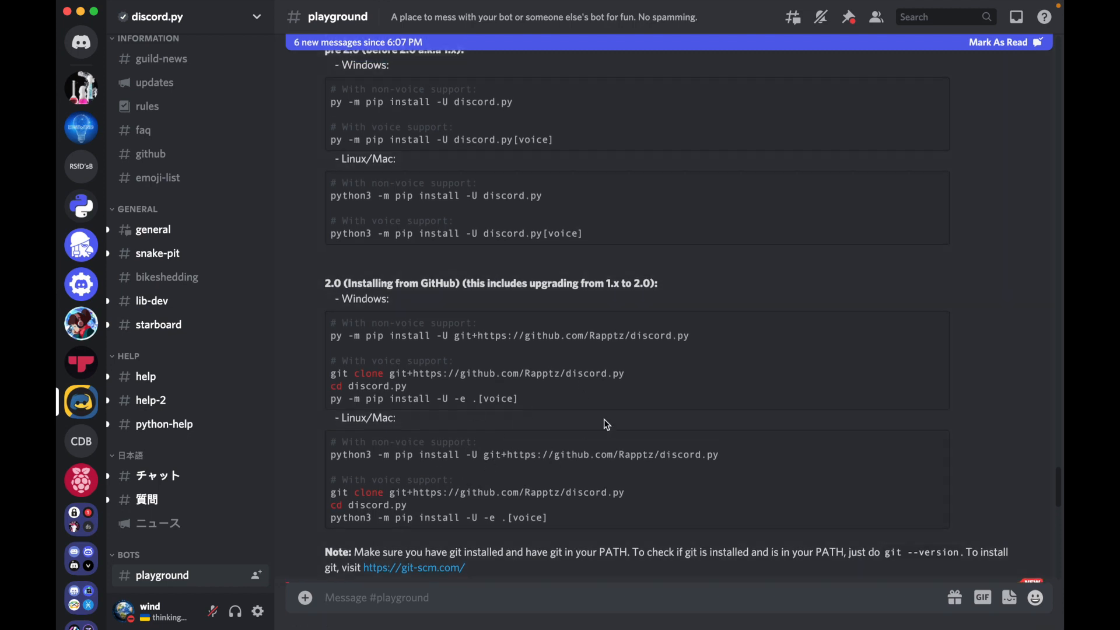
{"action": "mouse_move", "coordinate": [602, 422]}
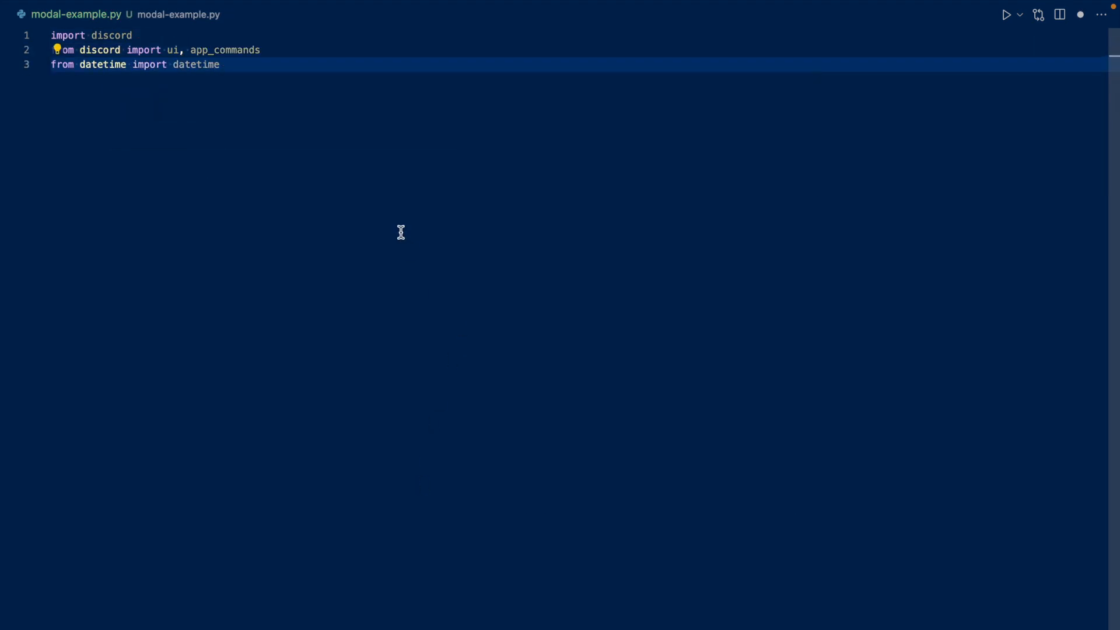
{"action": "mouse_move", "coordinate": [287, 35]}
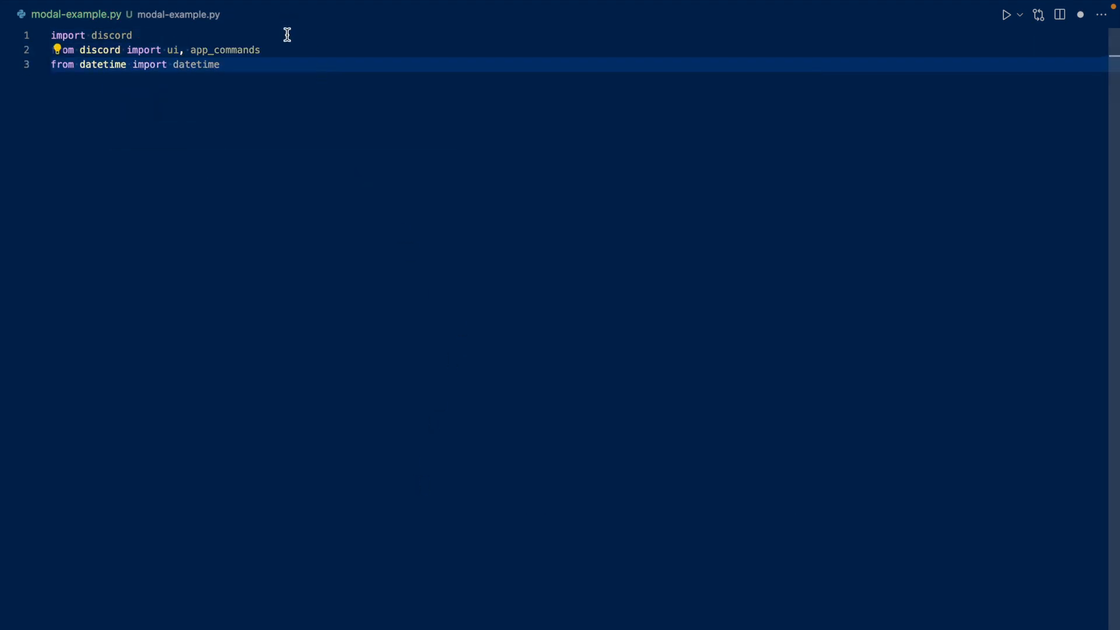
{"action": "mouse_move", "coordinate": [250, 50]}
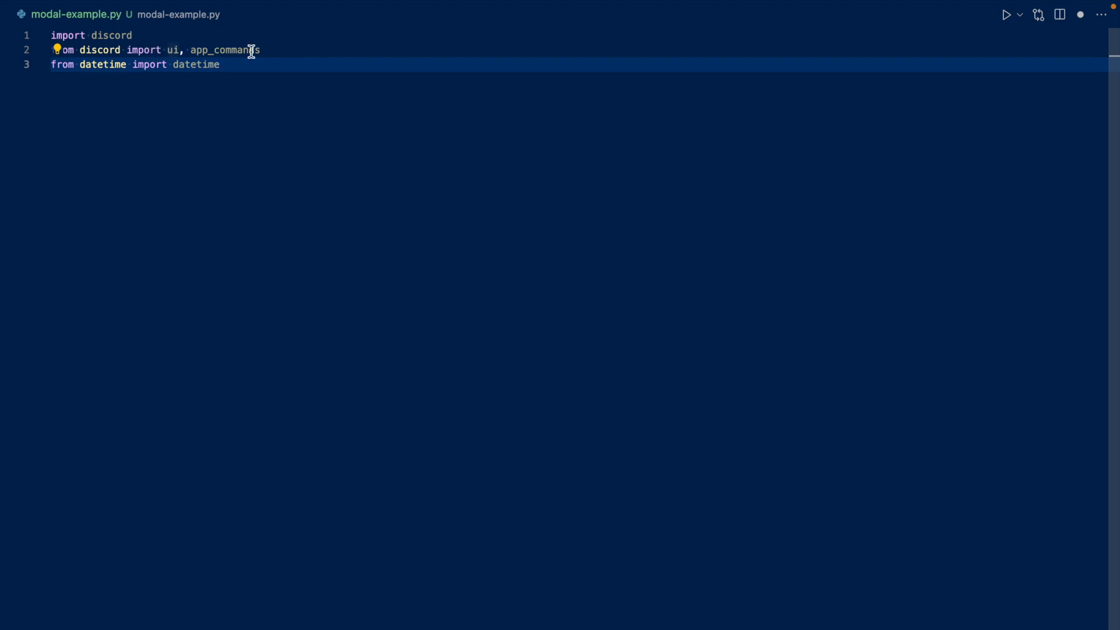
{"action": "mouse_move", "coordinate": [229, 51]}
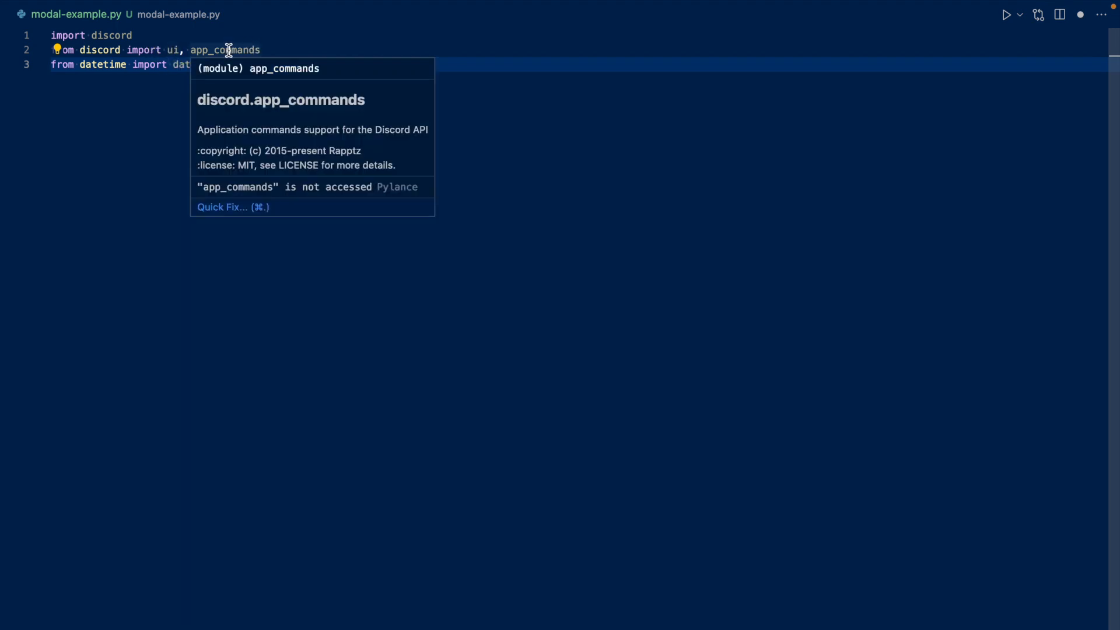
{"action": "mouse_move", "coordinate": [171, 51]}
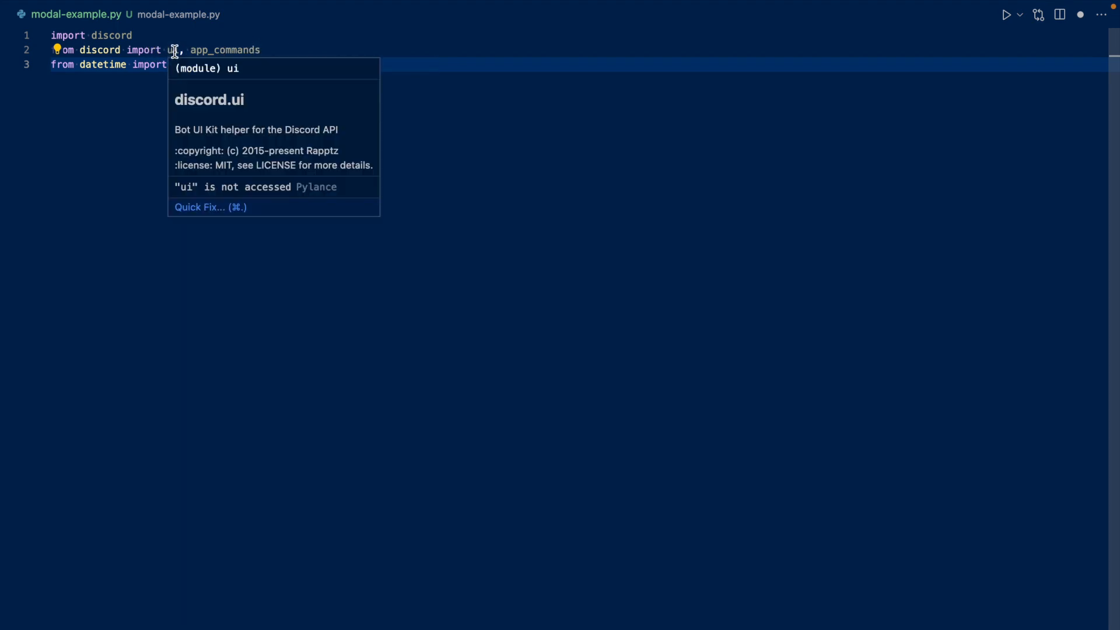
{"action": "mouse_move", "coordinate": [281, 74]}
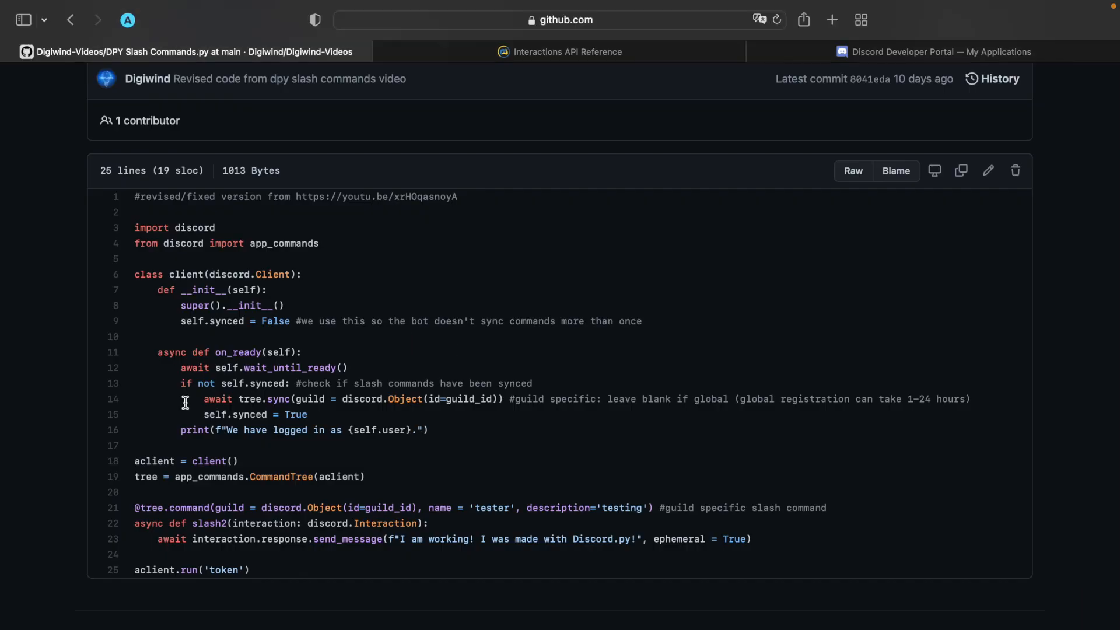
Point out the command tree, guild sync and tester command lines in DPY Slash Commands.py.
{"action": "double_click", "coordinate": [186, 274]}
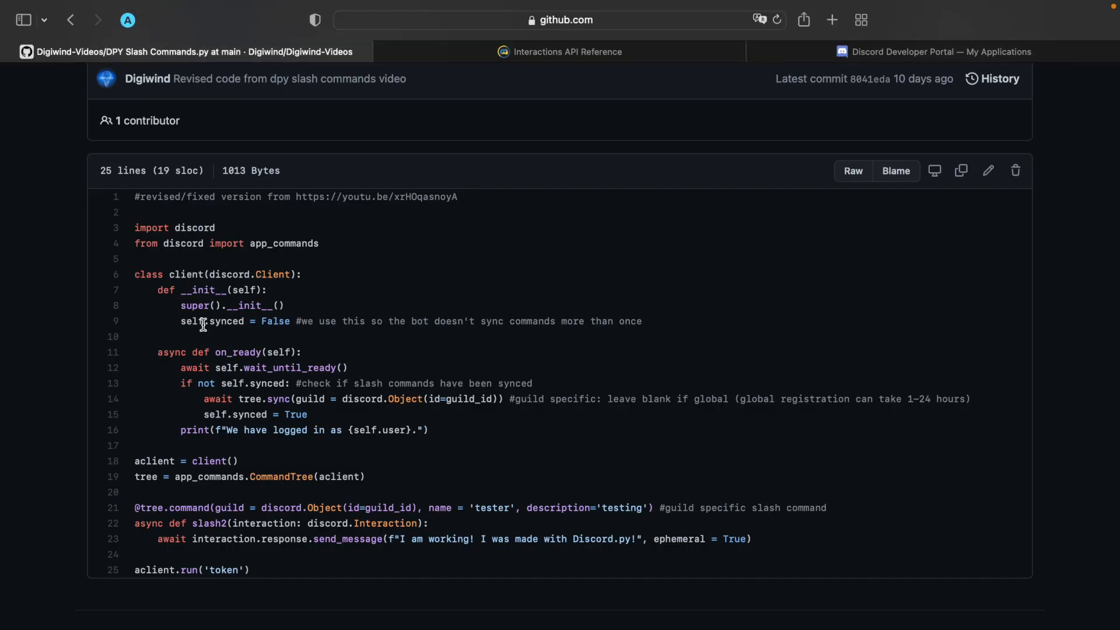
{"action": "double_click", "coordinate": [226, 321]}
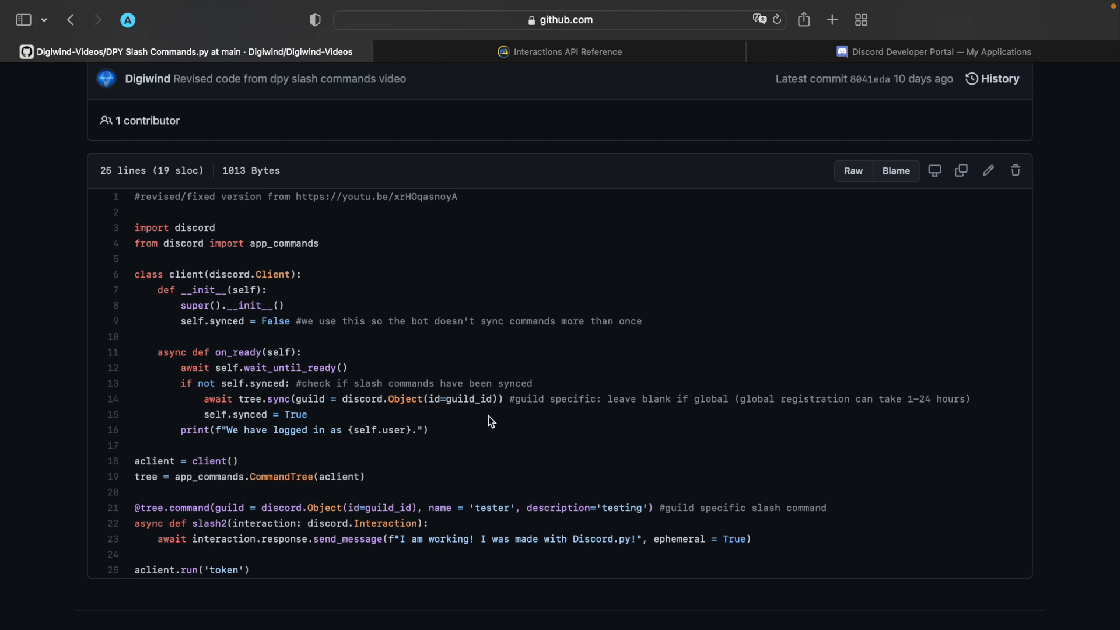
{"action": "mouse_move", "coordinate": [484, 427]}
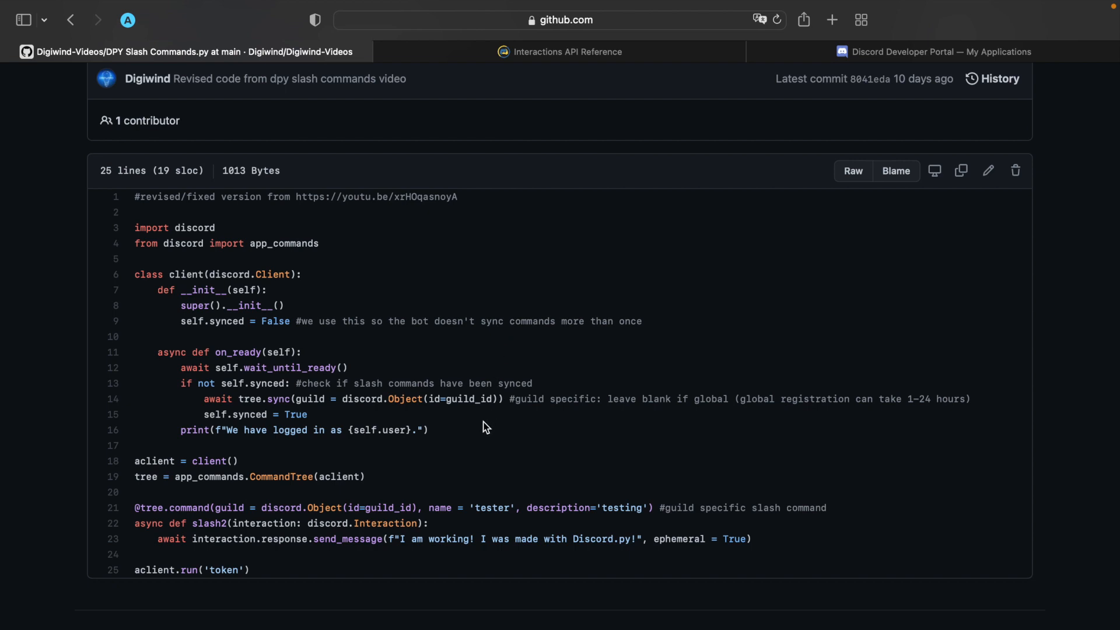
{"action": "mouse_move", "coordinate": [230, 355]}
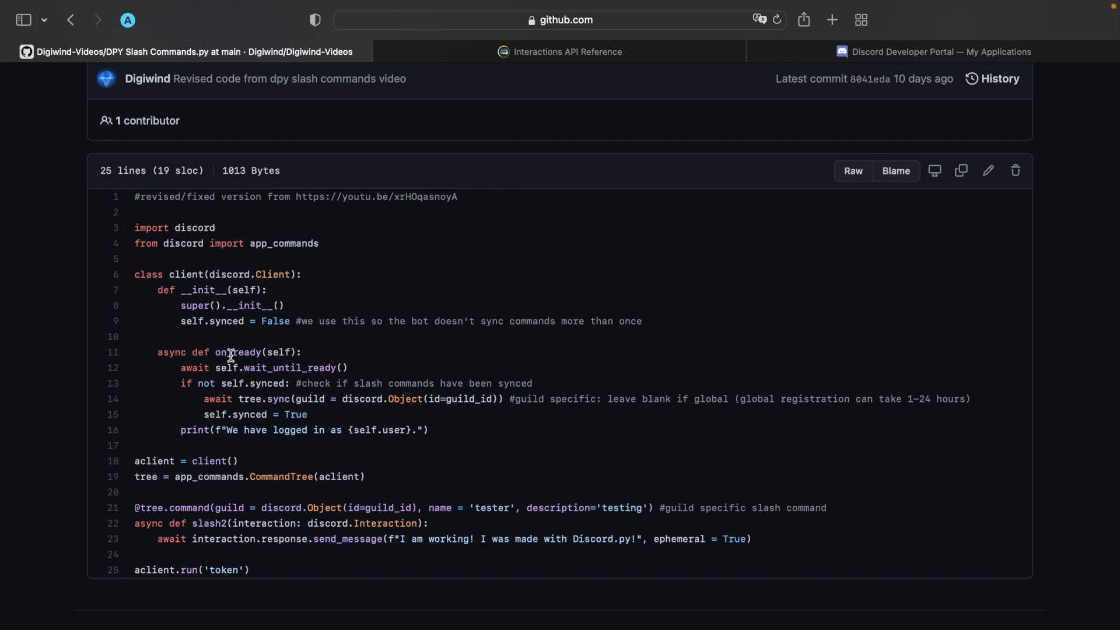
{"action": "mouse_move", "coordinate": [292, 294]}
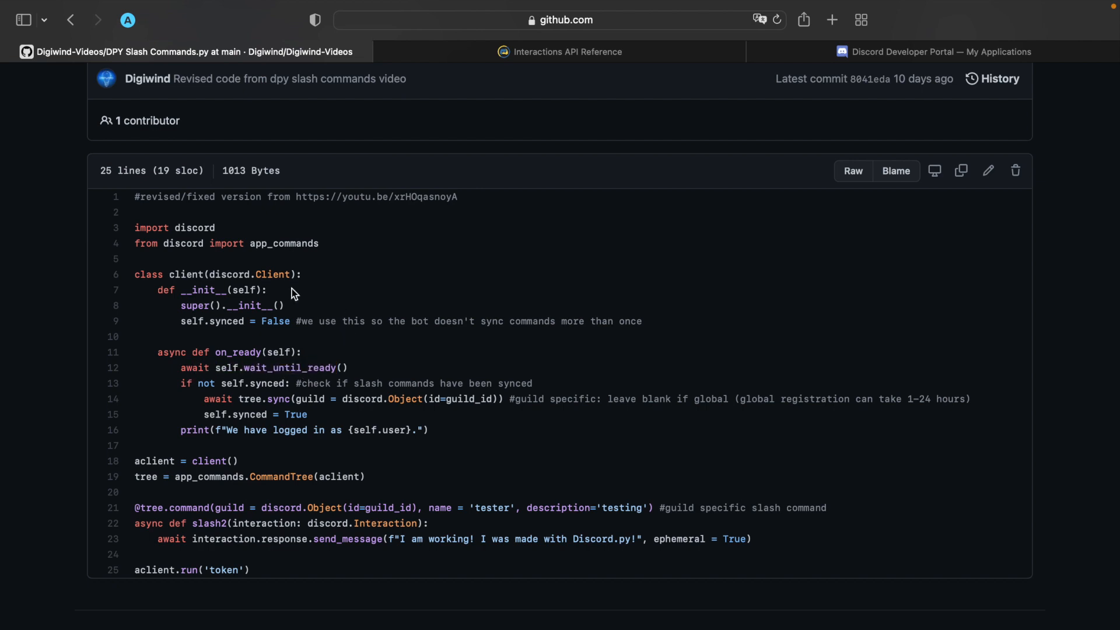
{"action": "double_click", "coordinate": [267, 384]}
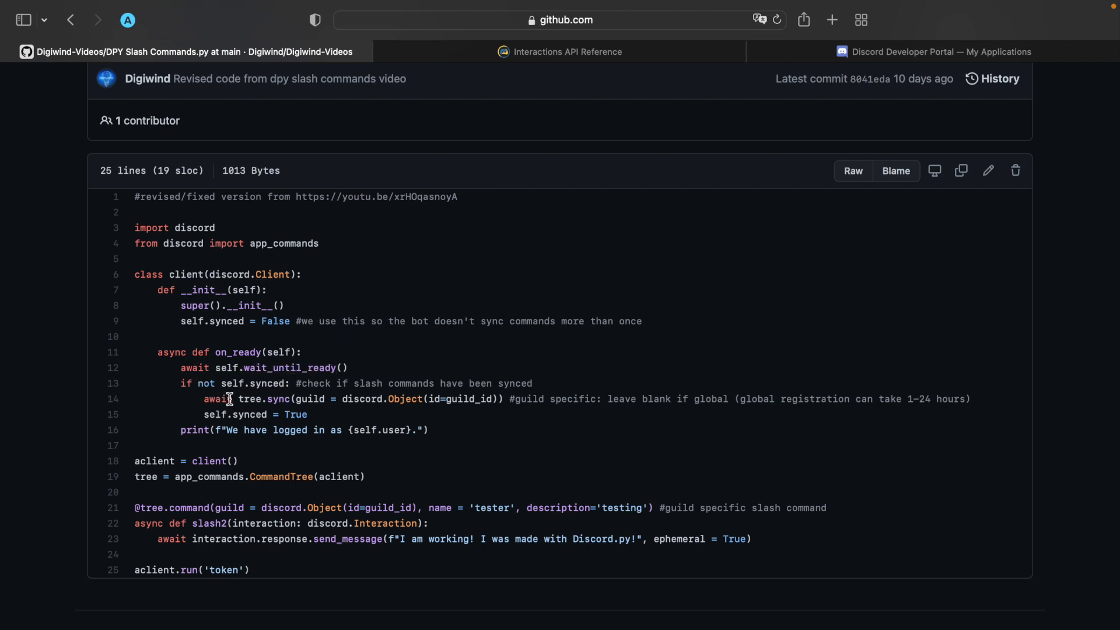
{"action": "double_click", "coordinate": [465, 399]}
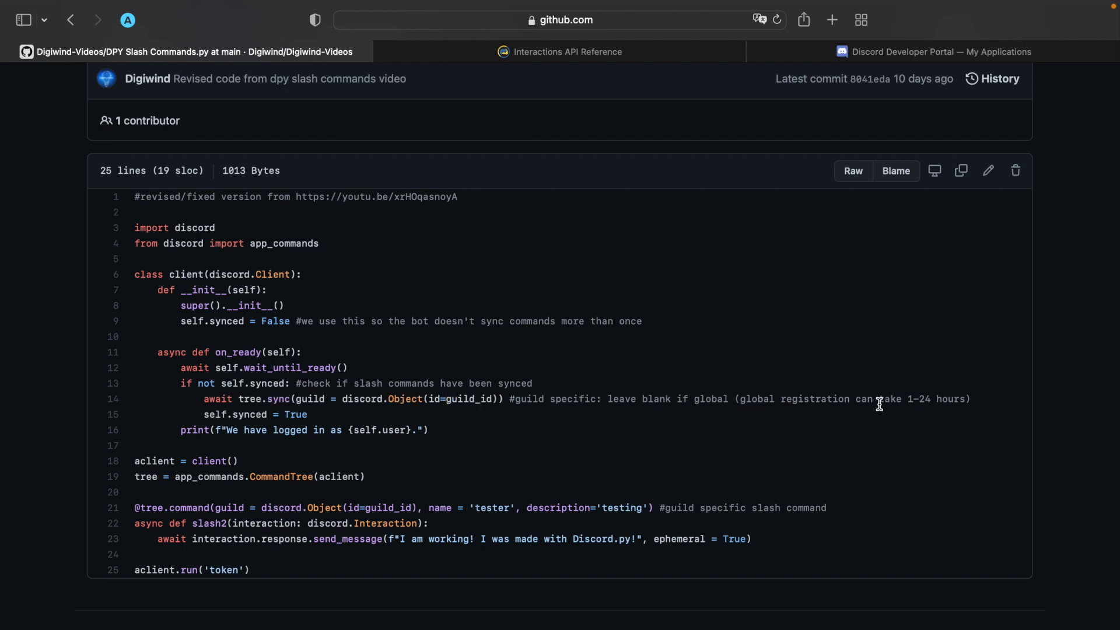
{"action": "mouse_move", "coordinate": [718, 418]}
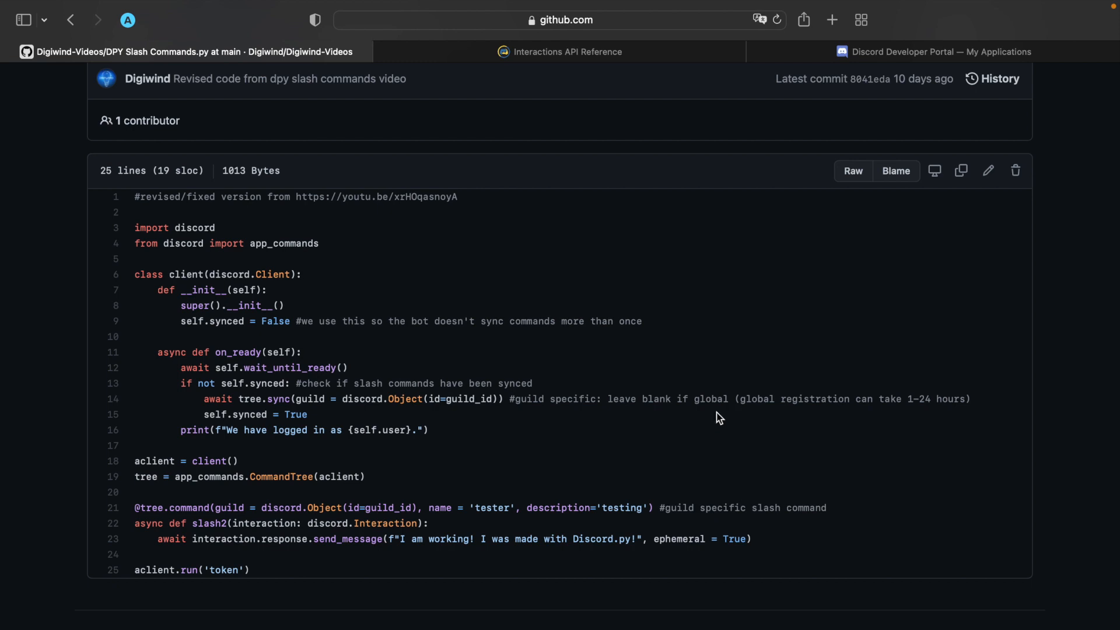
{"action": "mouse_move", "coordinate": [793, 403]}
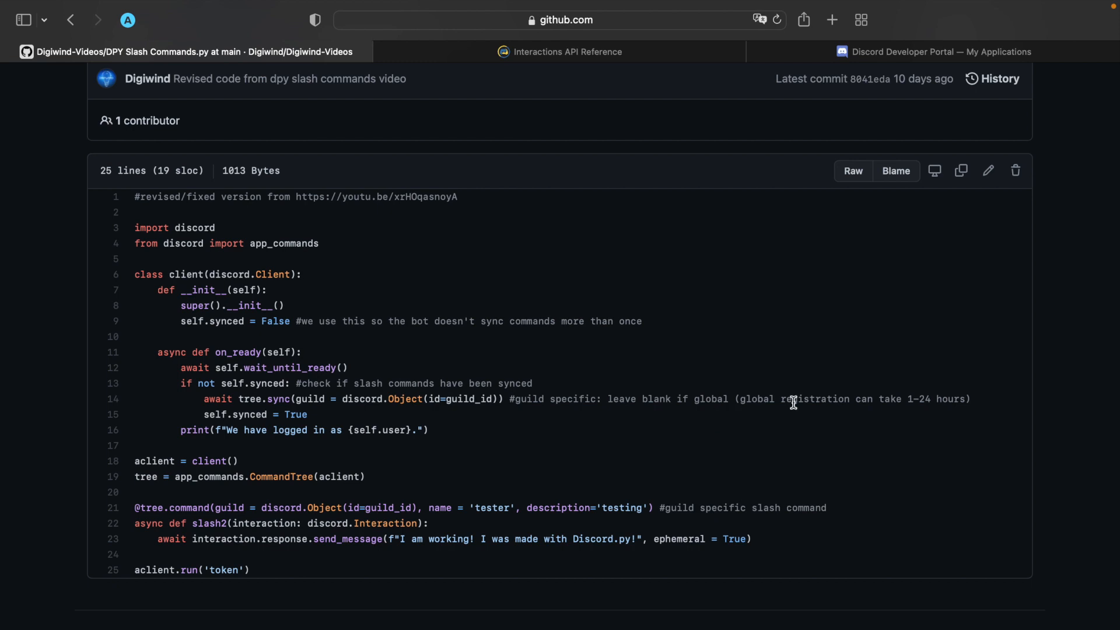
{"action": "mouse_move", "coordinate": [262, 425]}
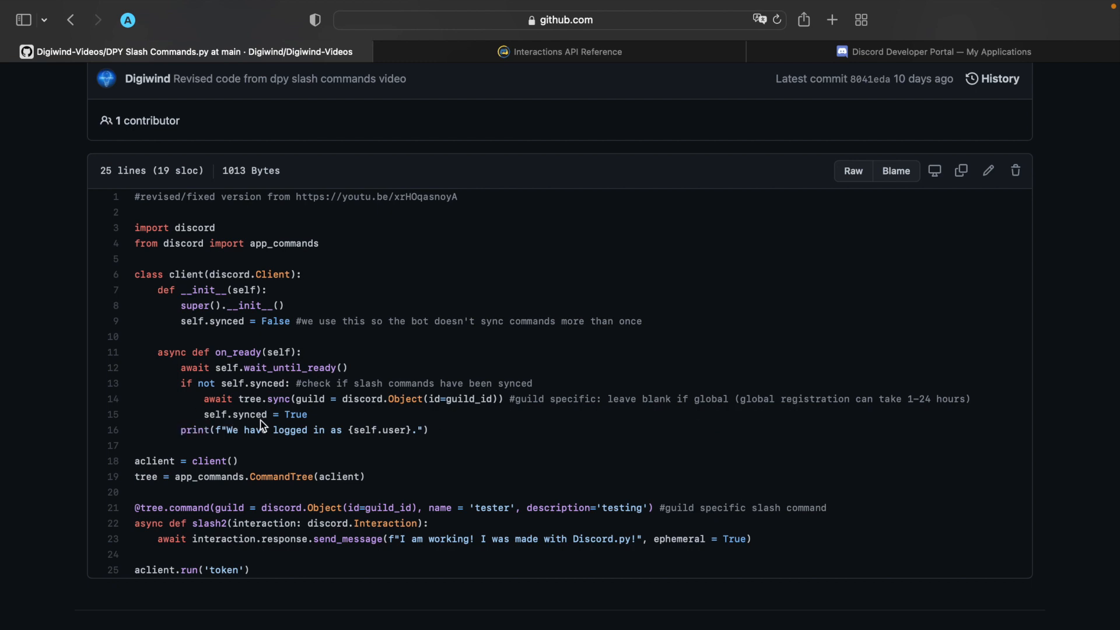
{"action": "mouse_move", "coordinate": [243, 420]}
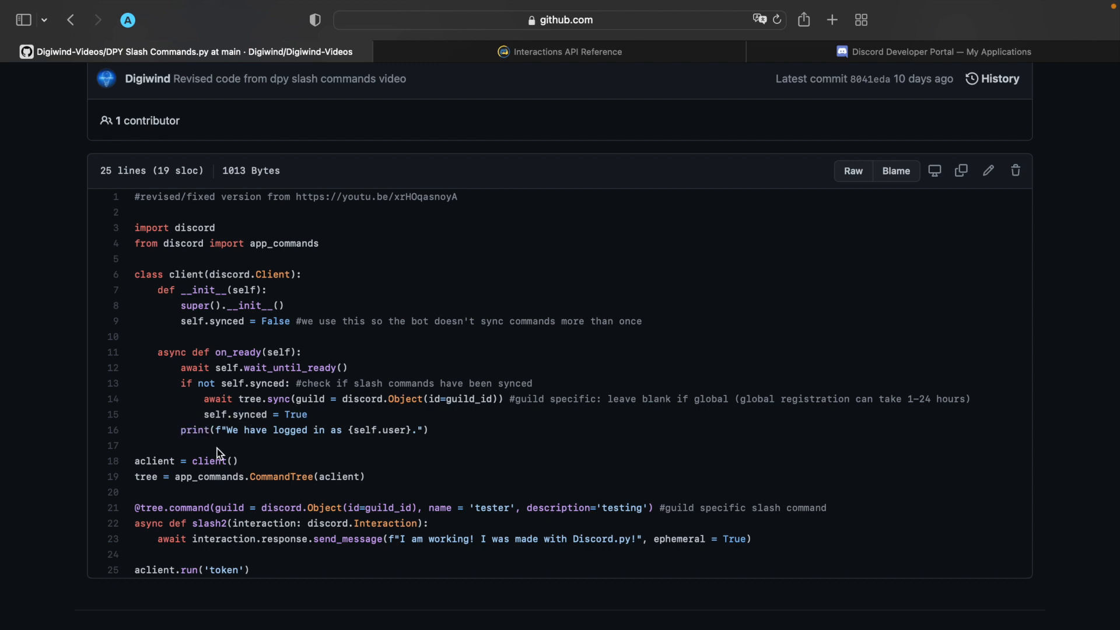
{"action": "double_click", "coordinate": [207, 461]}
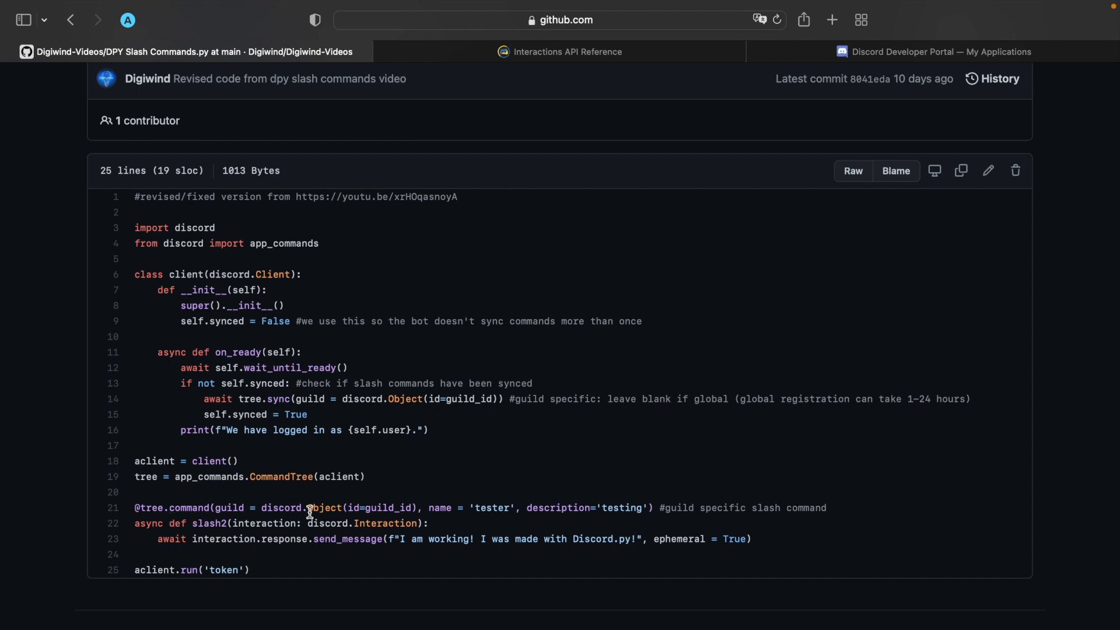
{"action": "mouse_move", "coordinate": [316, 562]}
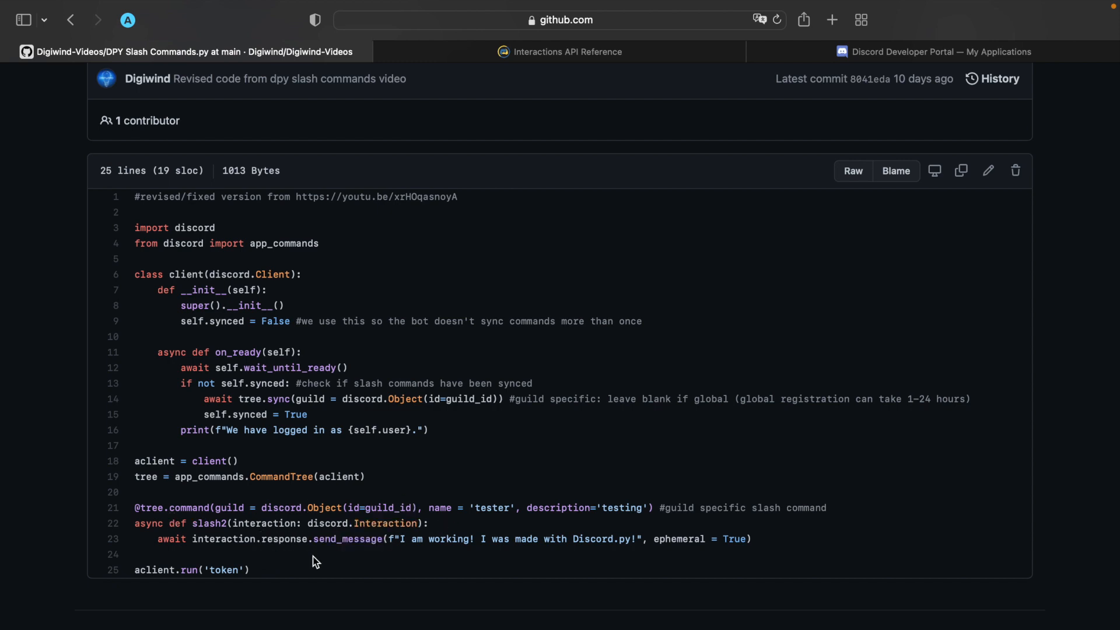
{"action": "mouse_move", "coordinate": [320, 573]}
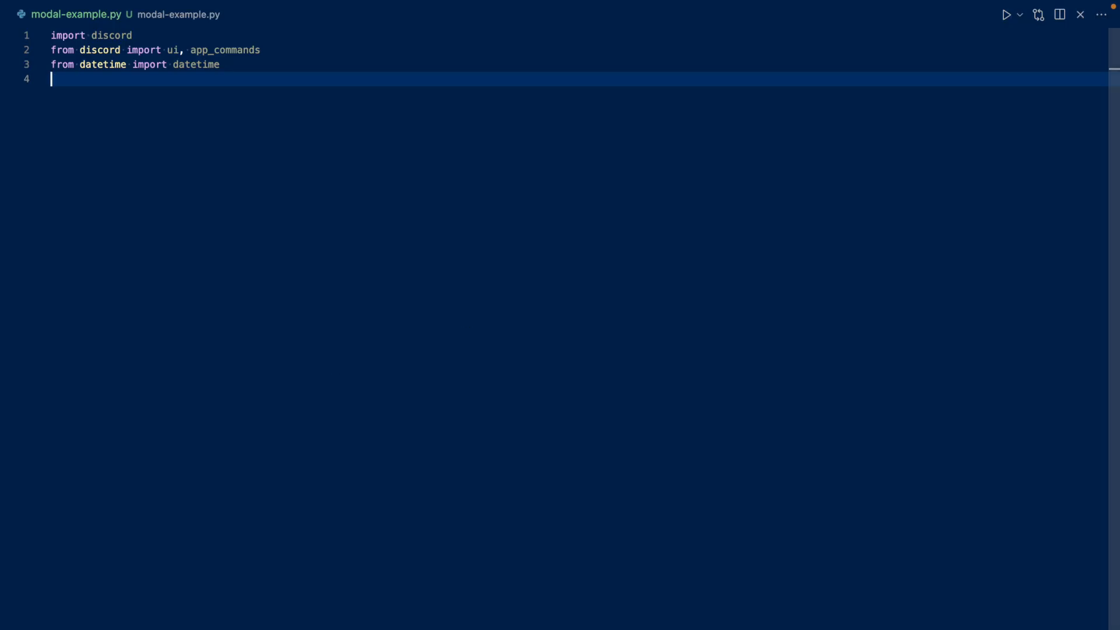
{"action": "key", "text": "Enter"}
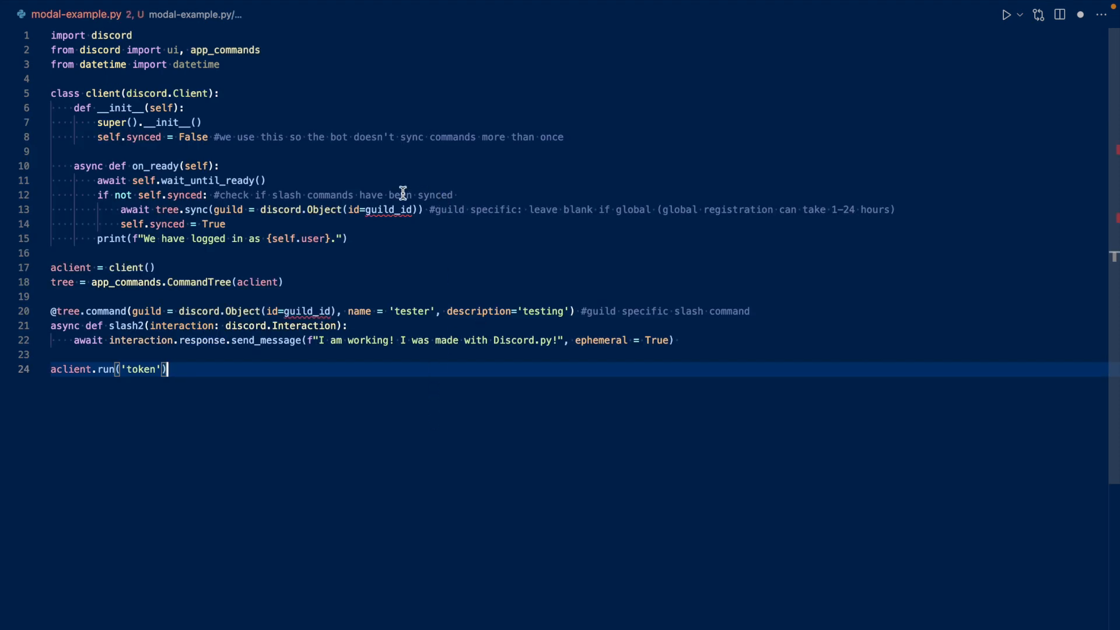
{"action": "left_click", "coordinate": [397, 209]}
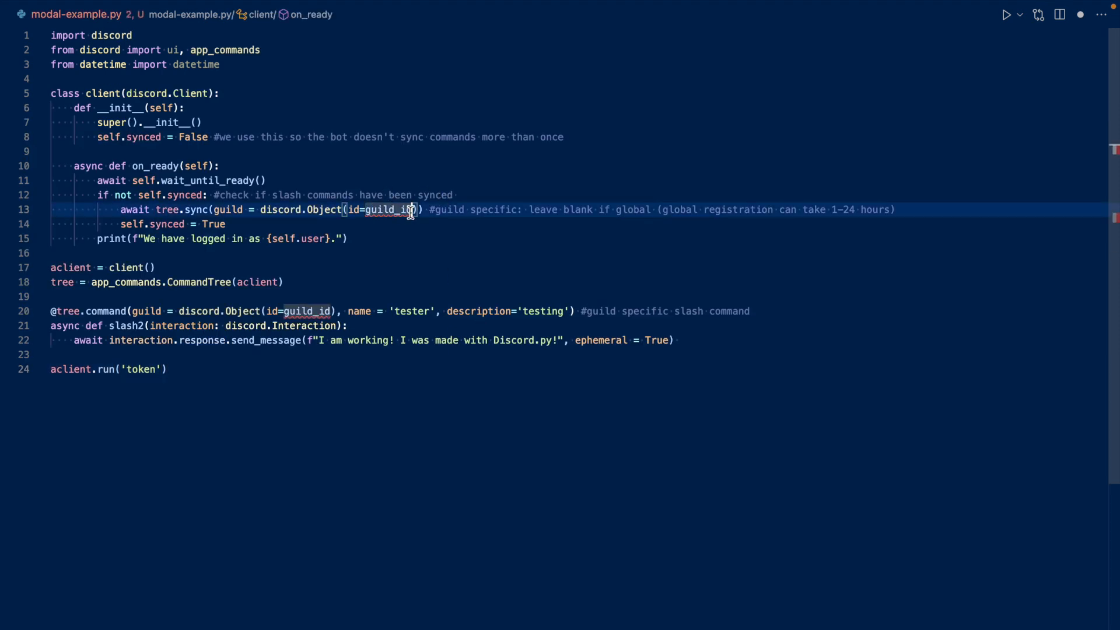
{"action": "type", "text": "908141823288045568"}
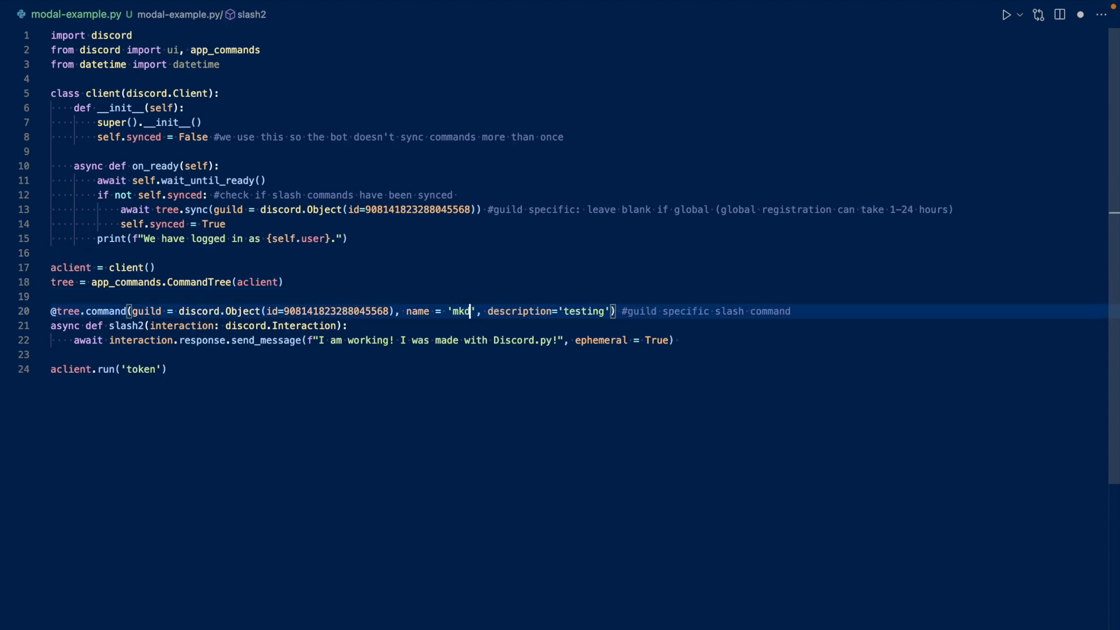
Rename the command and handler to modal with description 'An example modal' and retype the reply.
{"action": "type", "text": "modal"}
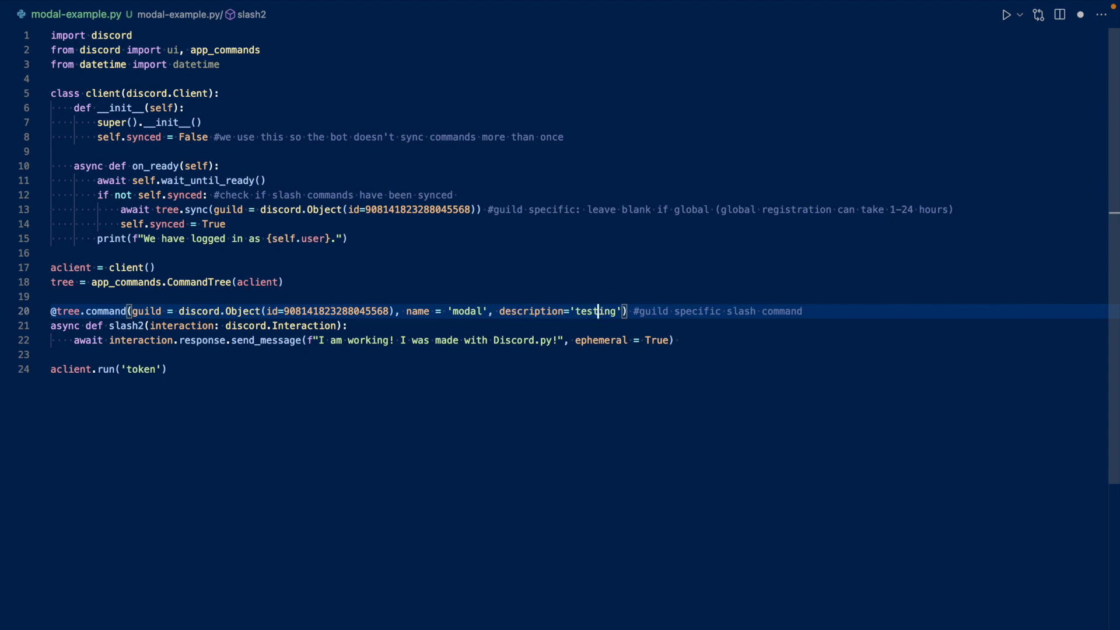
{"action": "key", "text": "BackSpace"}
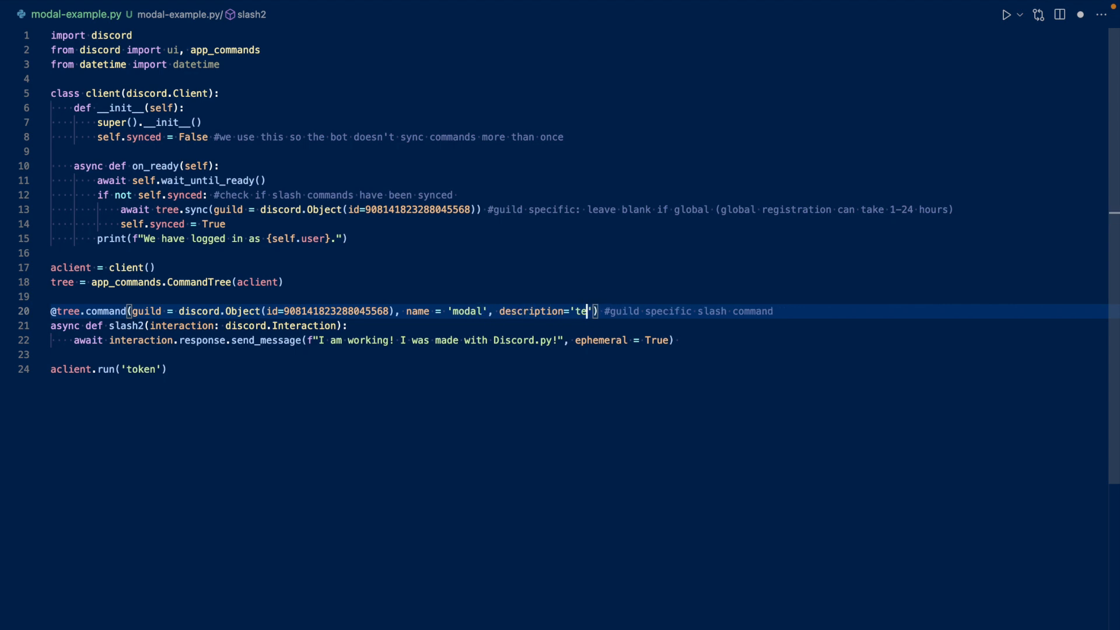
{"action": "type", "text": "n example modal"}
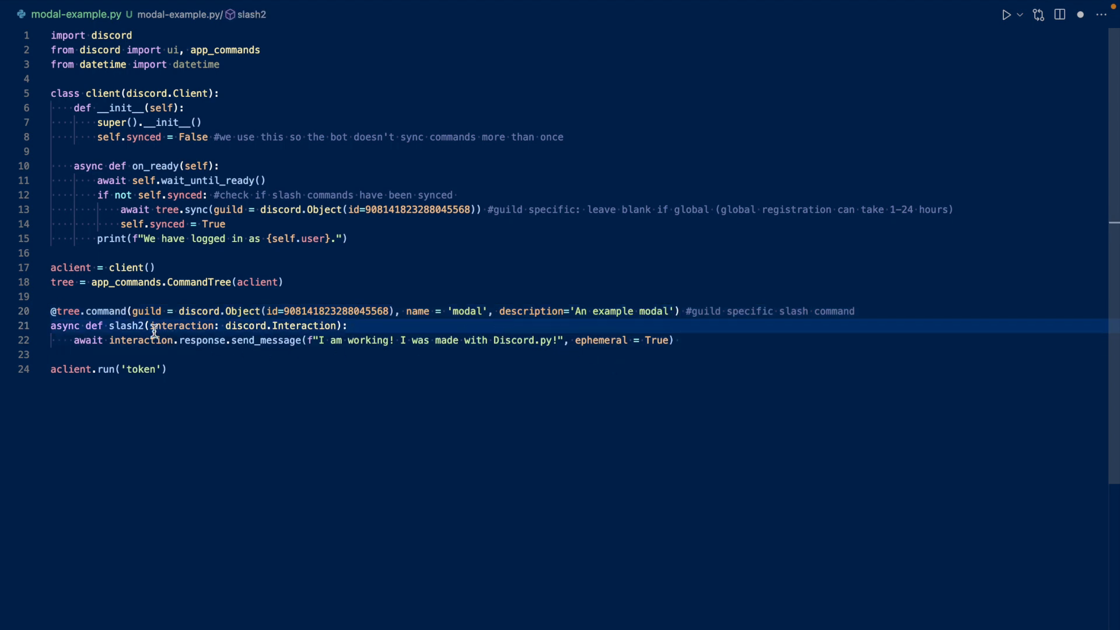
{"action": "type", "text": "modal"}
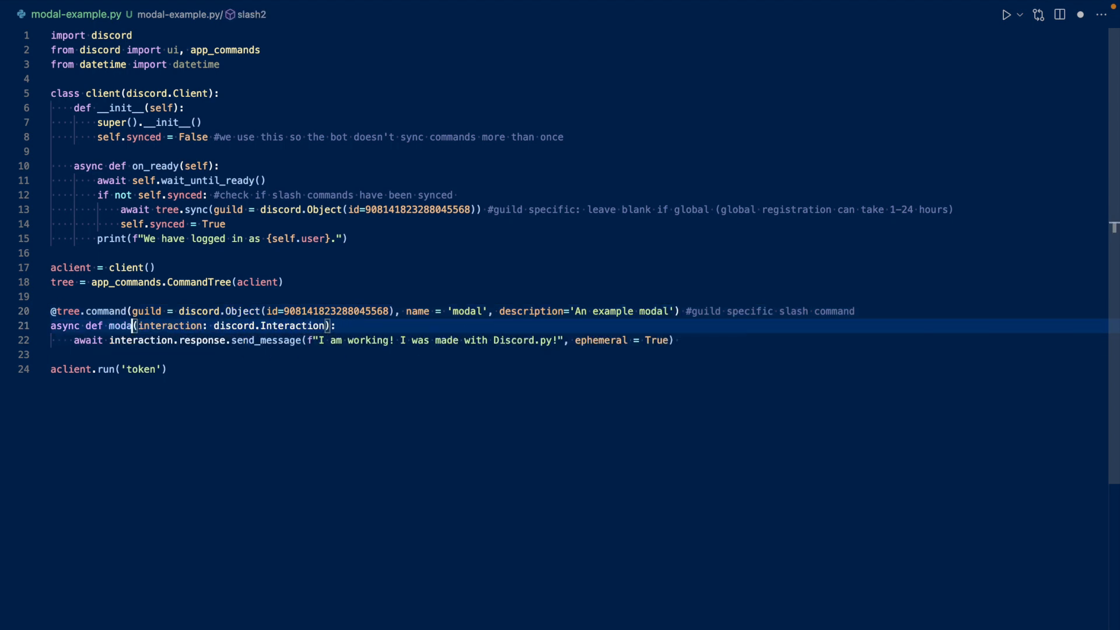
{"action": "key", "text": "Backspace"}
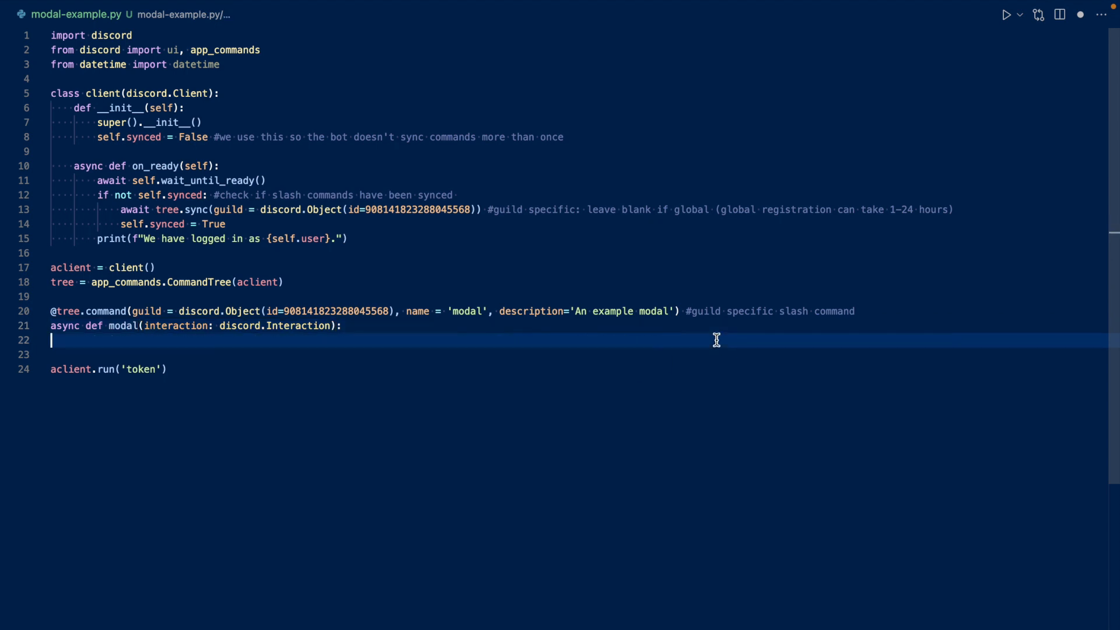
{"action": "type", "text": "await interaction.response.send_message(f\"I am working! I was made with Discord.py!\", ephemeral = True)"}
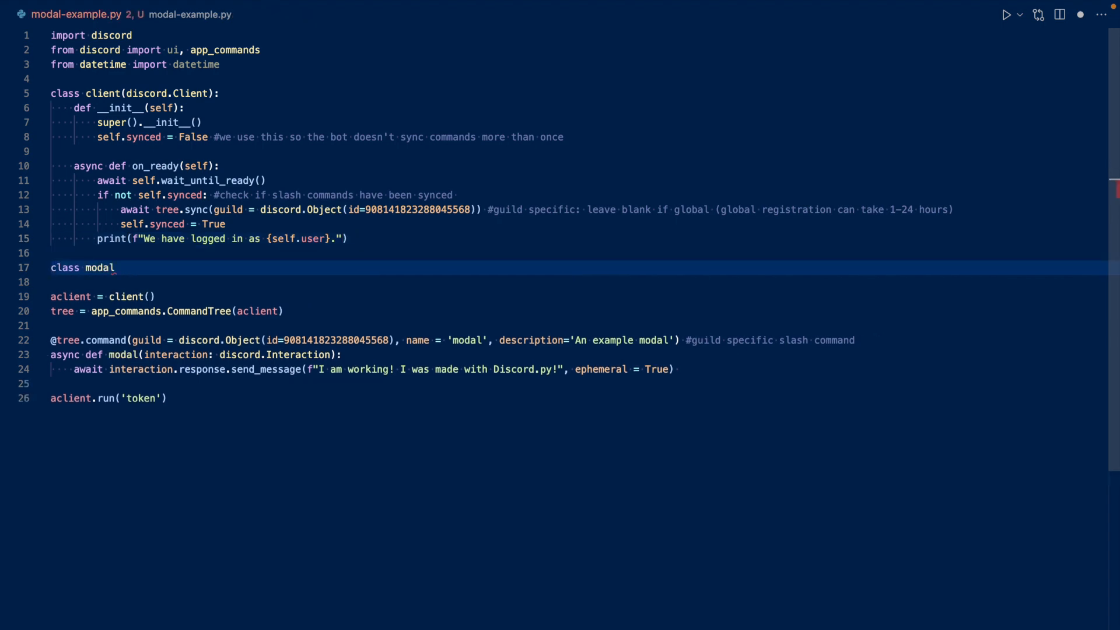
Start the class my_modal(ui.Modal, title="Example Modal").
{"action": "type", "text": "_my_modal(ui.Modal, title = \"Example Modal\"):"}
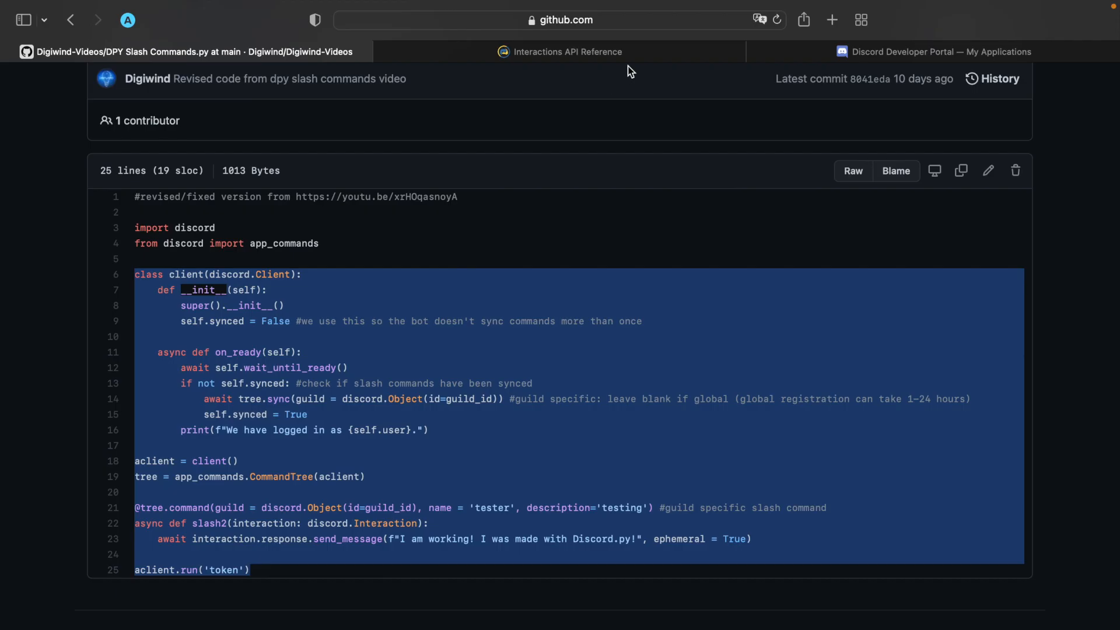
Read the Modal class section of the Interactions API Reference.
{"action": "left_click", "coordinate": [559, 51]}
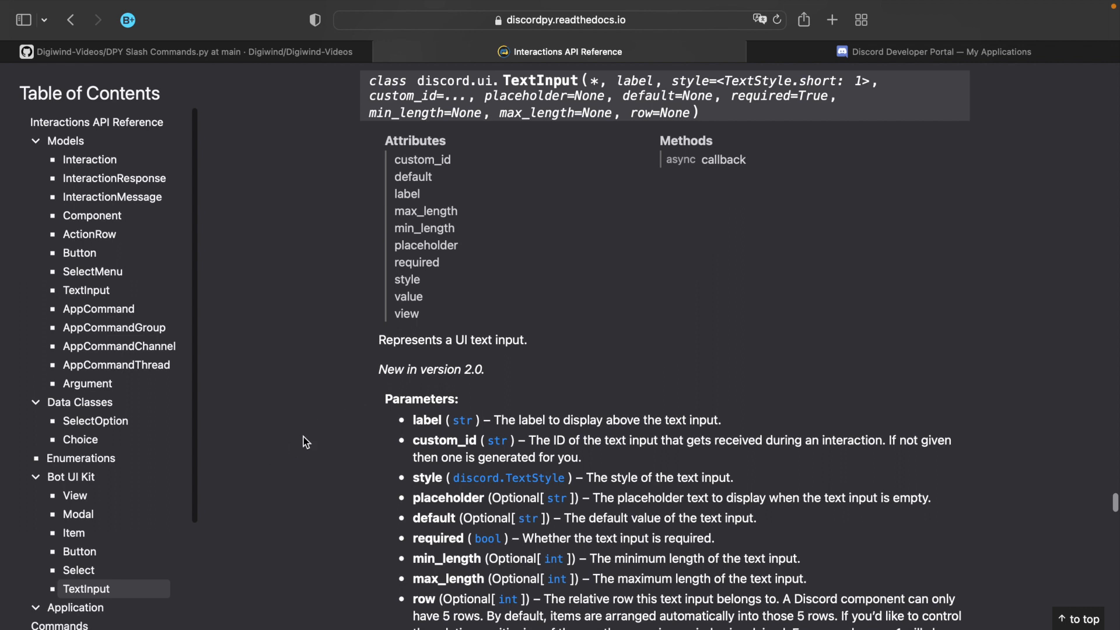
{"action": "mouse_move", "coordinate": [78, 514]}
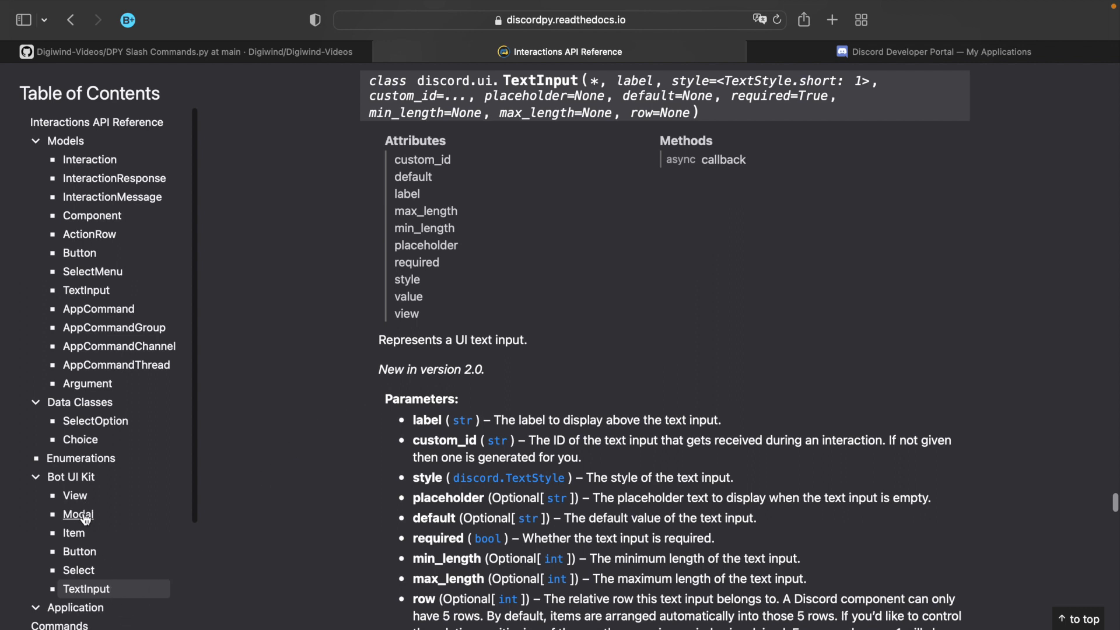
{"action": "left_click", "coordinate": [77, 514]}
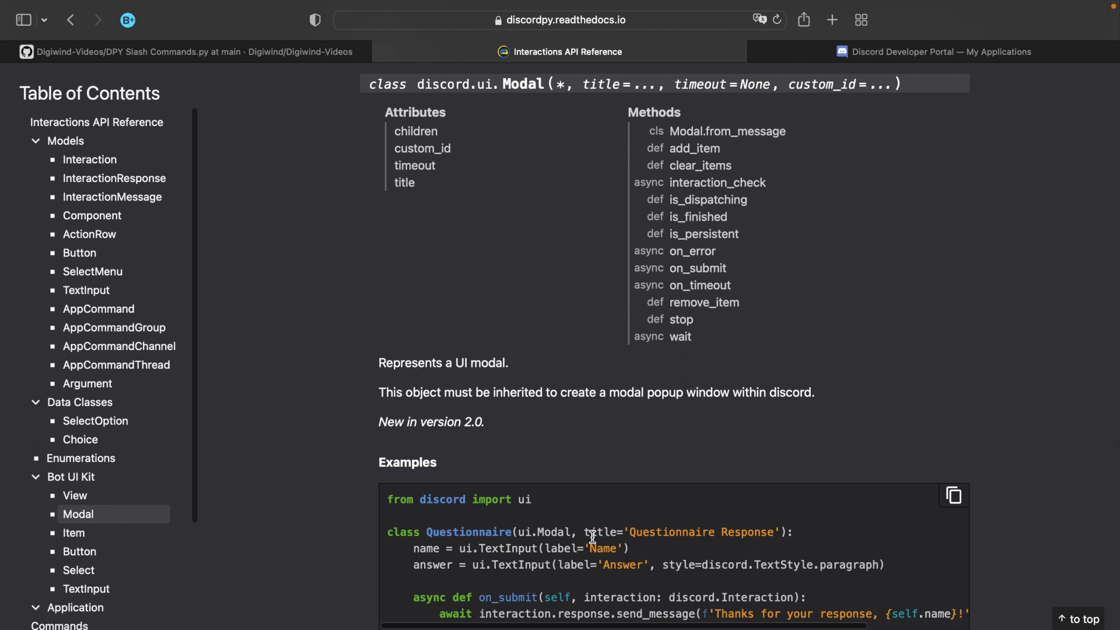
{"action": "scroll", "scroll_direction": "down", "scroll_amount": 3}
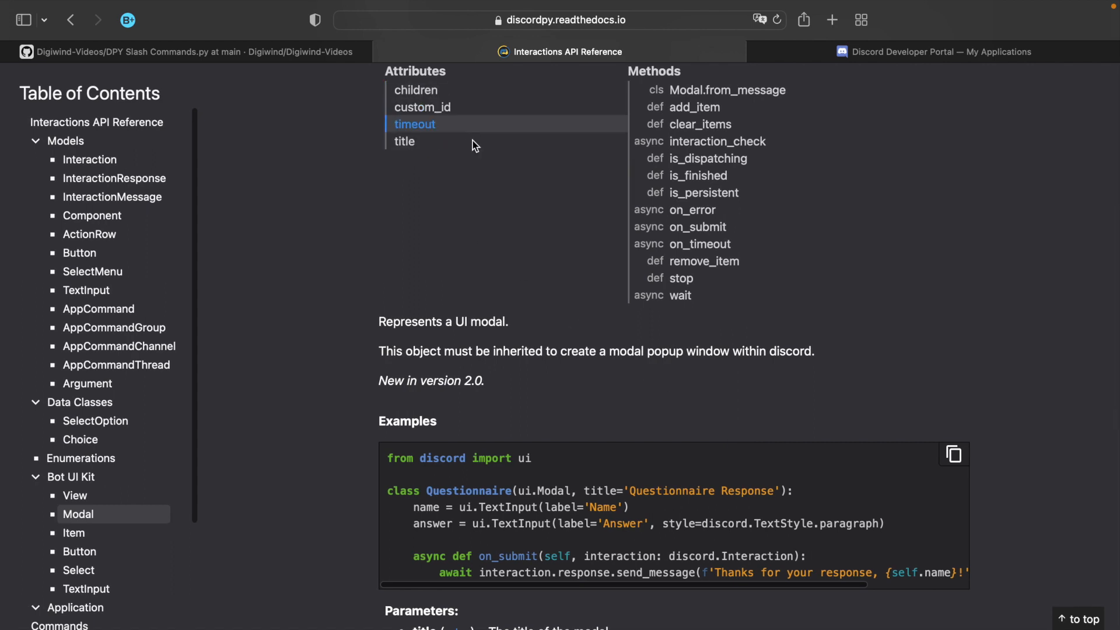
{"action": "scroll", "scroll_direction": "down", "scroll_amount": 3}
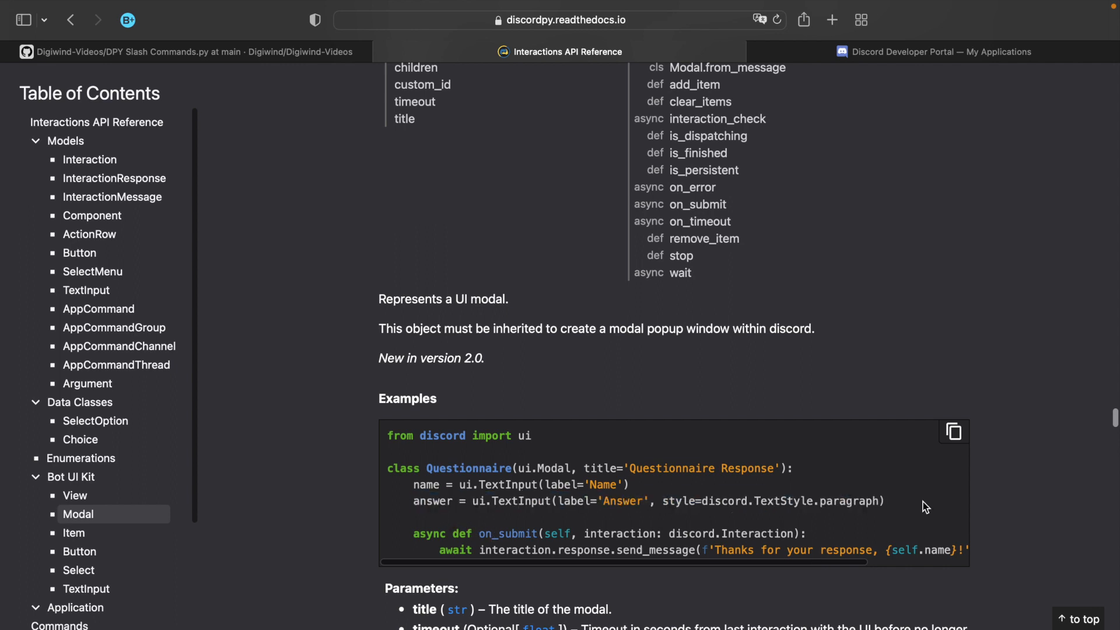
Read the TextInput parameters such as label, style and placeholder.
{"action": "left_click", "coordinate": [85, 588]}
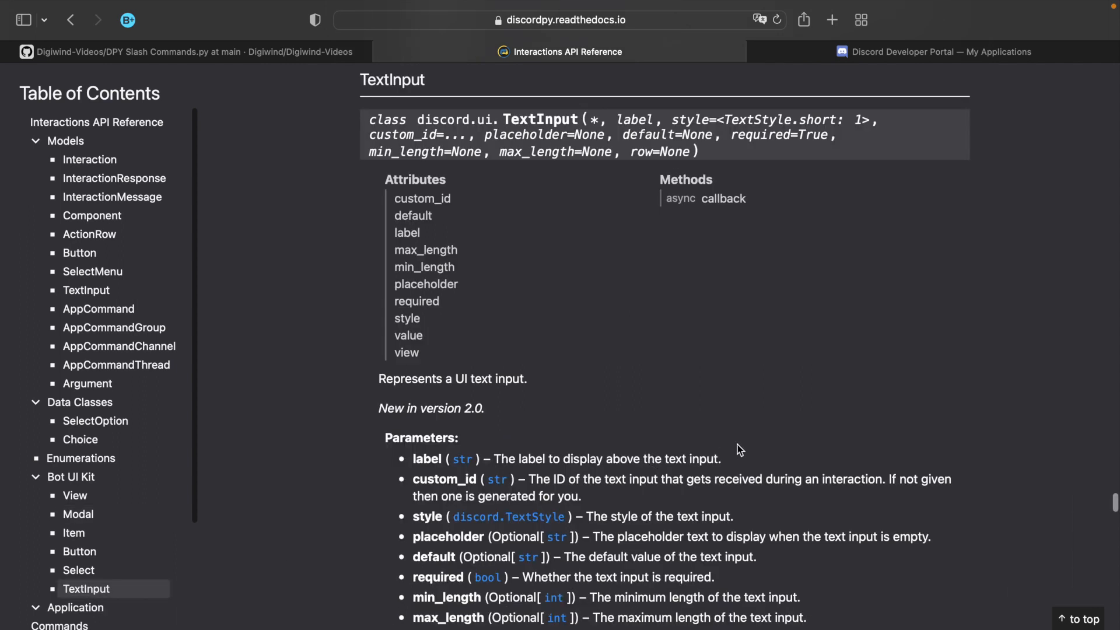
{"action": "scroll", "scroll_direction": "down", "scroll_amount": 3}
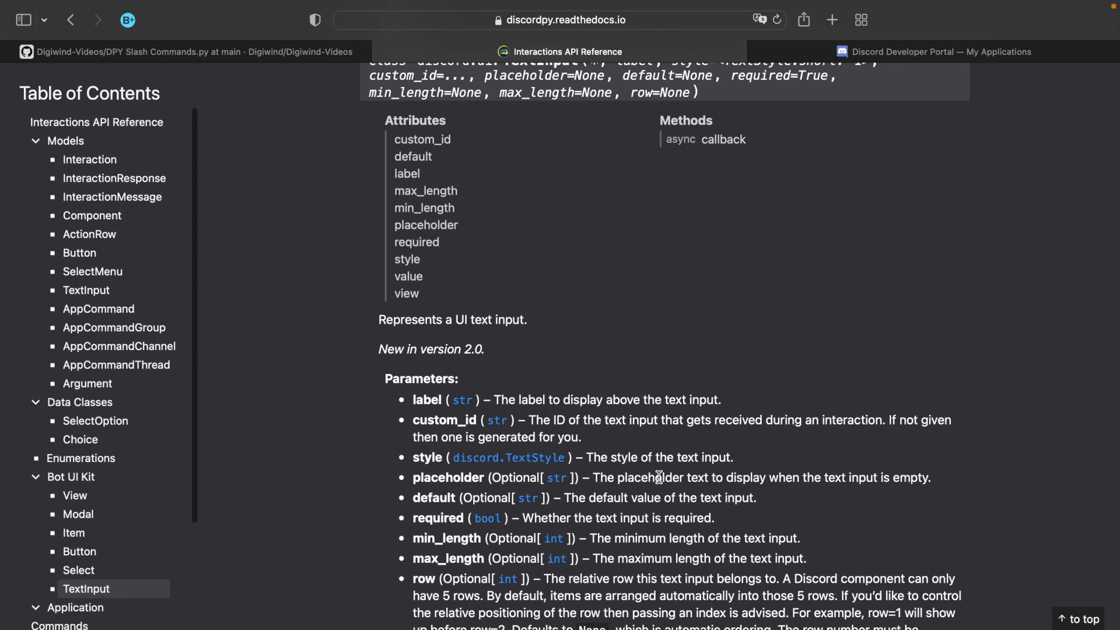
{"action": "mouse_move", "coordinate": [628, 495]}
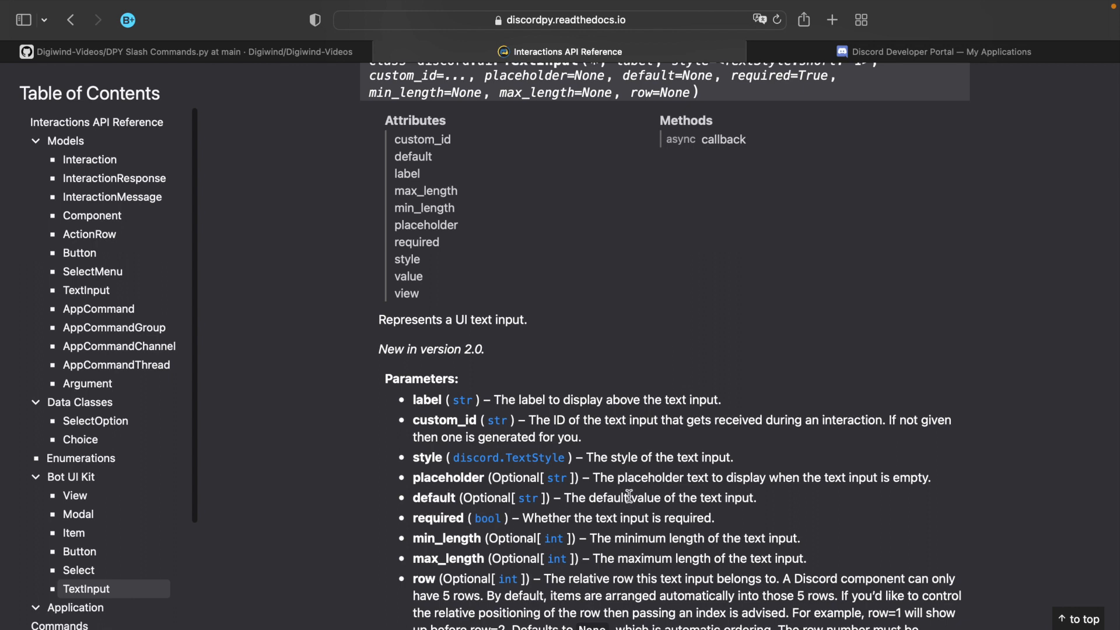
{"action": "mouse_move", "coordinate": [774, 507]}
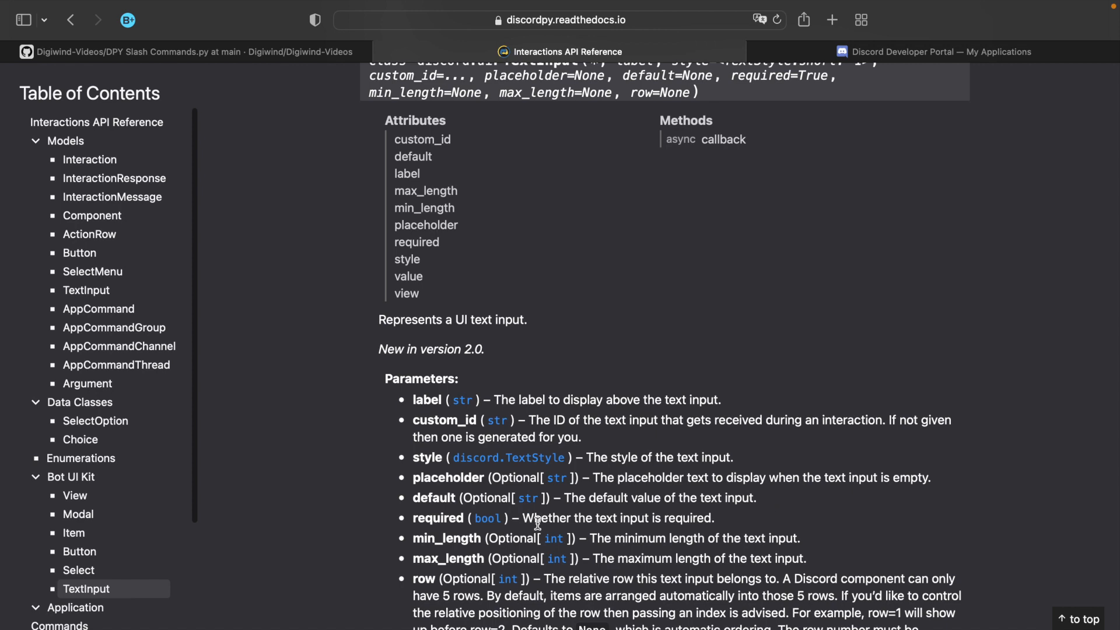
{"action": "mouse_move", "coordinate": [420, 538]}
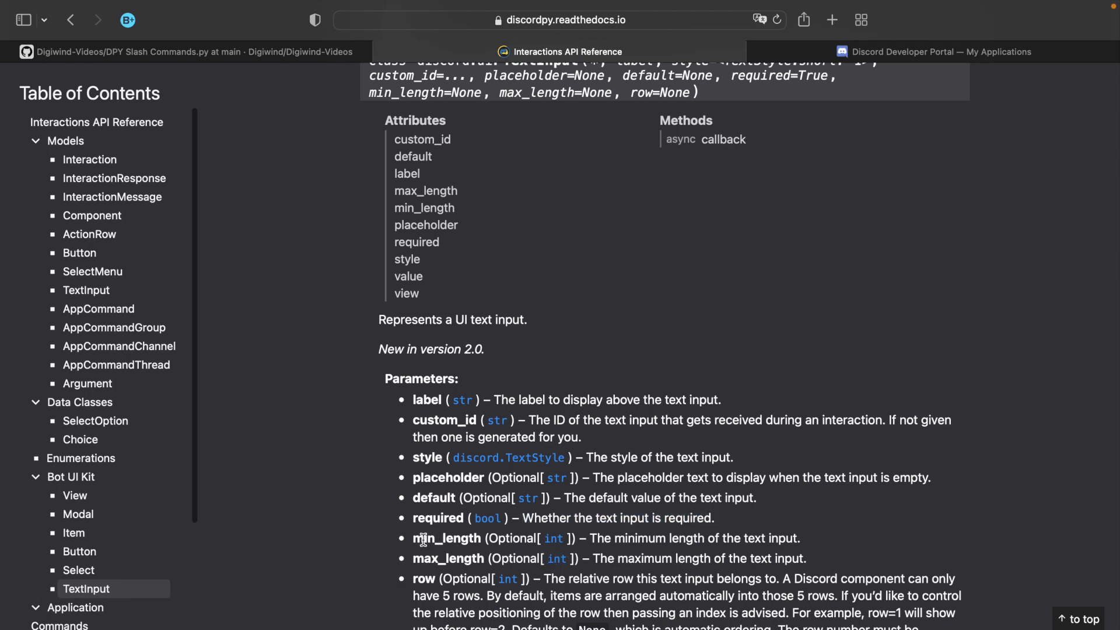
{"action": "left_click_drag", "start_coordinate": [413, 518], "coordinate": [806, 559]}
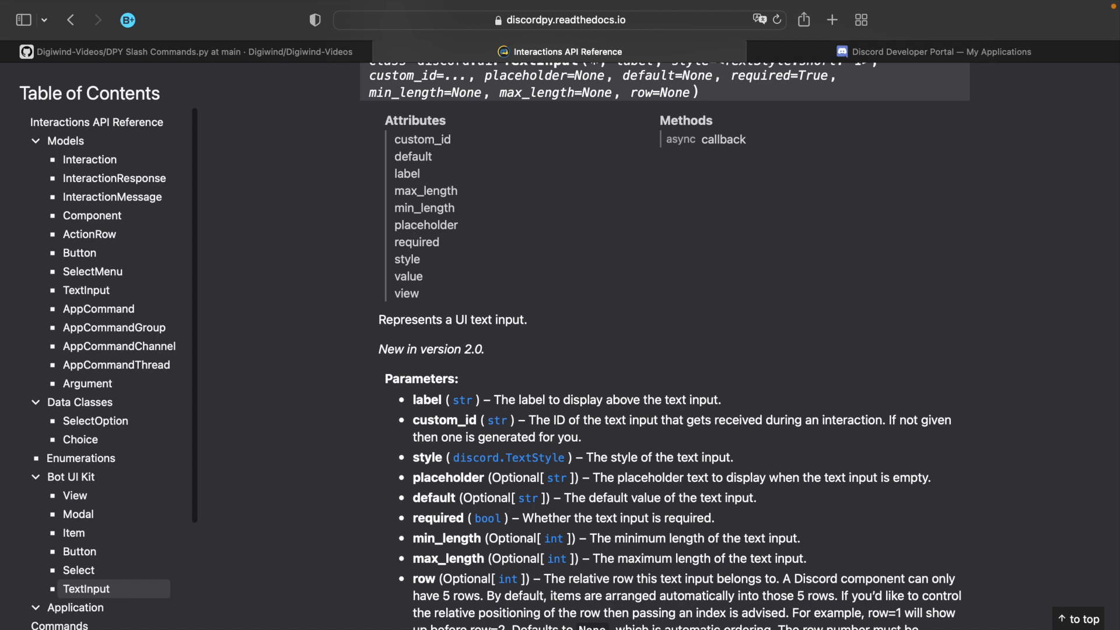
{"action": "mouse_move", "coordinate": [668, 575]}
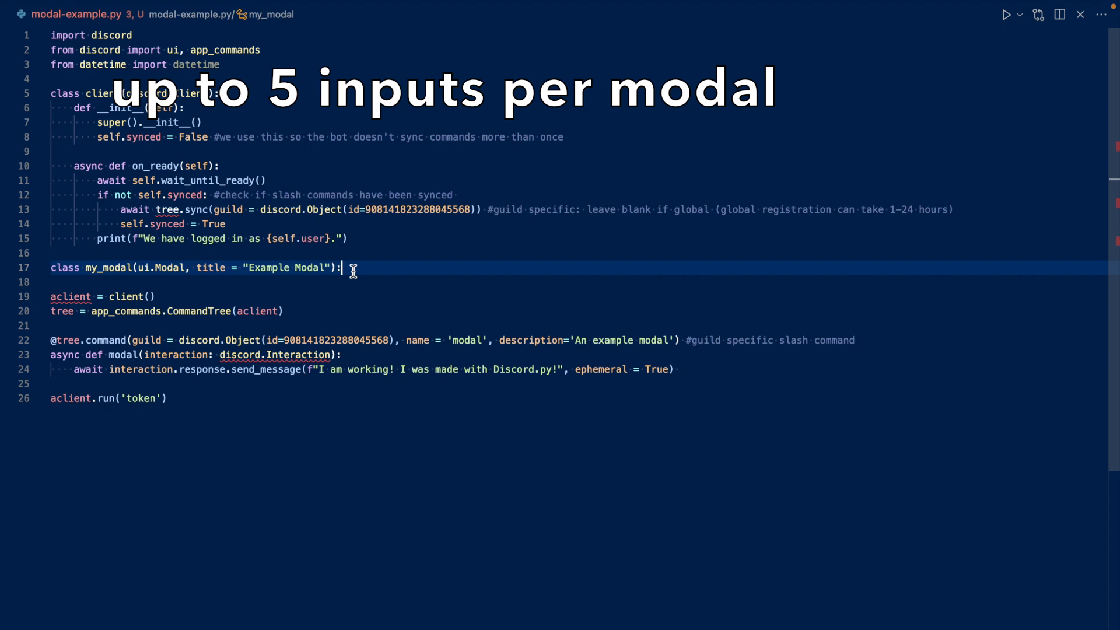
Add answer = ui.TextInput() inside my_modal to see its parameter hints.
{"action": "type", "text": "answer ="}
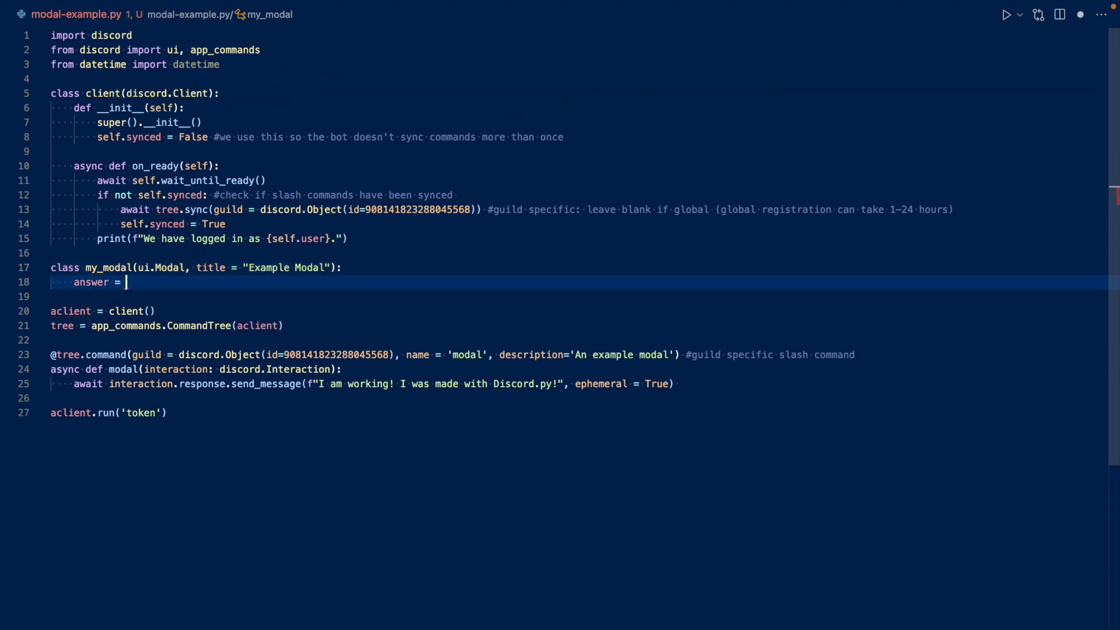
{"action": "type", "text": "ui.TextInput()"}
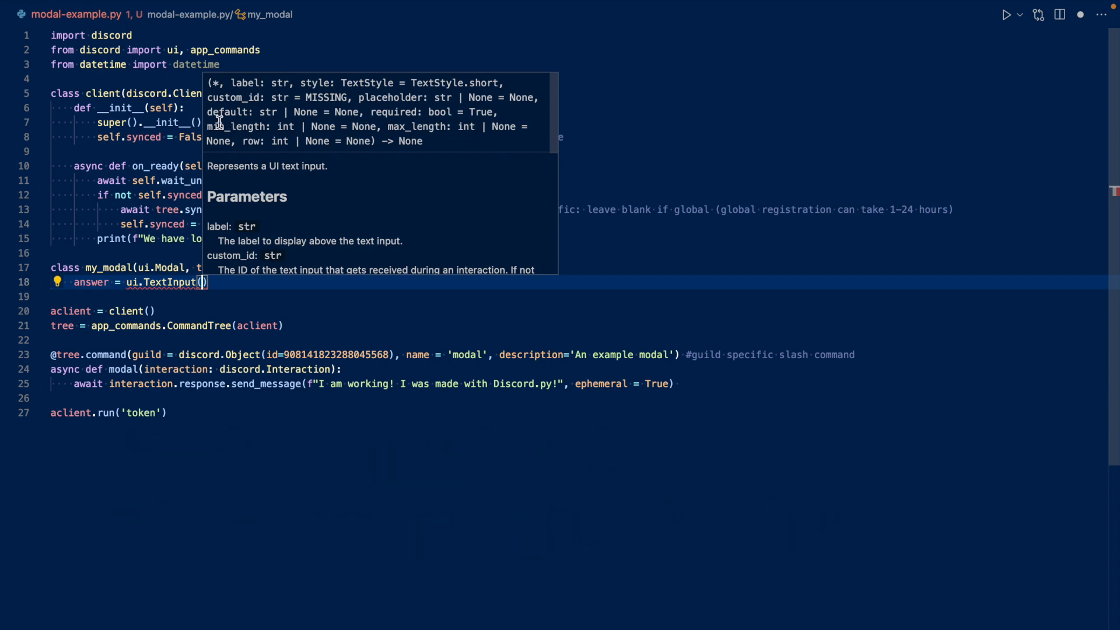
{"action": "mouse_move", "coordinate": [310, 162]}
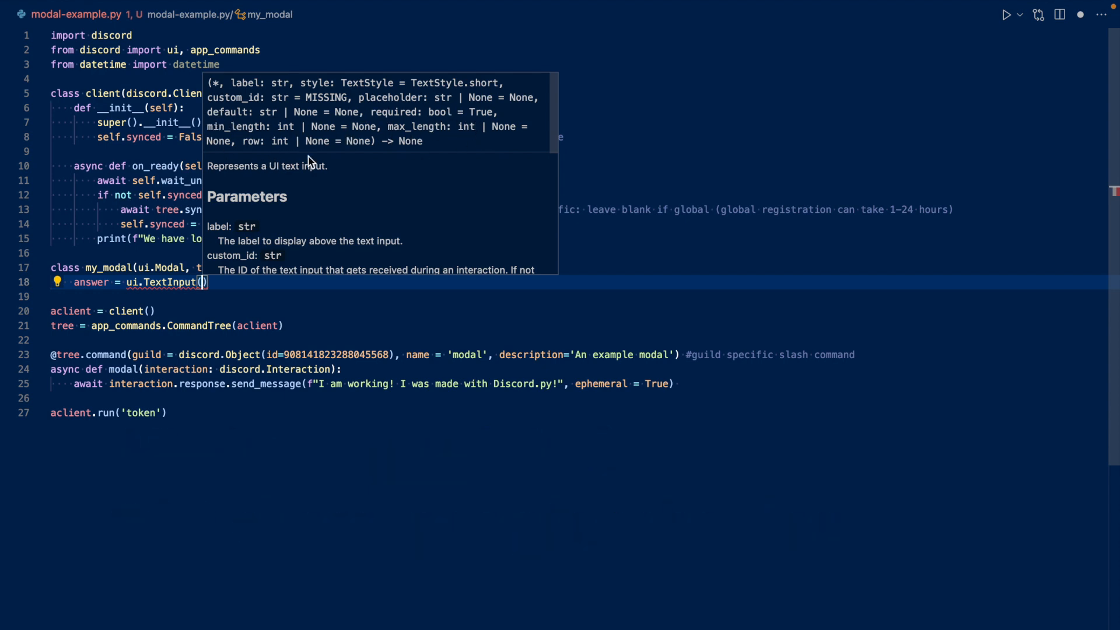
Give the text input the label "Should you subscribe to Digiwind?" and style discord.TextStyle.short.
{"action": "type", "text": "label = \""}
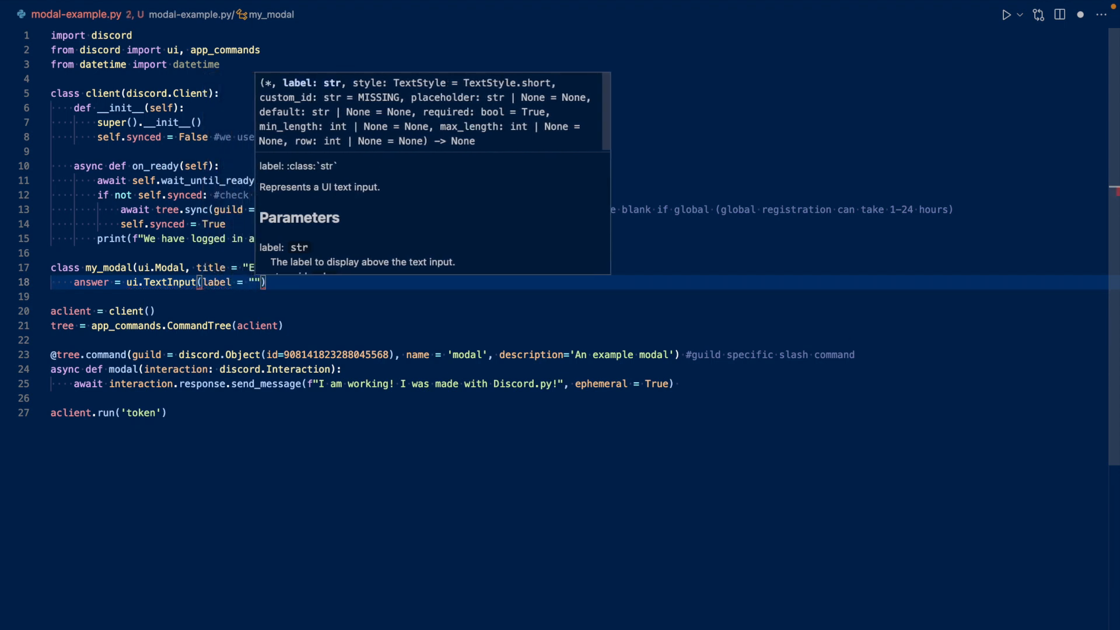
{"action": "type", "text": "S"}
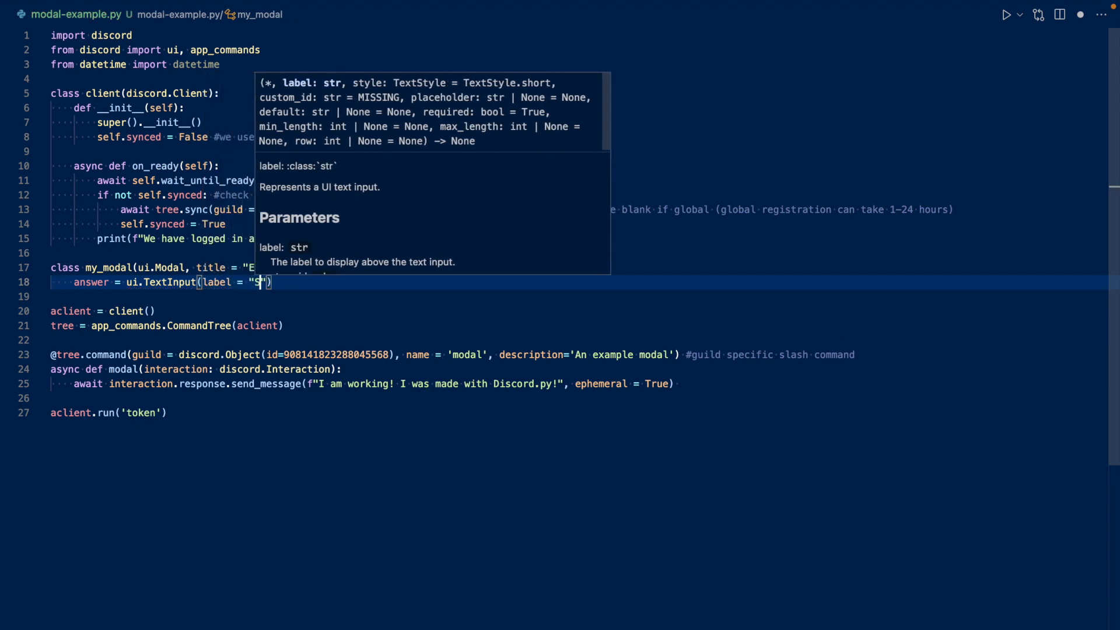
{"action": "type", "text": "Should you subscribe to Digiwin"}
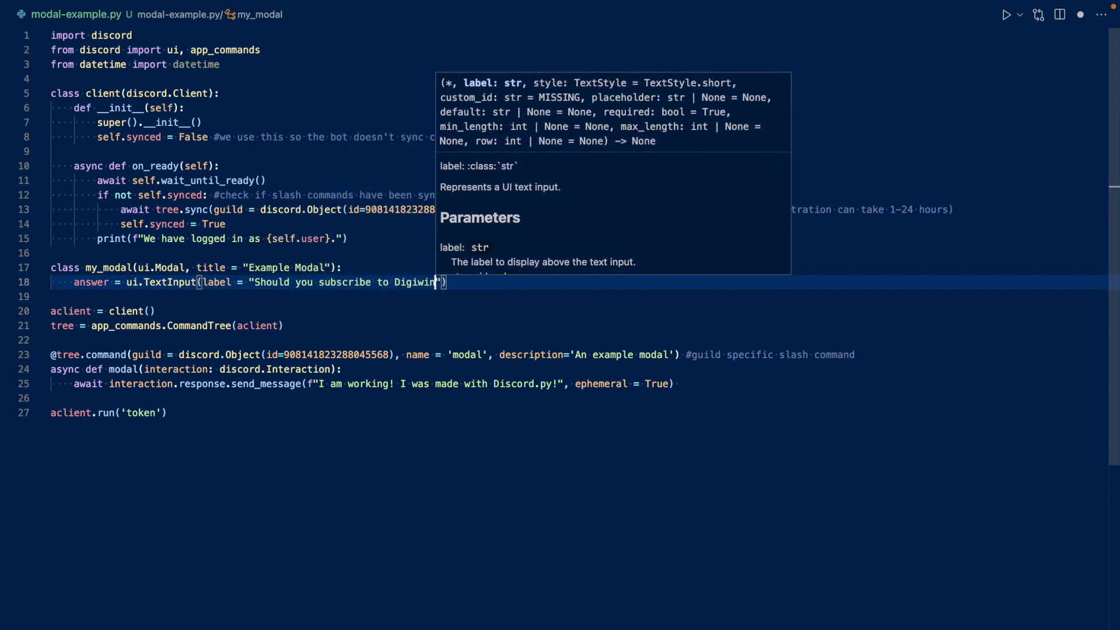
{"action": "type", "text": "d?"}
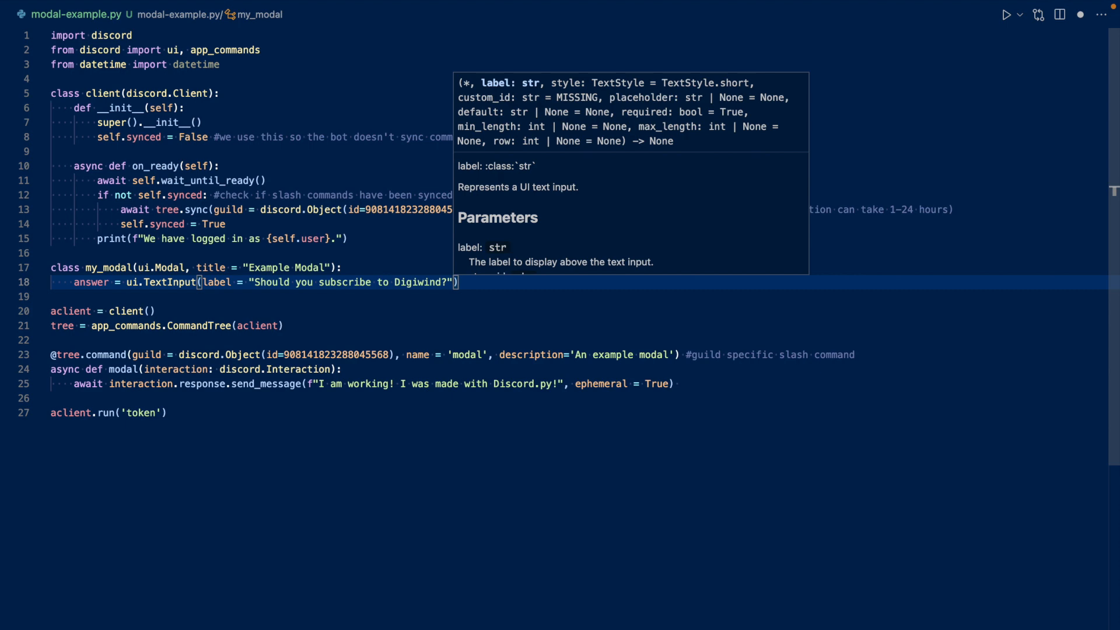
{"action": "type", "text": ", syte"}
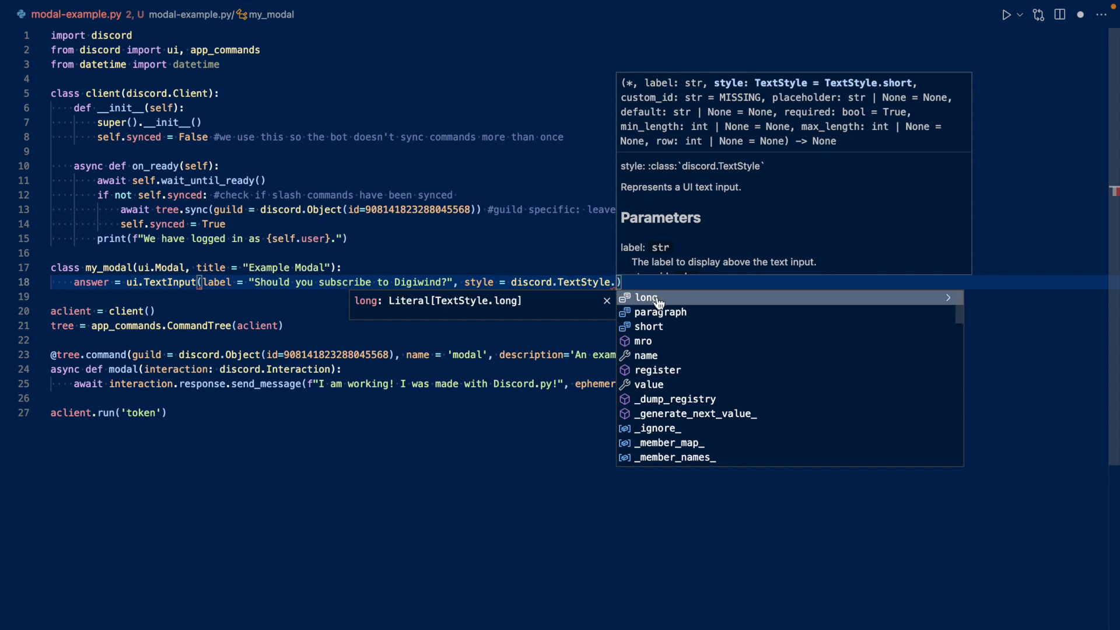
{"action": "mouse_move", "coordinate": [712, 333]}
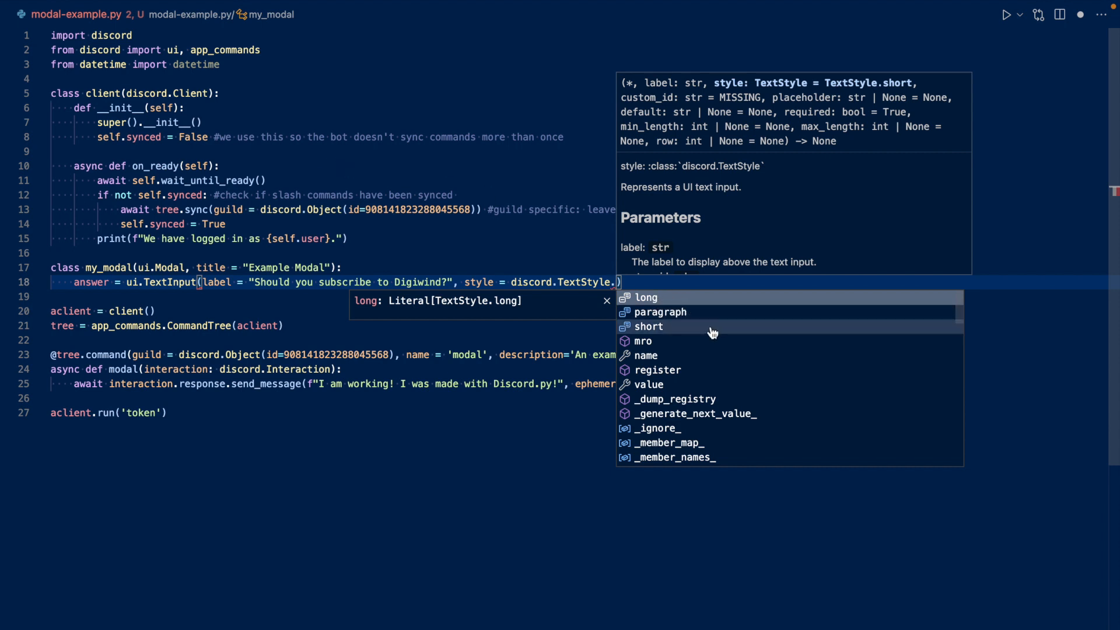
{"action": "mouse_move", "coordinate": [705, 328]}
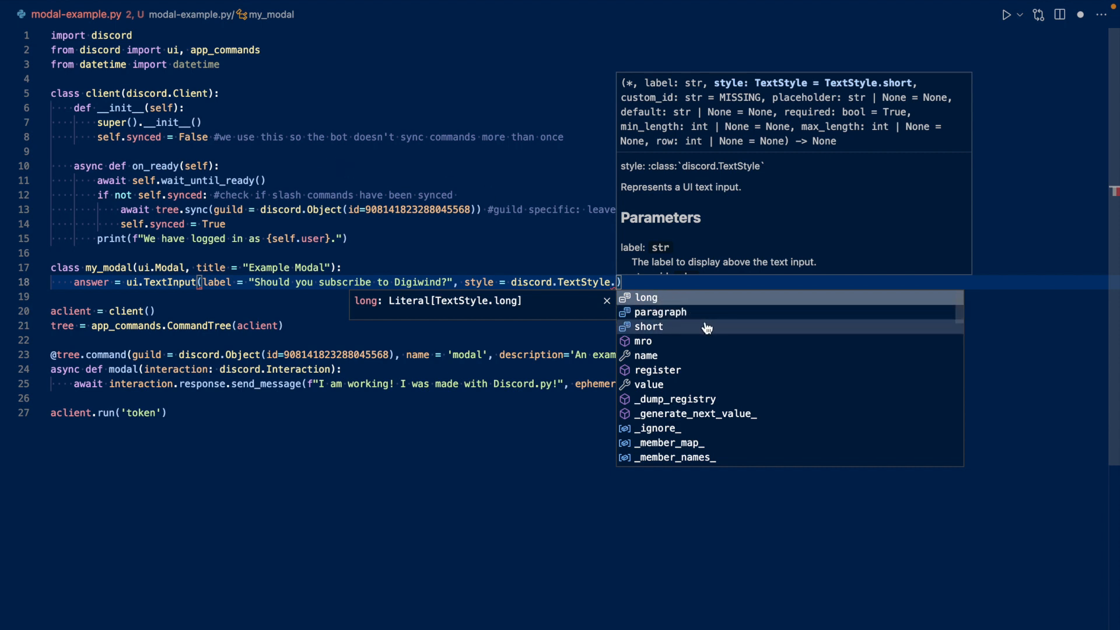
{"action": "mouse_move", "coordinate": [738, 329]}
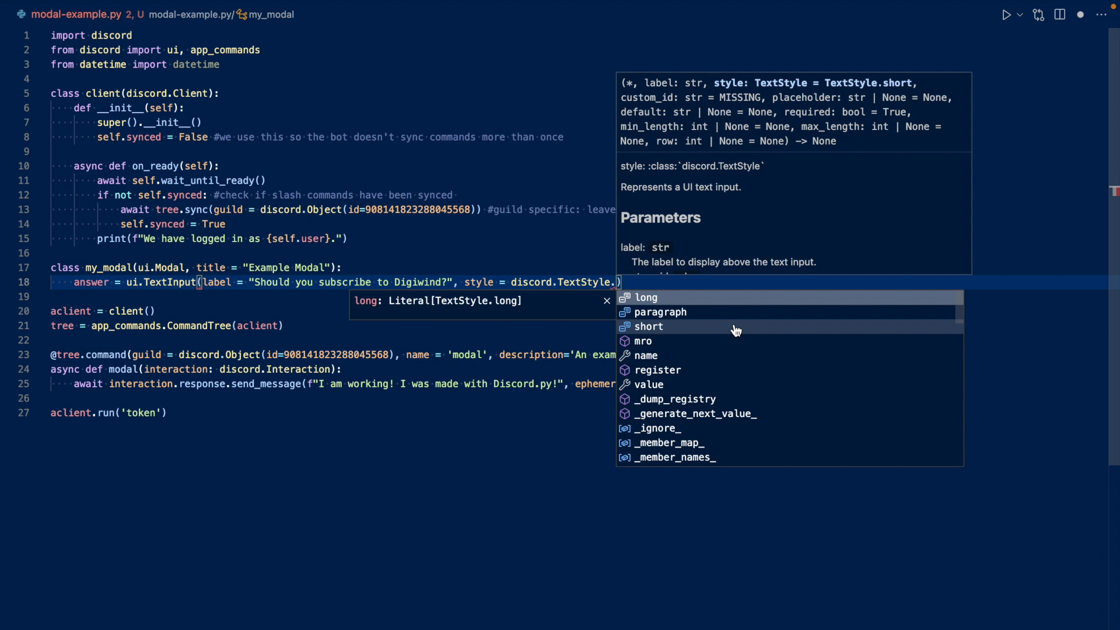
{"action": "left_click", "coordinate": [648, 327]}
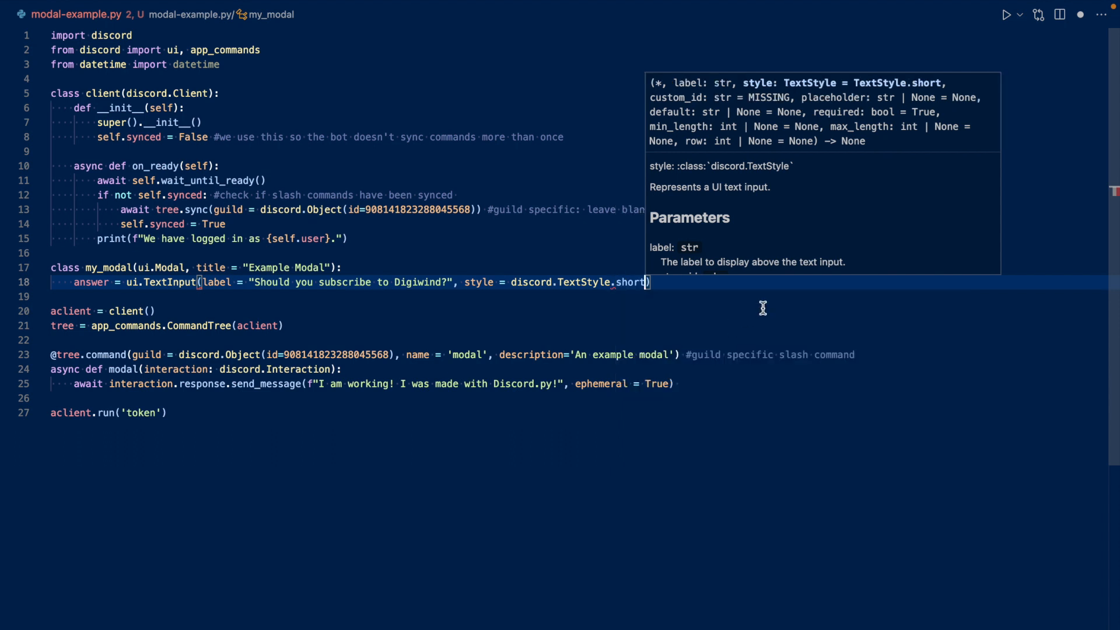
Add placeholder "Yes?" and default "Yes/No" to the text input.
{"action": "key", "text": "enter"}
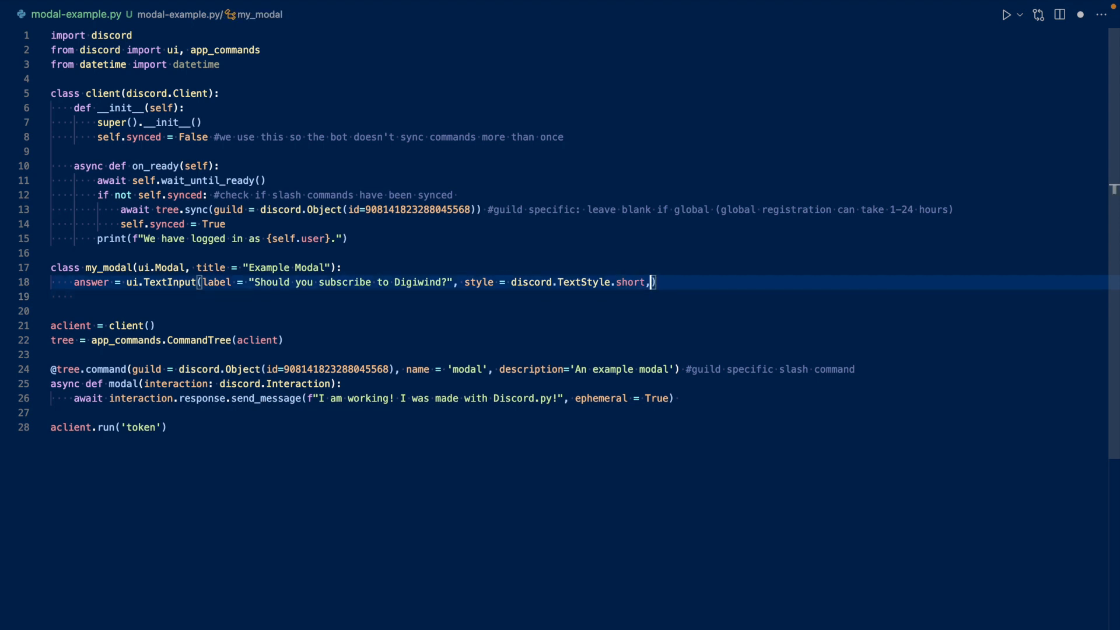
{"action": "type", "text": "placeholder ="}
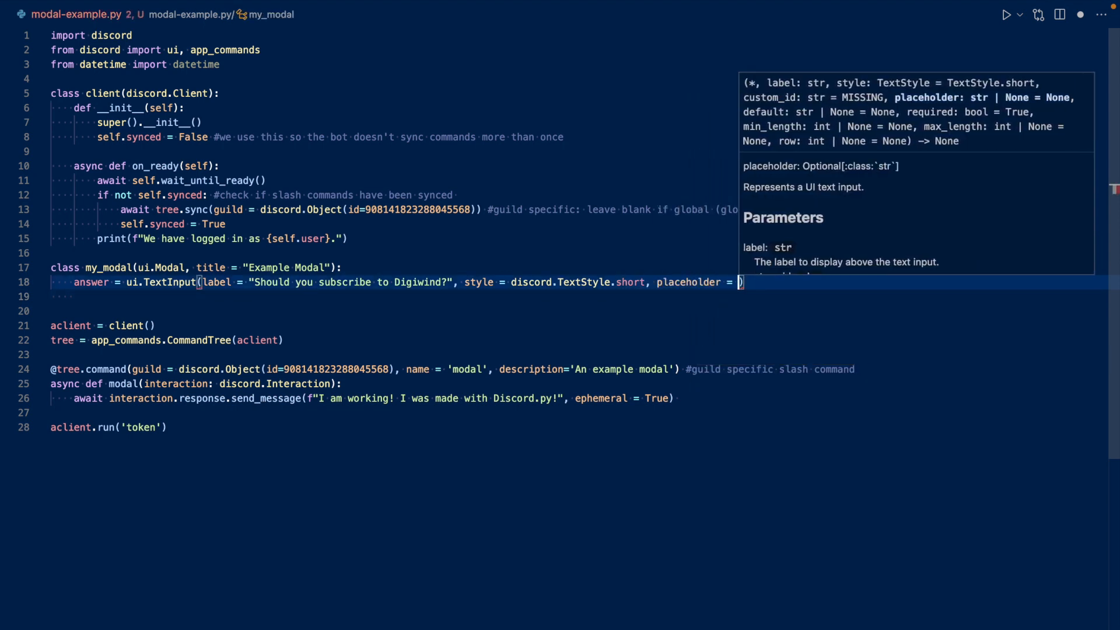
{"action": "type", "text": "\"\""}
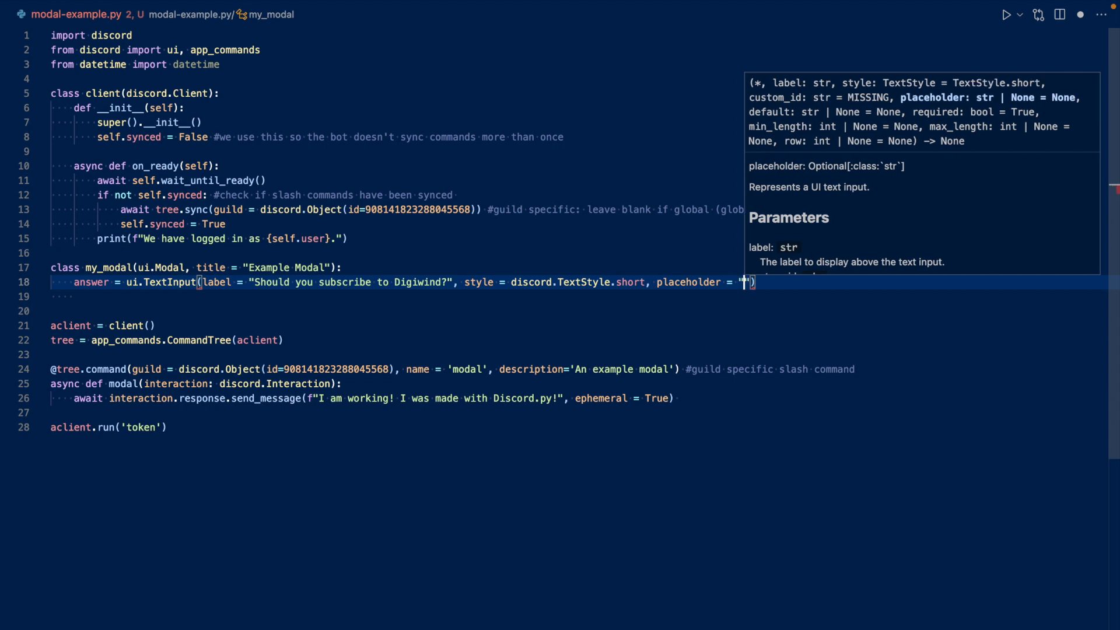
{"action": "type", "text": "Yes?\", default = \"Yes/"}
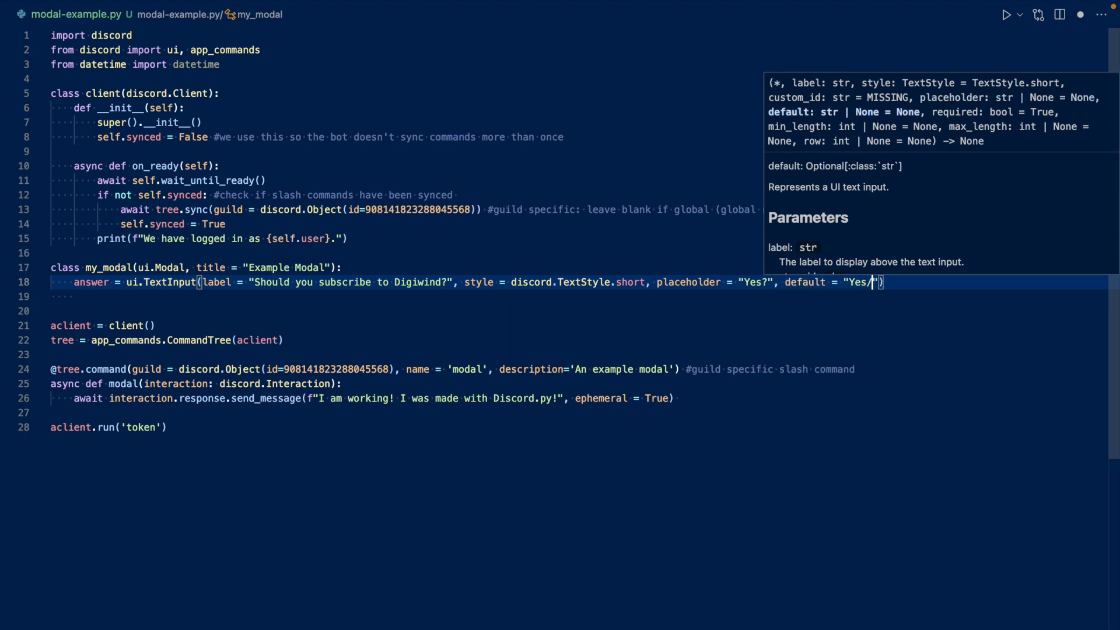
{"action": "type", "text": "No"}
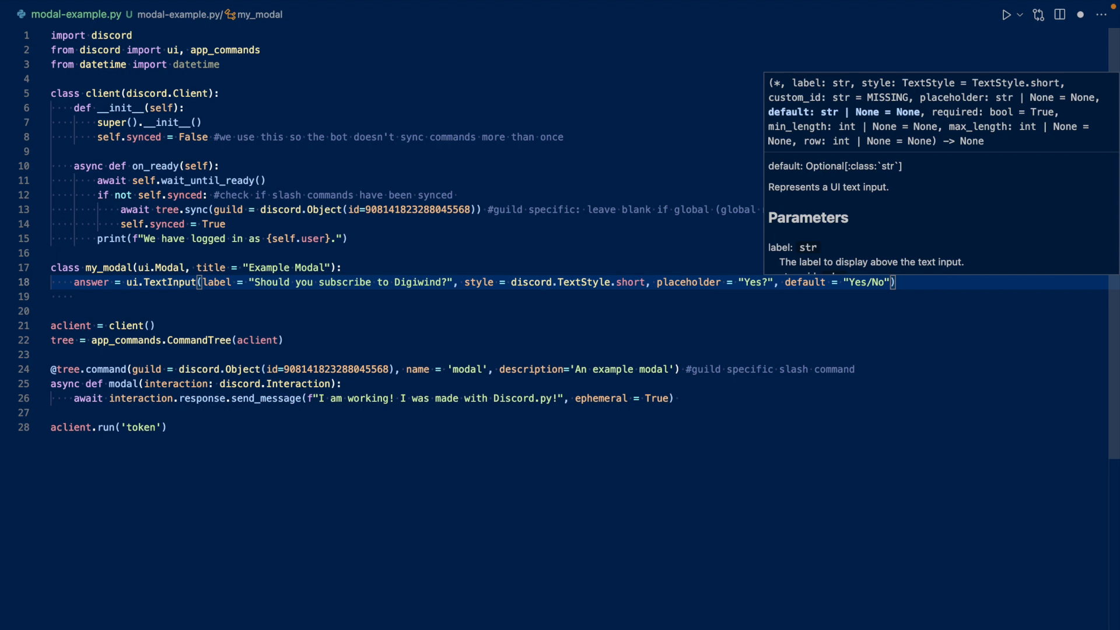
{"action": "mouse_move", "coordinate": [702, 274]}
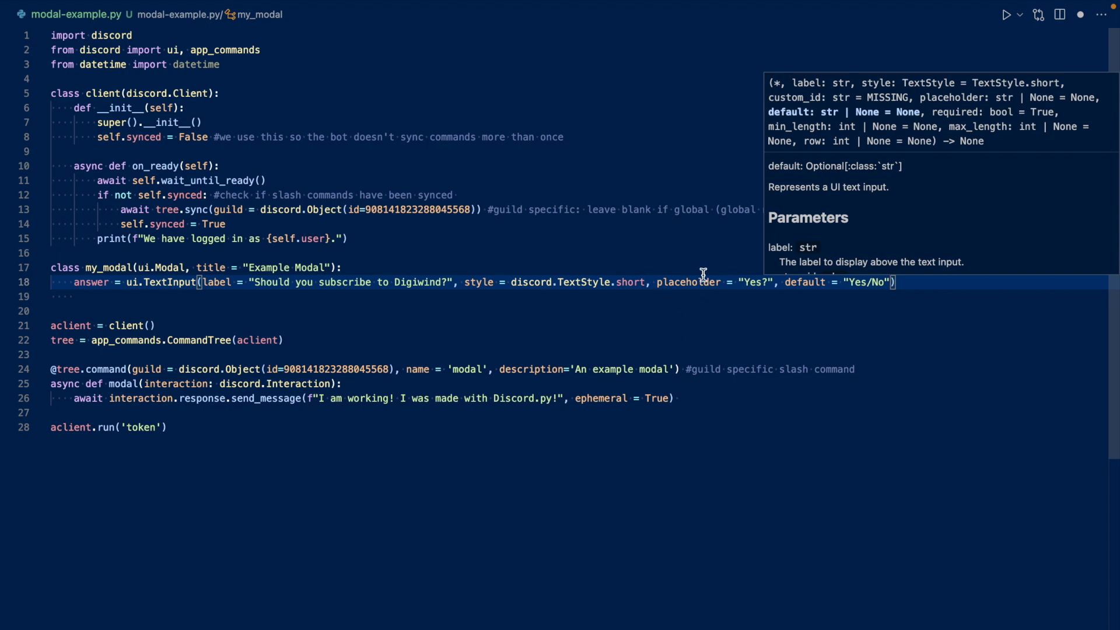
{"action": "mouse_move", "coordinate": [748, 278]}
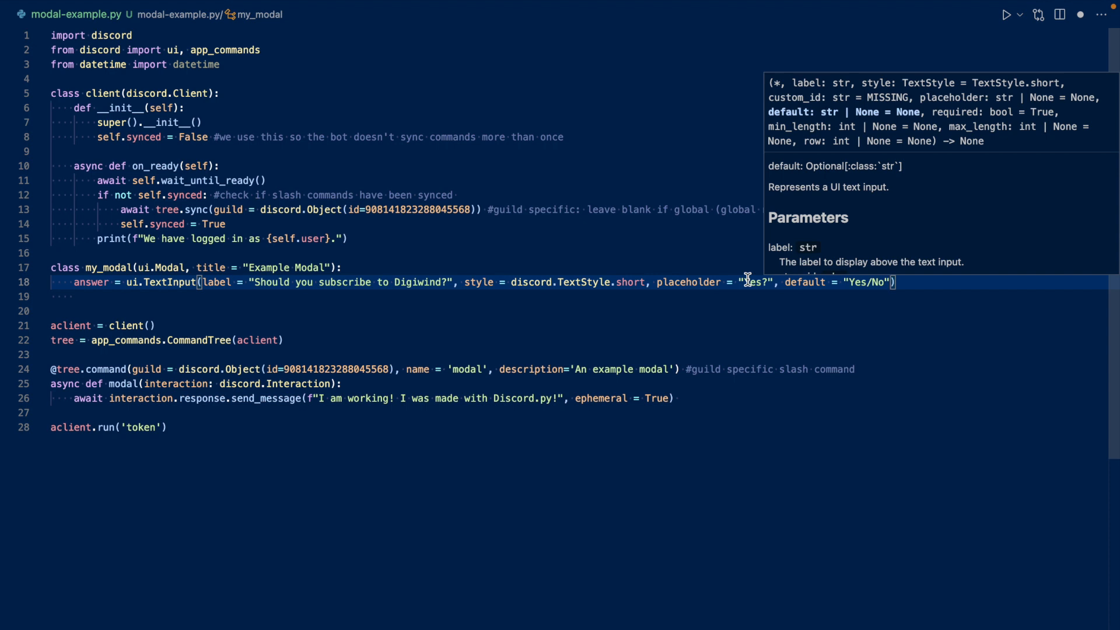
Make the text input required and set max_length to 3.
{"action": "type", "text": ", required"}
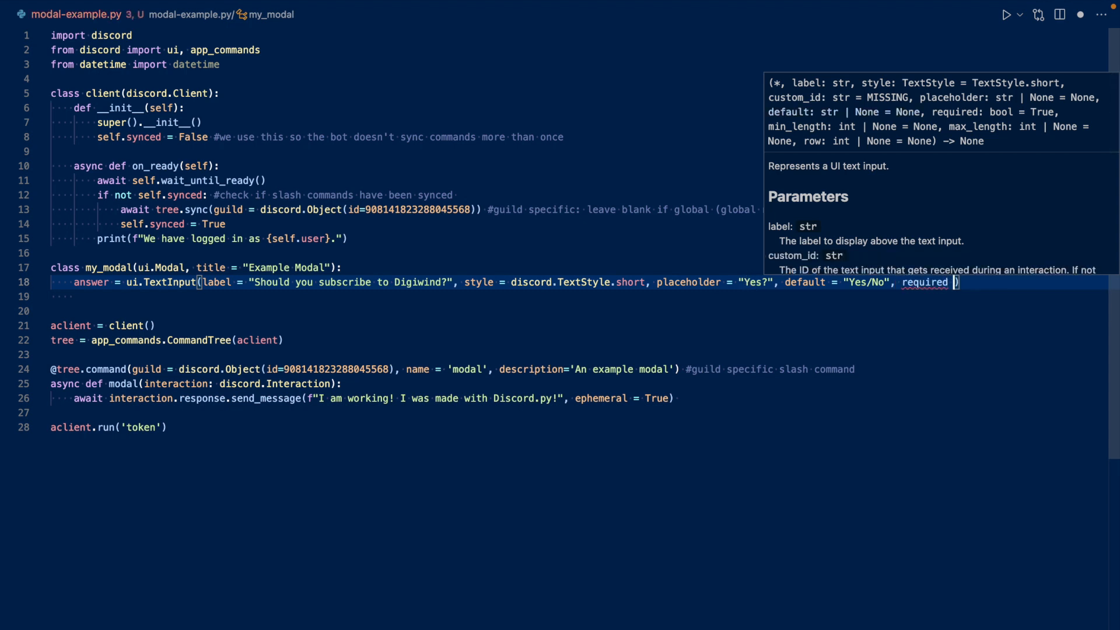
{"action": "type", "text": "= True"}
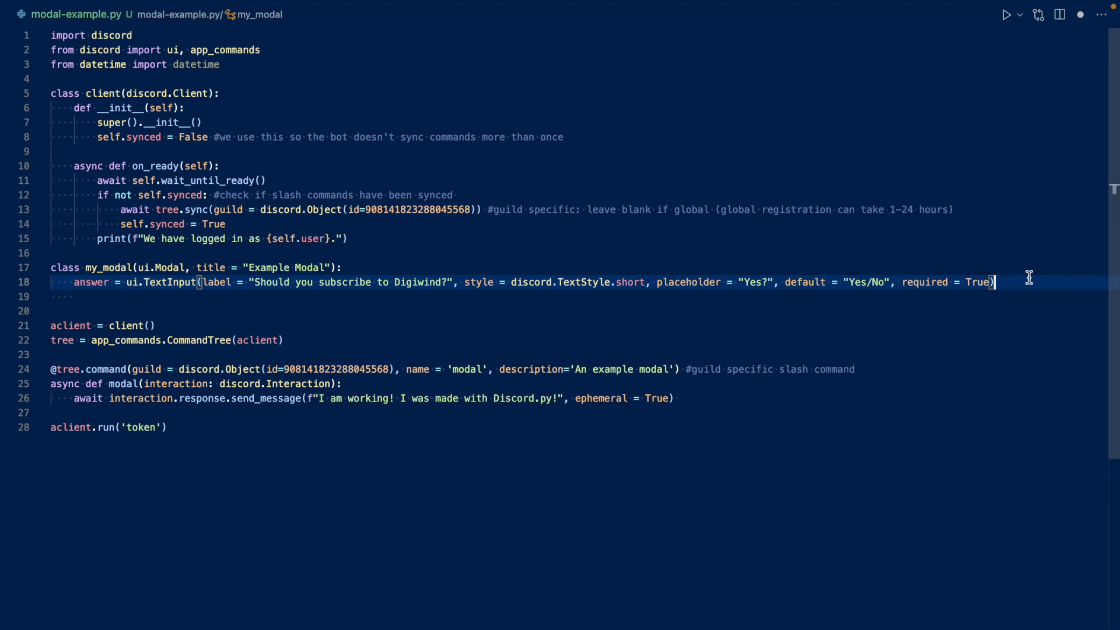
{"action": "type", "text": ","}
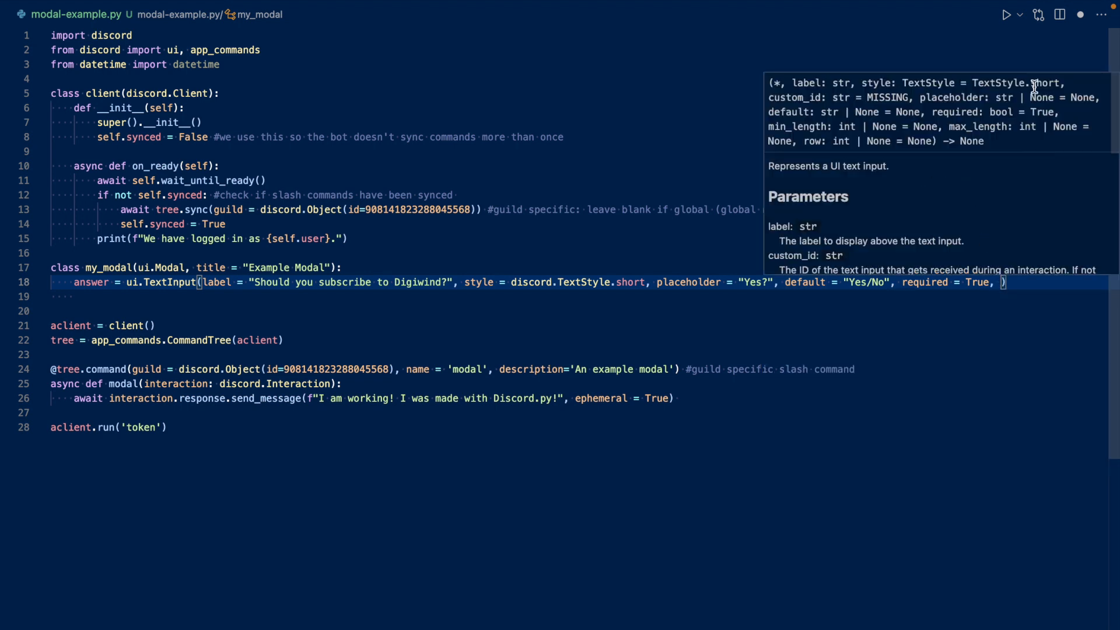
{"action": "mouse_move", "coordinate": [817, 165]}
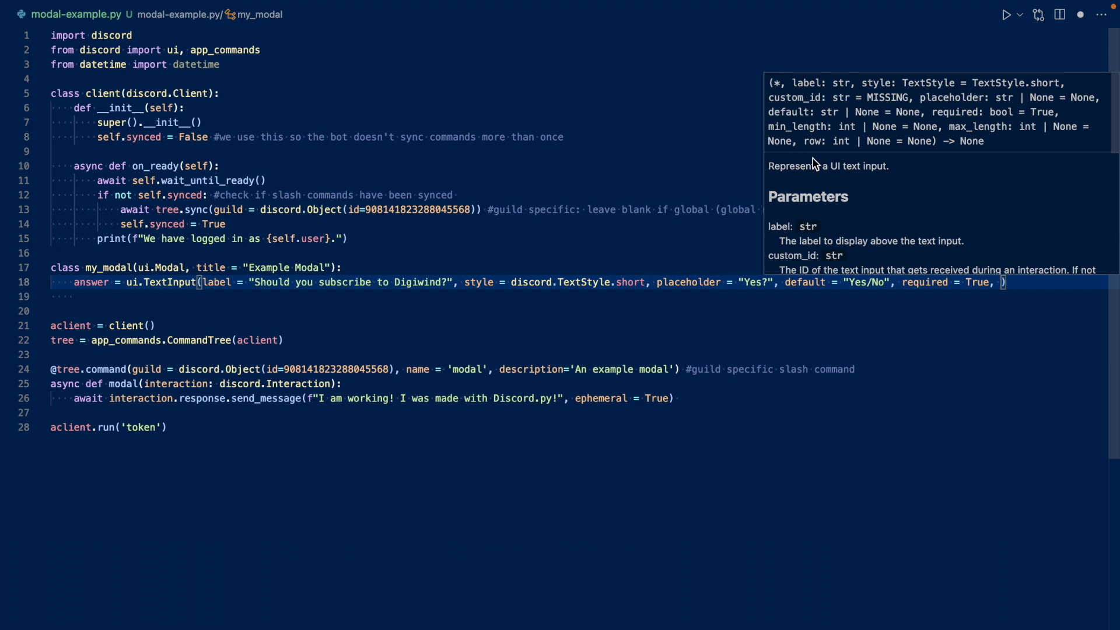
{"action": "type", "text": "max_length ="}
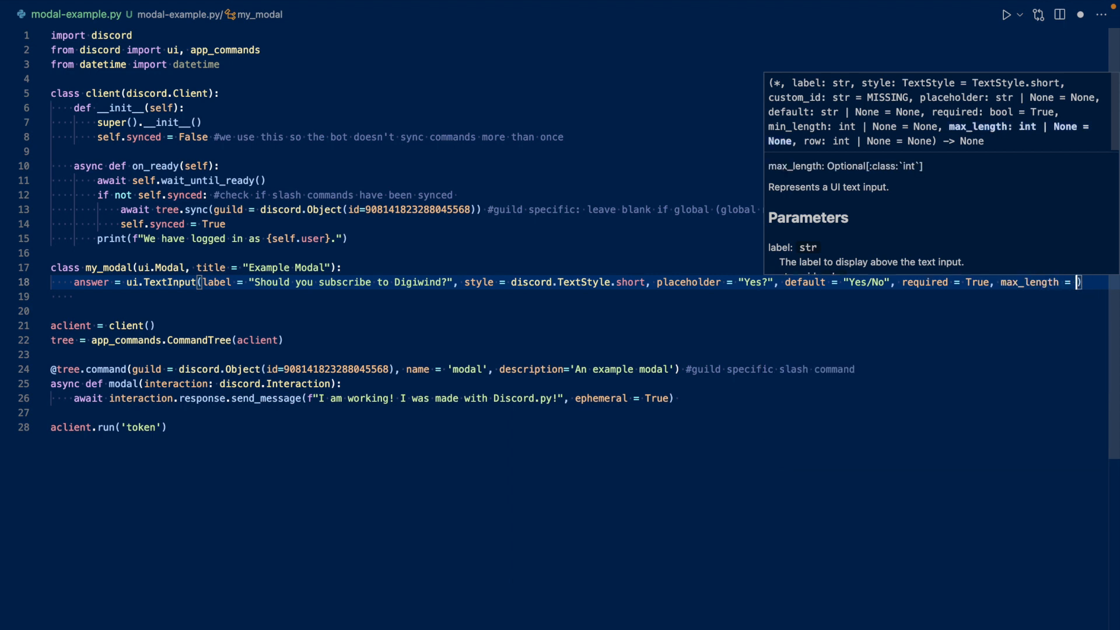
{"action": "type", "text": "3"}
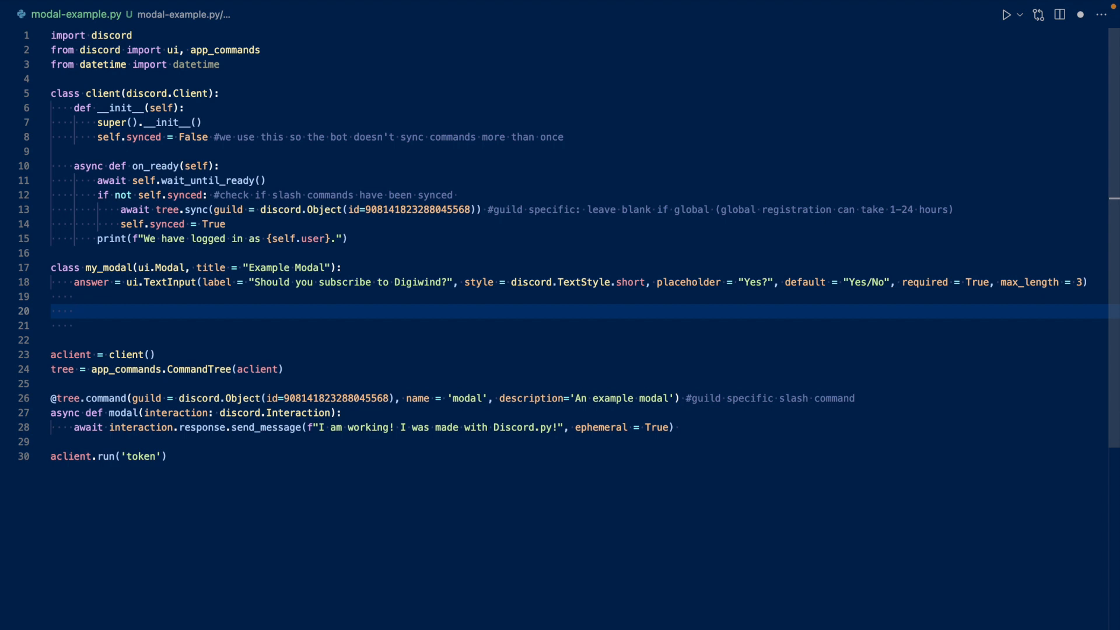
Add an on_submit method that begins embed = discord.Embed(title=self.title.
{"action": "type", "text": "async"}
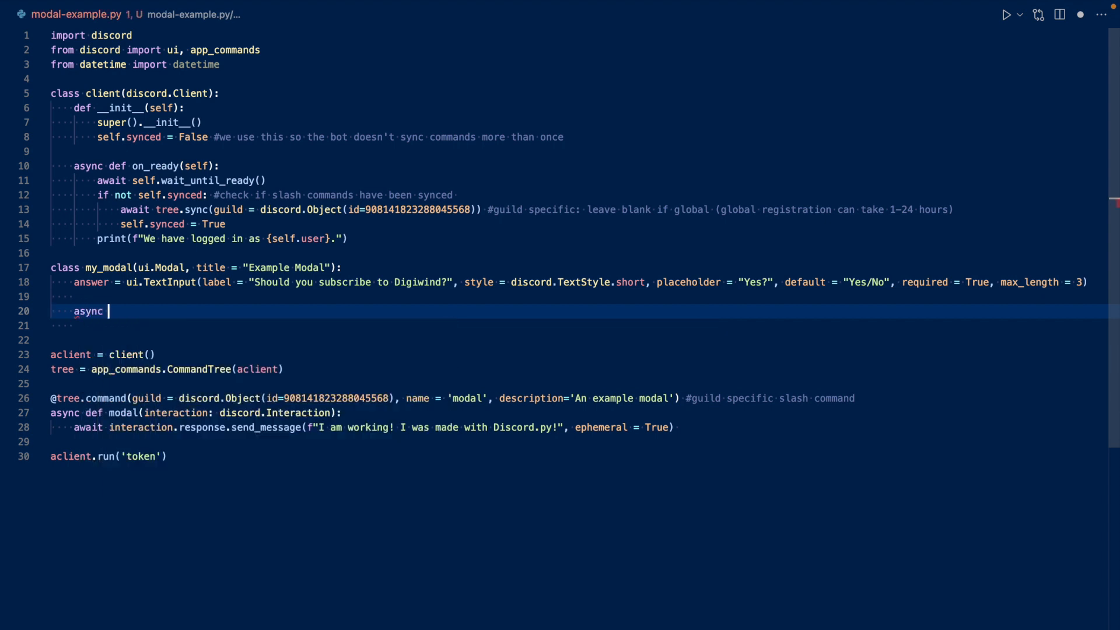
{"action": "type", "text": "def on_submit(self, interaction: Interaction):"}
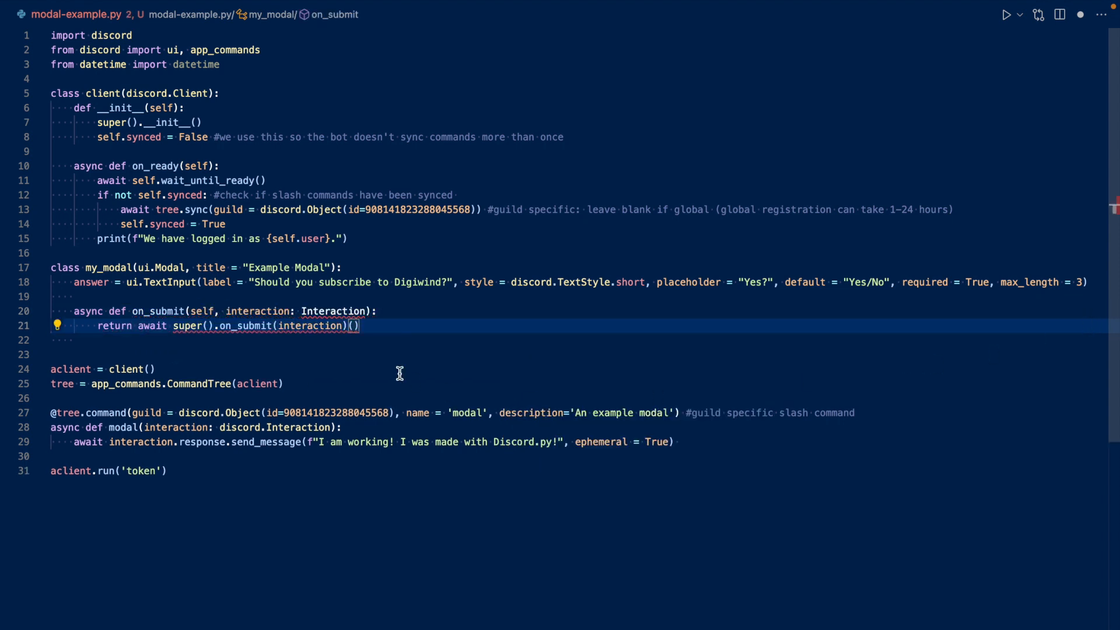
{"action": "mouse_move", "coordinate": [303, 310]}
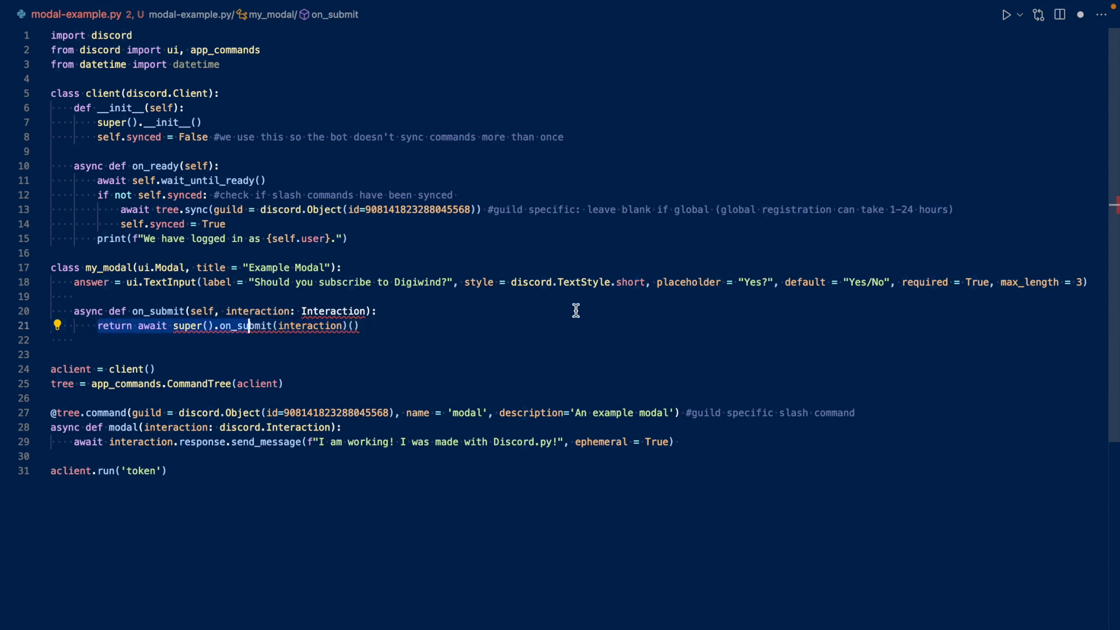
{"action": "key", "text": "Delete"}
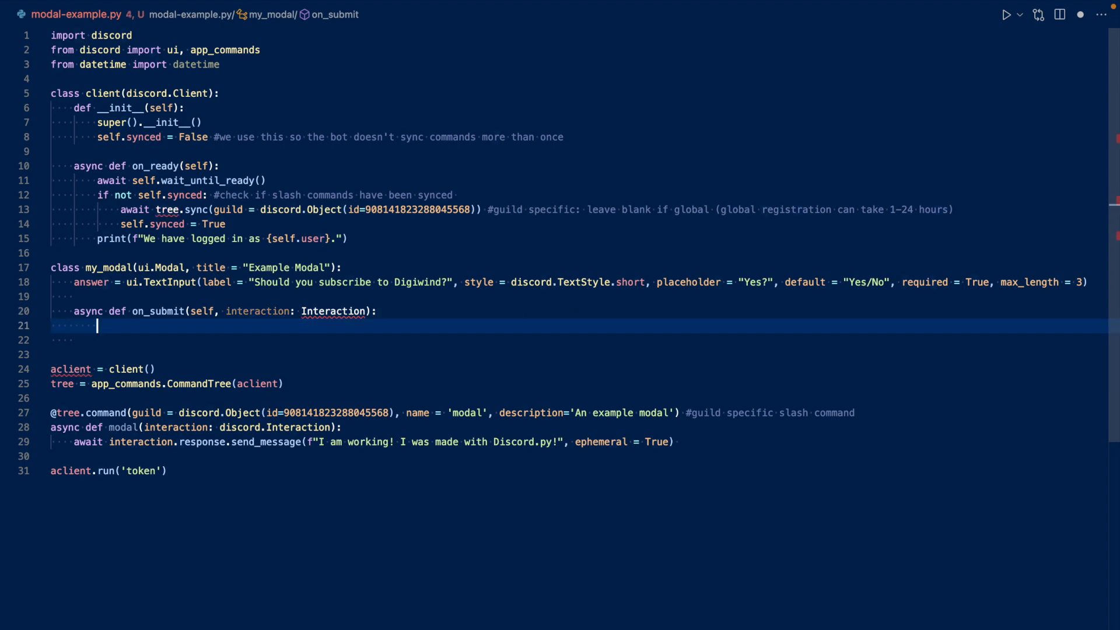
{"action": "type", "text": "embed = discord.Embed(title ="}
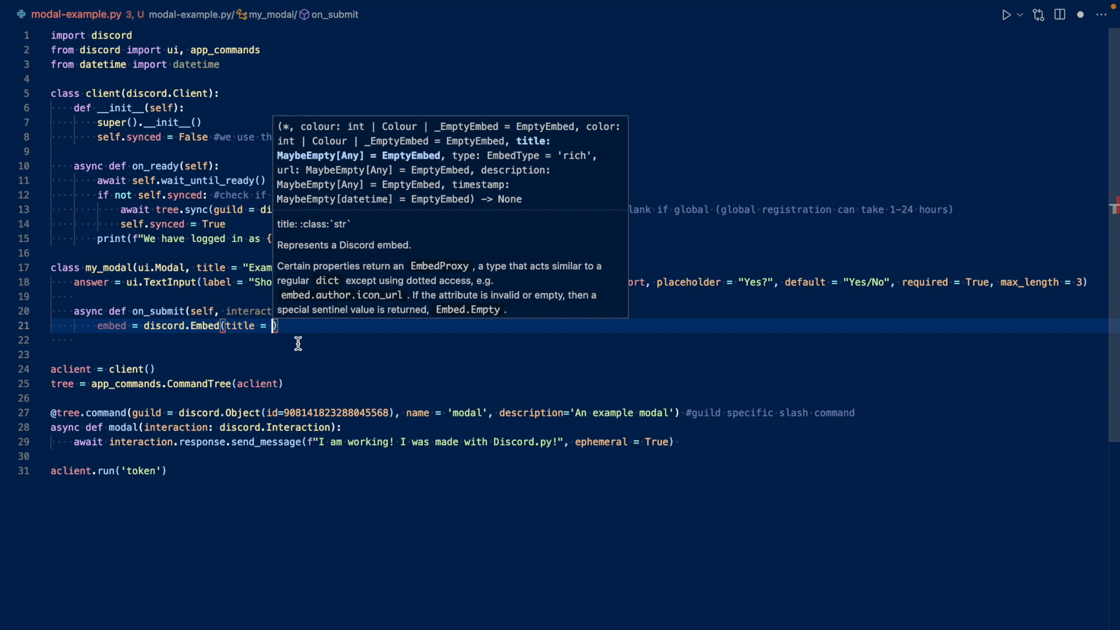
{"action": "type", "text": "self.title,"}
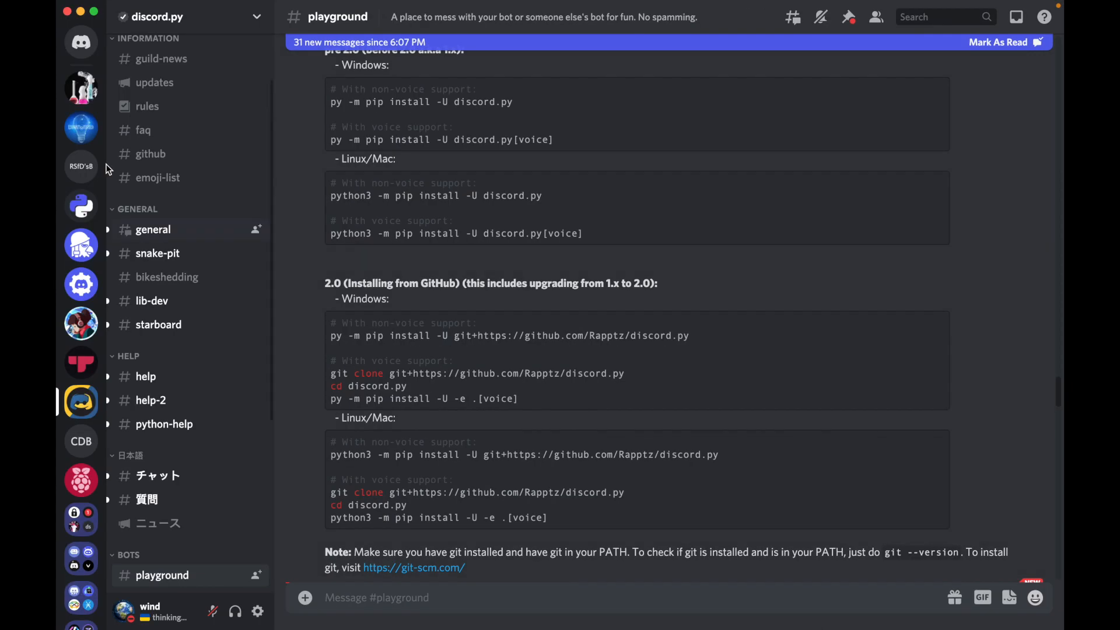
{"action": "left_click", "coordinate": [80, 165]}
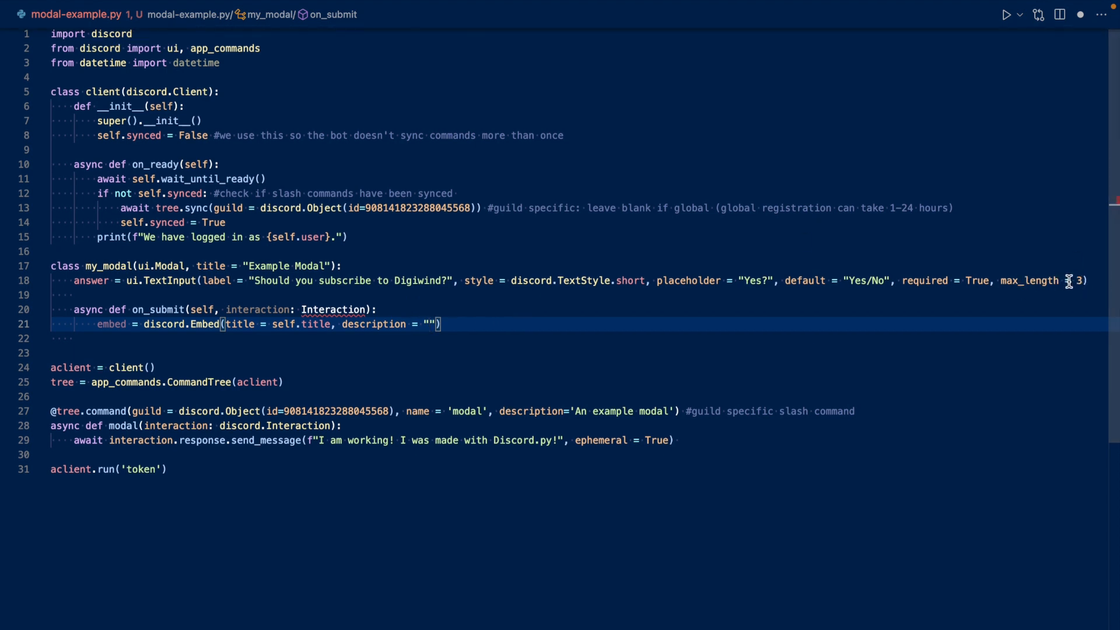
{"action": "mouse_move", "coordinate": [725, 303]}
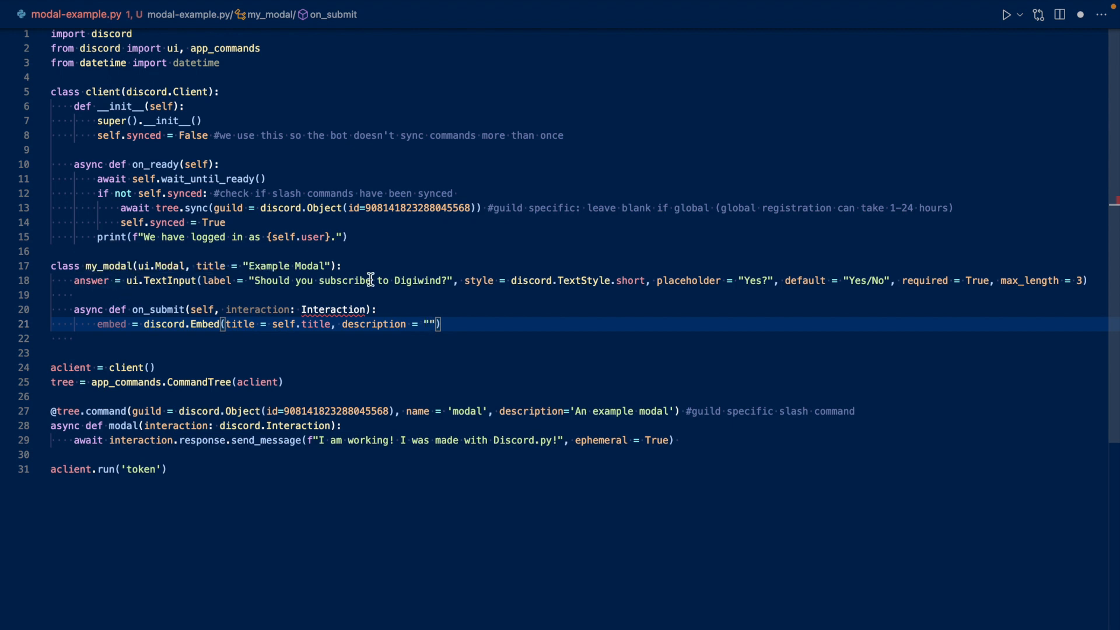
Set the embed description to an f-string with the answer label in bold above the answer.
{"action": "type", "text": "f\"**{self.answer.label}**\\n{self.answer"}
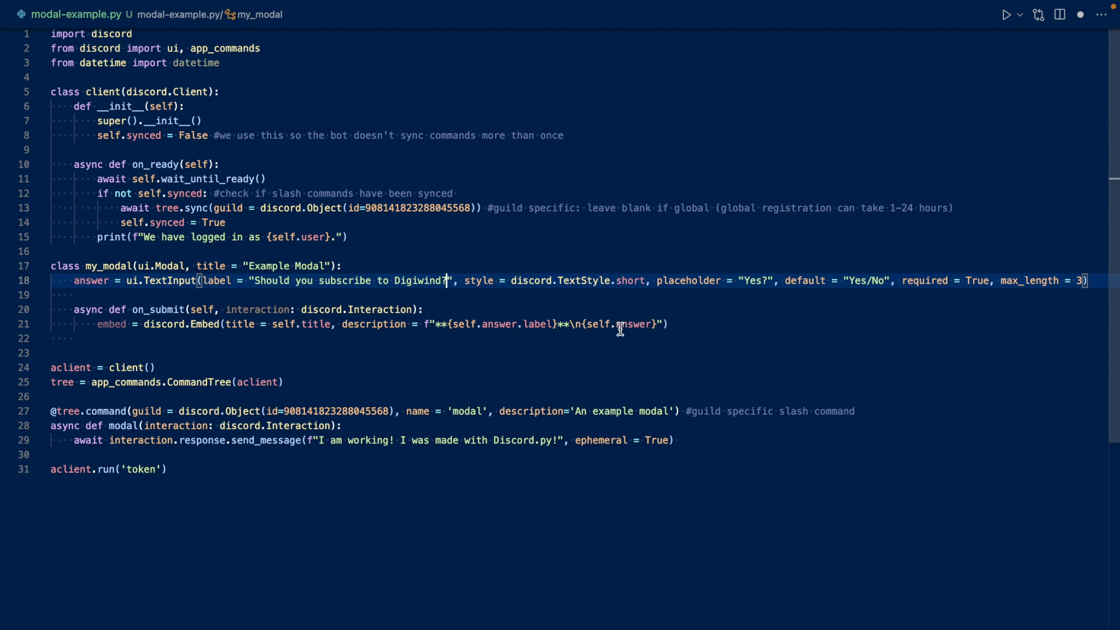
{"action": "mouse_move", "coordinate": [658, 329]}
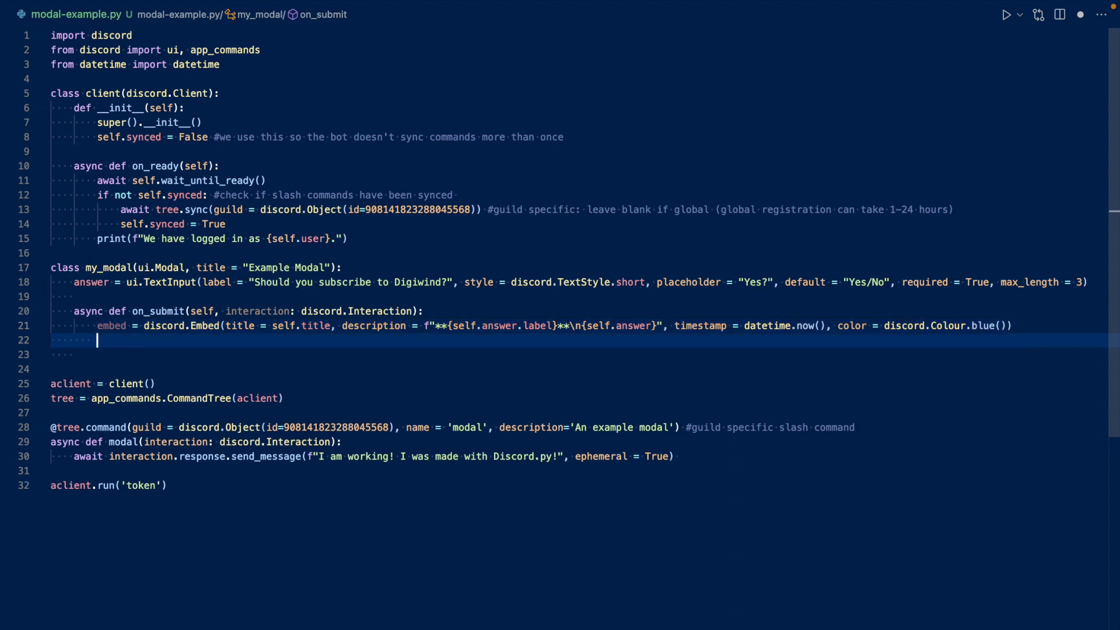
Set the embed author to interaction.user with their avatar as icon_url and send the embed as the response.
{"action": "type", "text": "embed.set_author("}
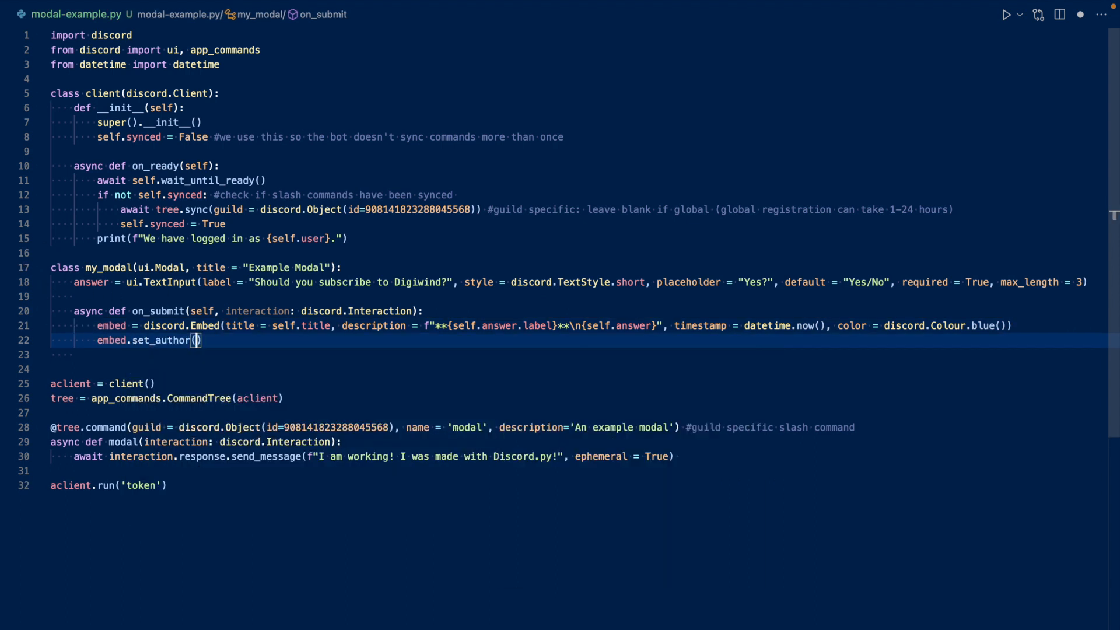
{"action": "type", "text": "name = interaction.user, icon_url=interaction.user."}
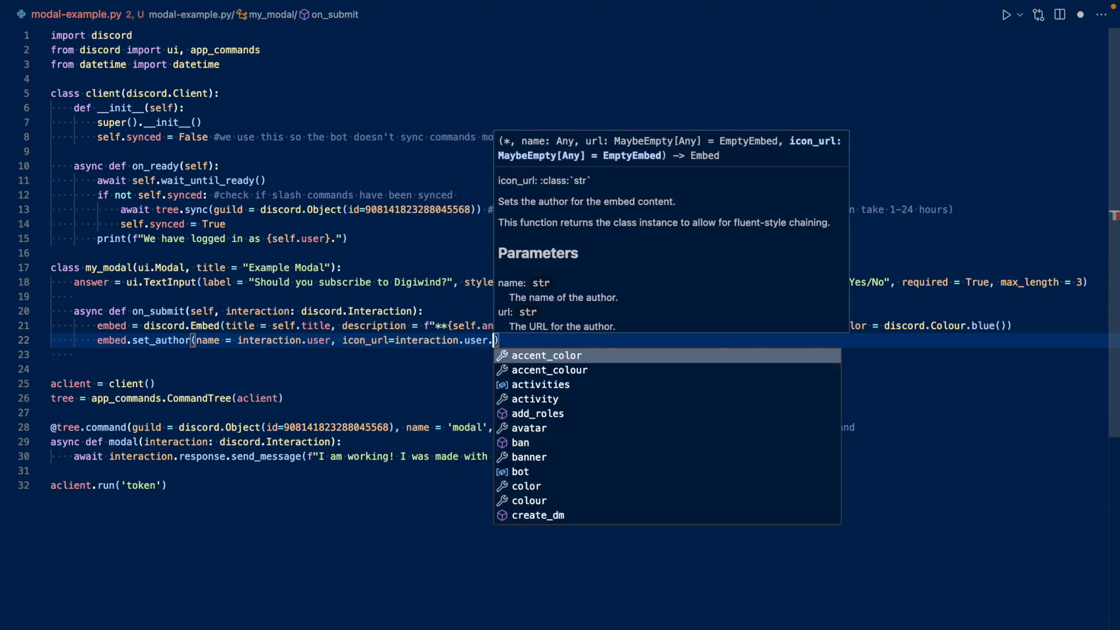
{"action": "type", "text": "avatar"}
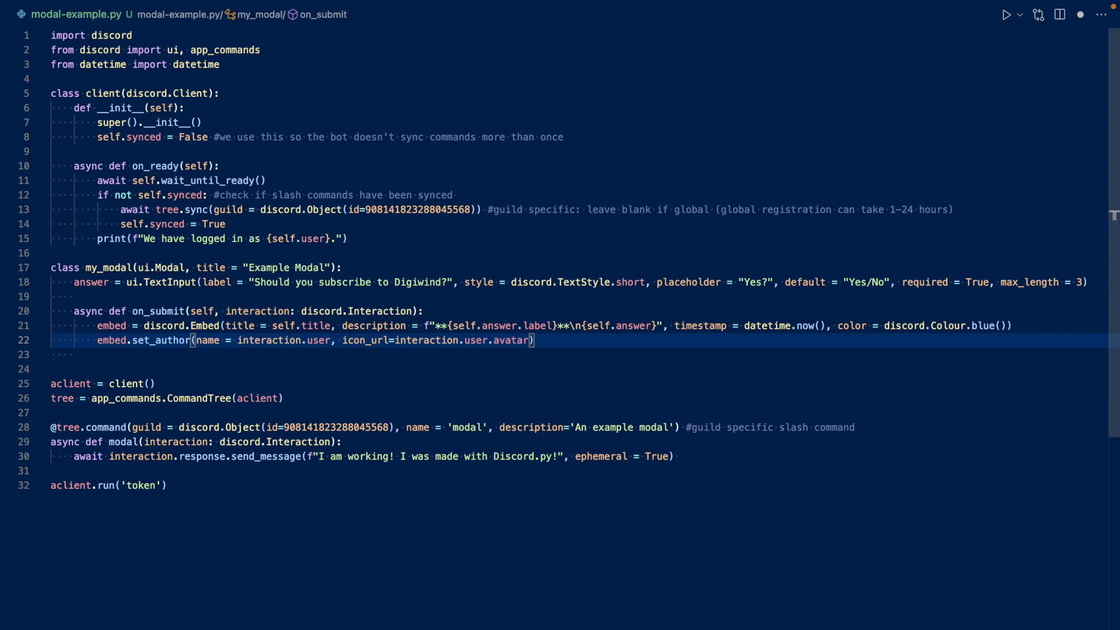
{"action": "type", "text": "await interaction.response.send_message(embed = embed)"}
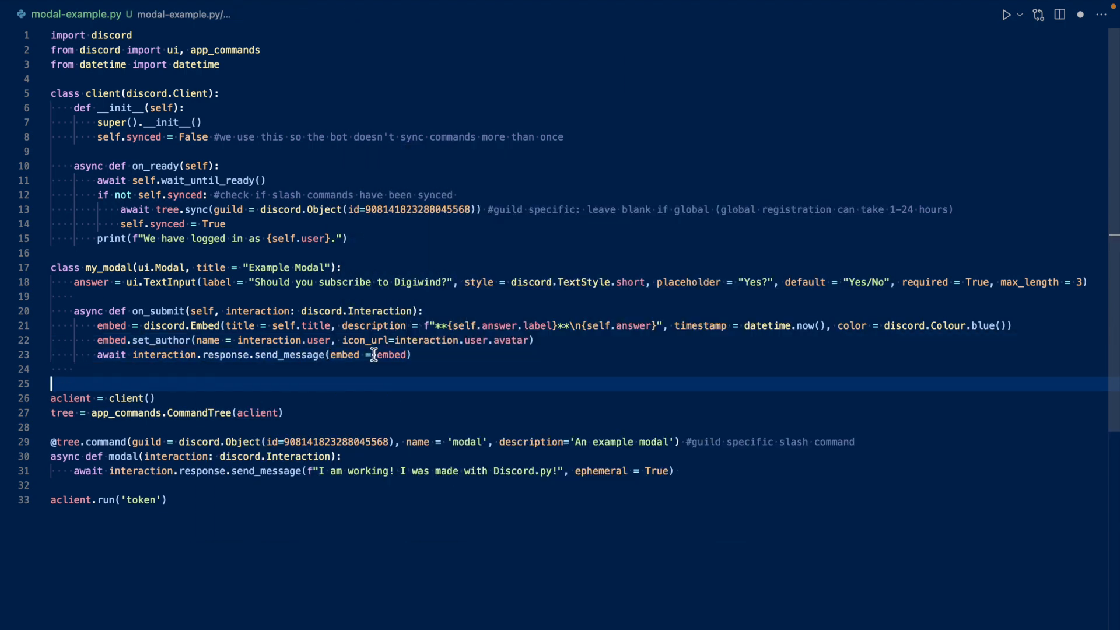
{"action": "mouse_move", "coordinate": [205, 326]}
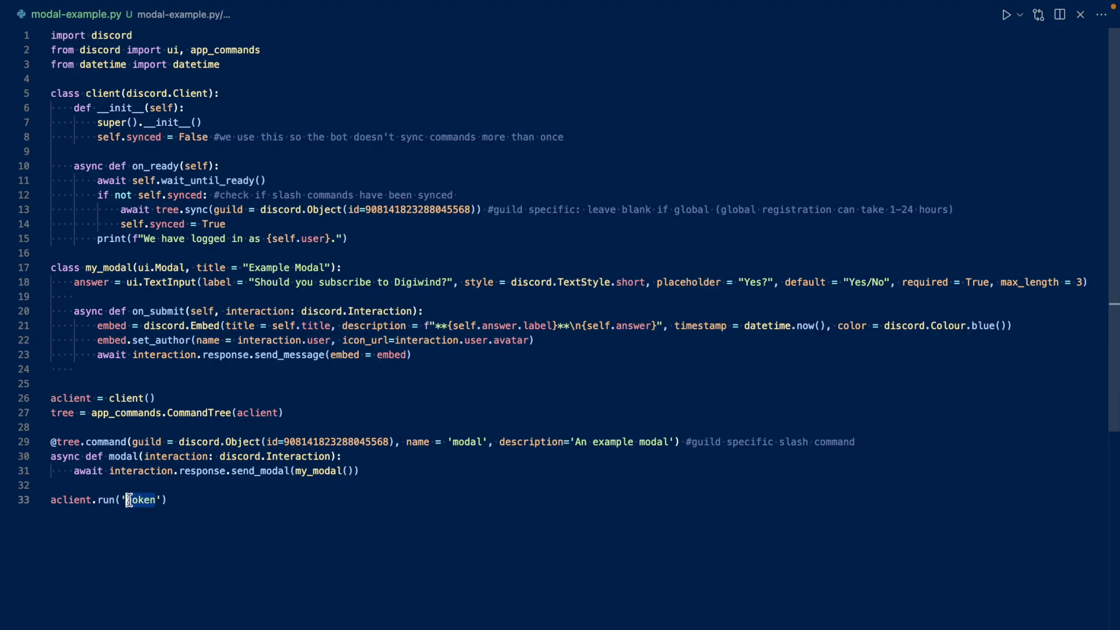
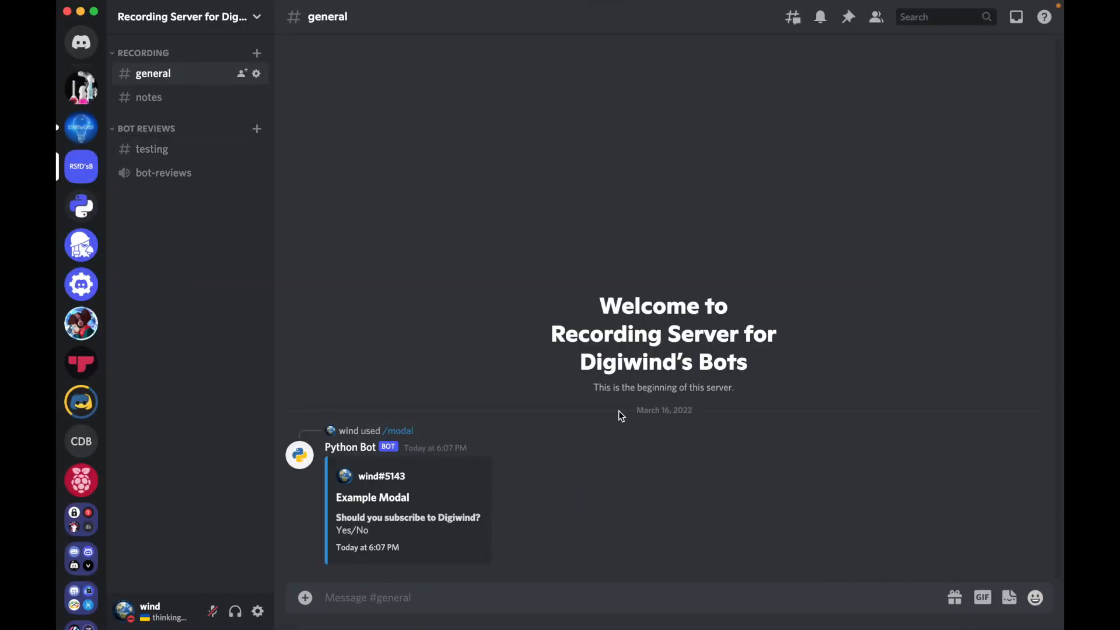
Run /modal in the Discord channel, which fails on the three-character answer limit.
{"action": "type", "text": "/m"}
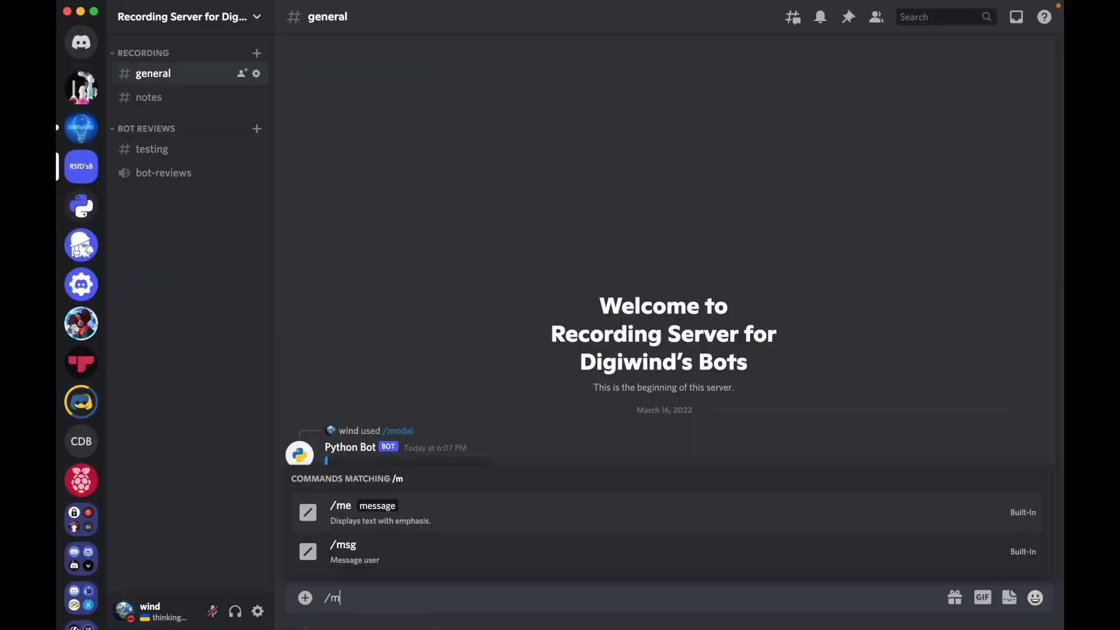
{"action": "key", "text": "Enter"}
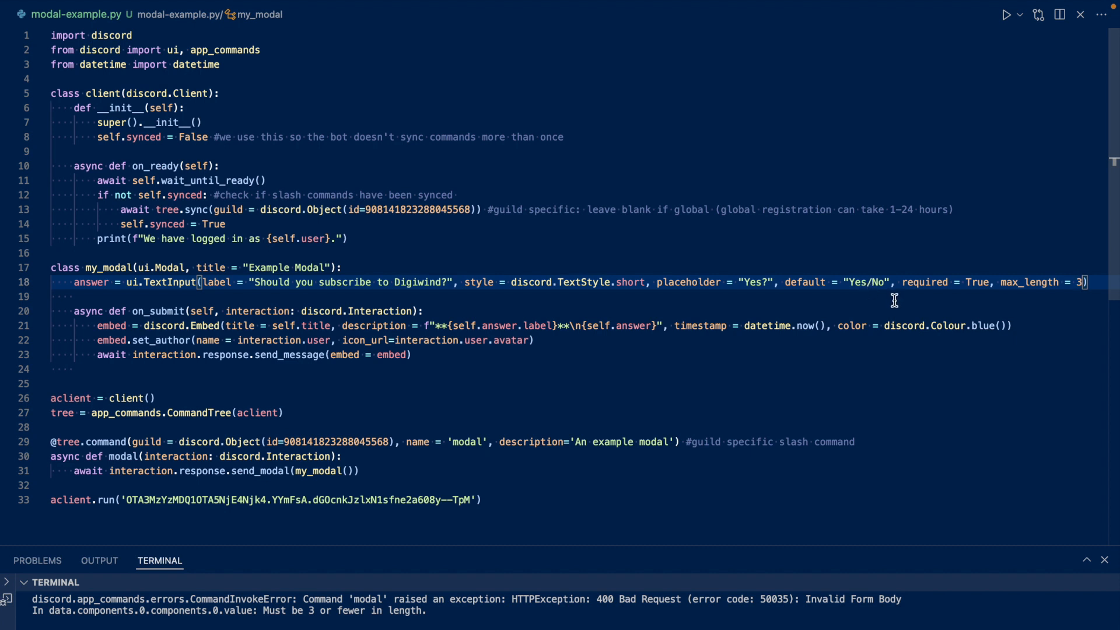
Change the text input's max_length from 3 to 6.
{"action": "key", "text": "Backspace"}
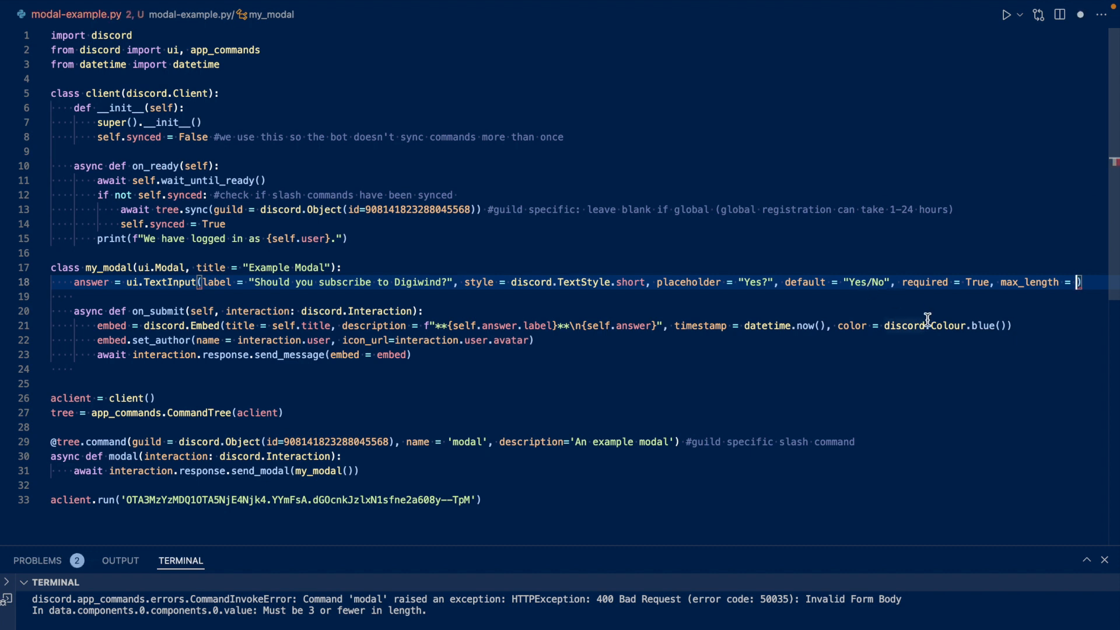
{"action": "type", "text": "6"}
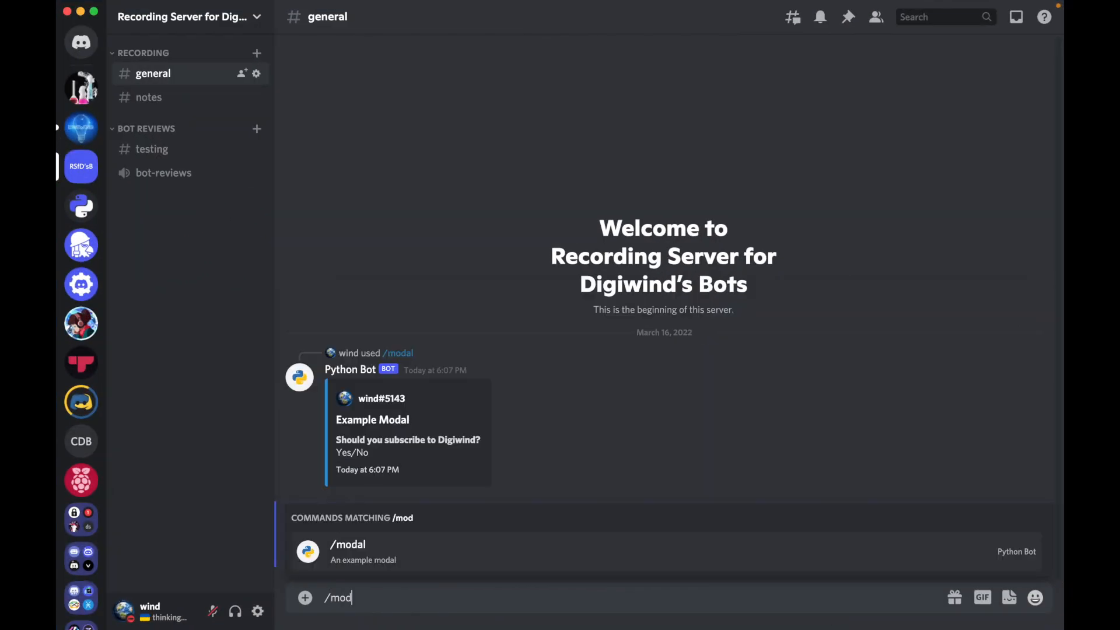
Run /modal again and submit the Example Modal with the field left empty.
{"action": "key", "text": "Enter"}
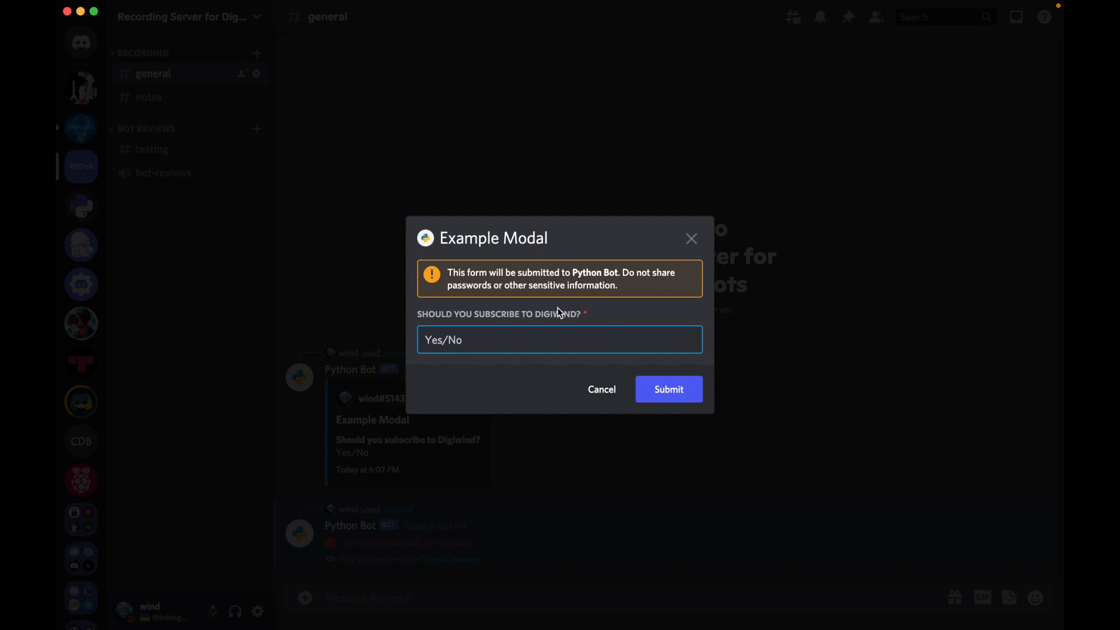
{"action": "mouse_move", "coordinate": [558, 313]}
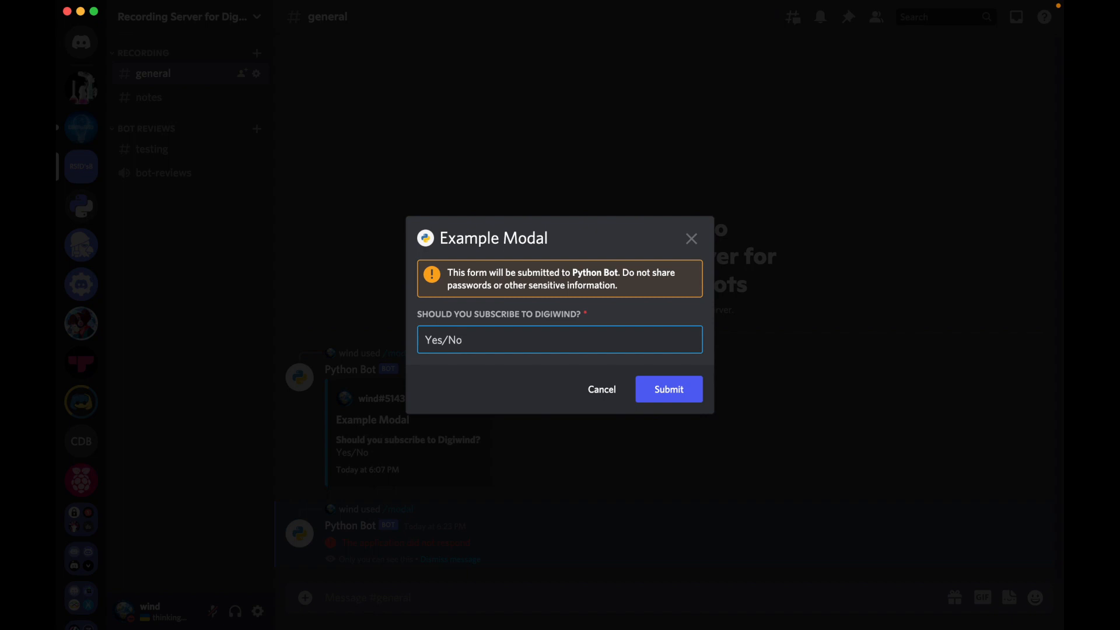
{"action": "left_click", "coordinate": [667, 389]}
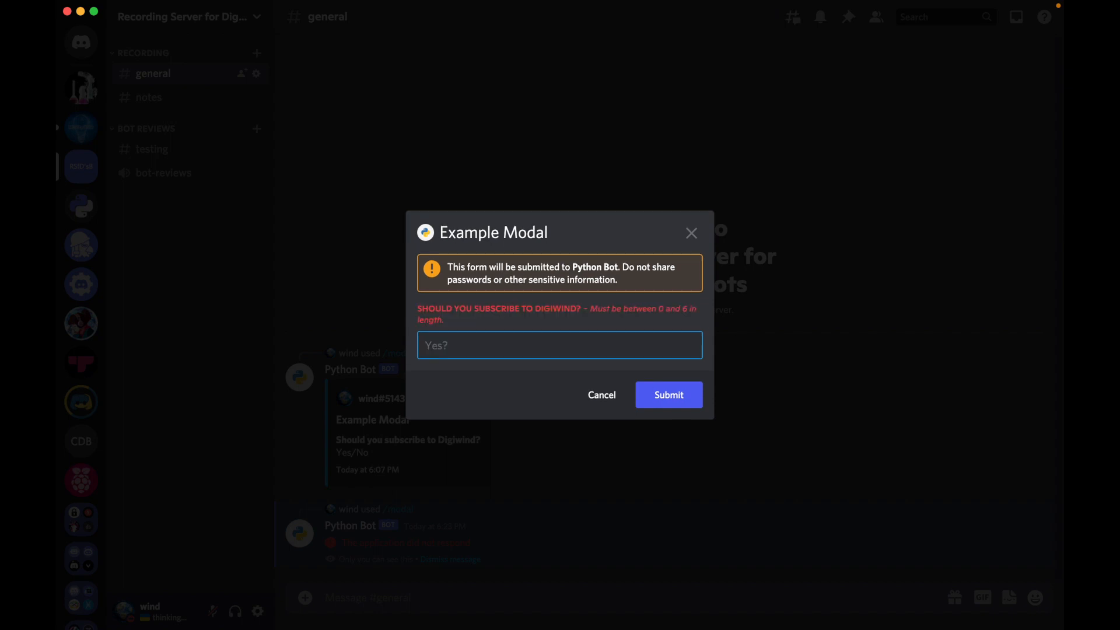
{"action": "mouse_move", "coordinate": [660, 313]}
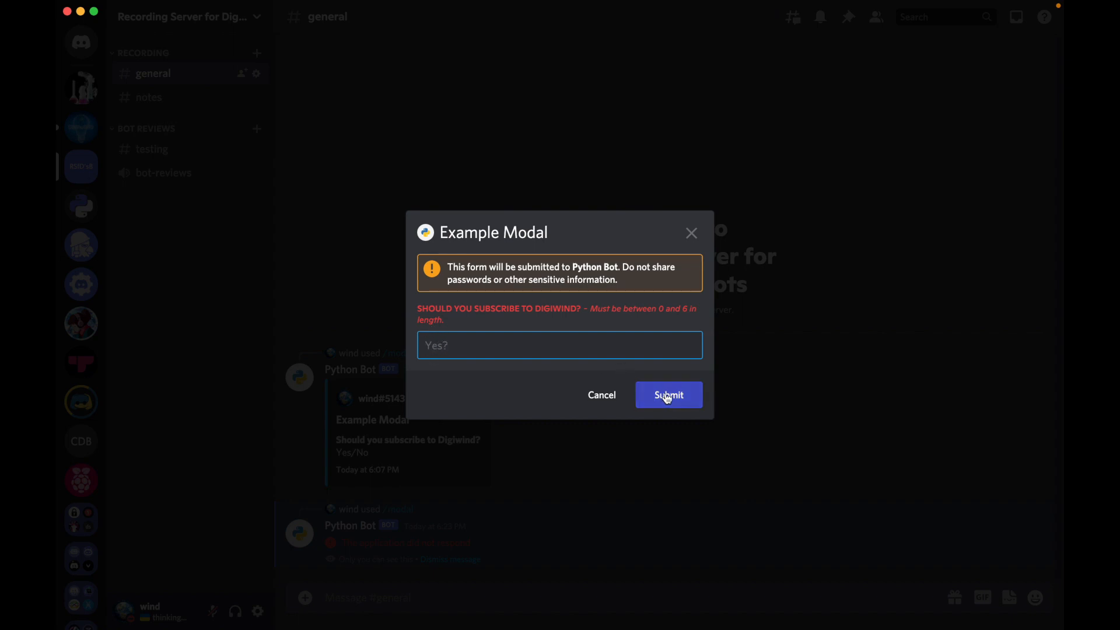
{"action": "mouse_move", "coordinate": [663, 311]}
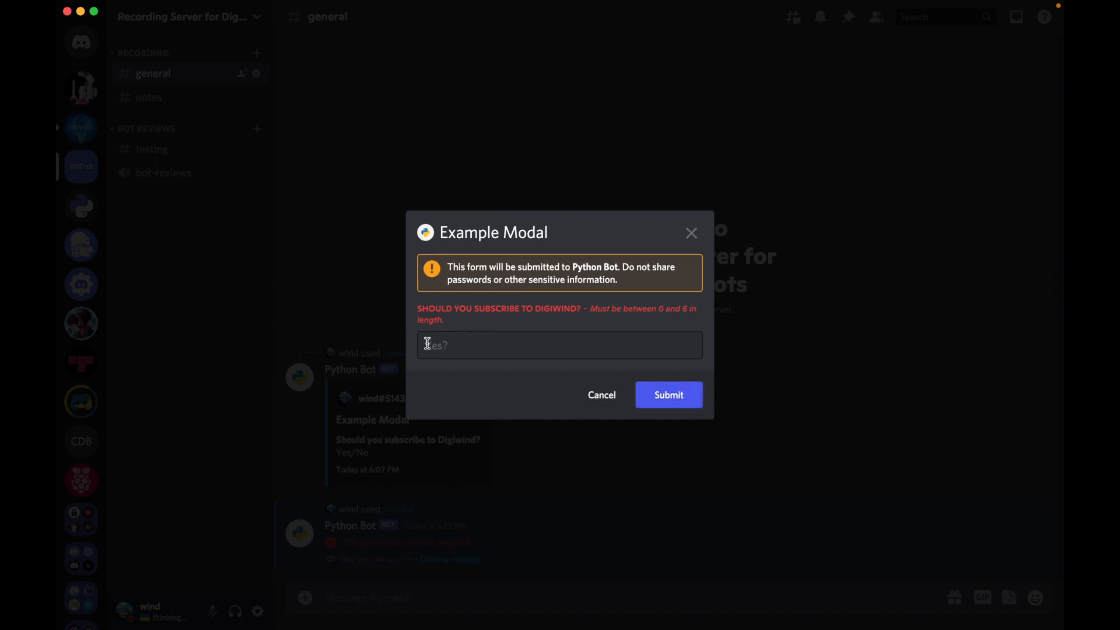
Enter Maybe? in the text input and submit it so the bot posts the embed.
{"action": "left_click", "coordinate": [559, 346]}
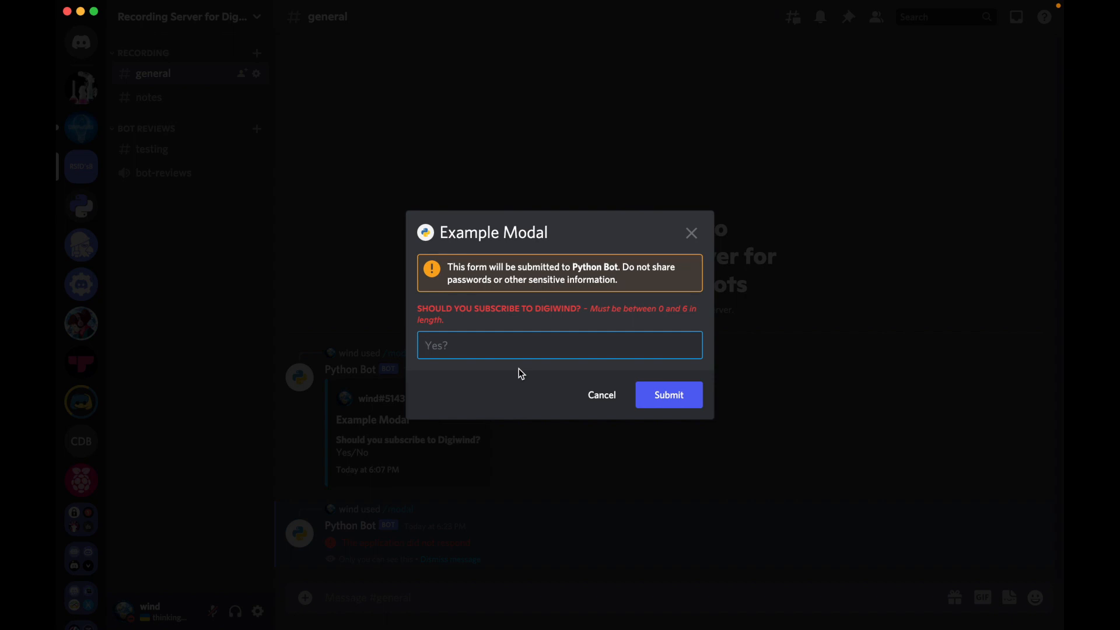
{"action": "type", "text": "Maybe?"}
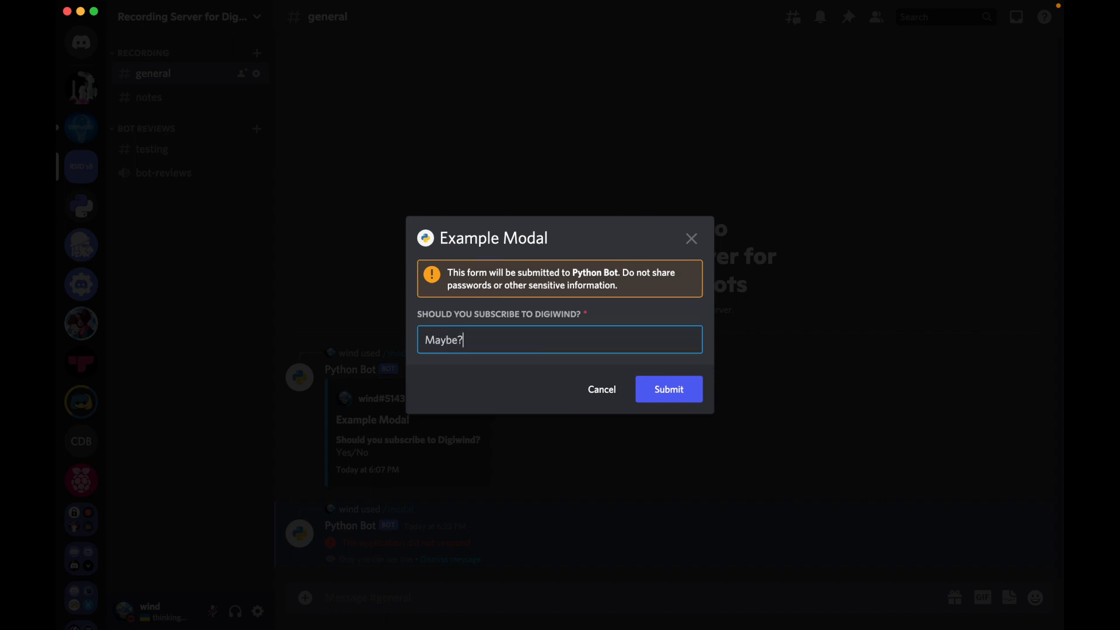
{"action": "left_click", "coordinate": [667, 390]}
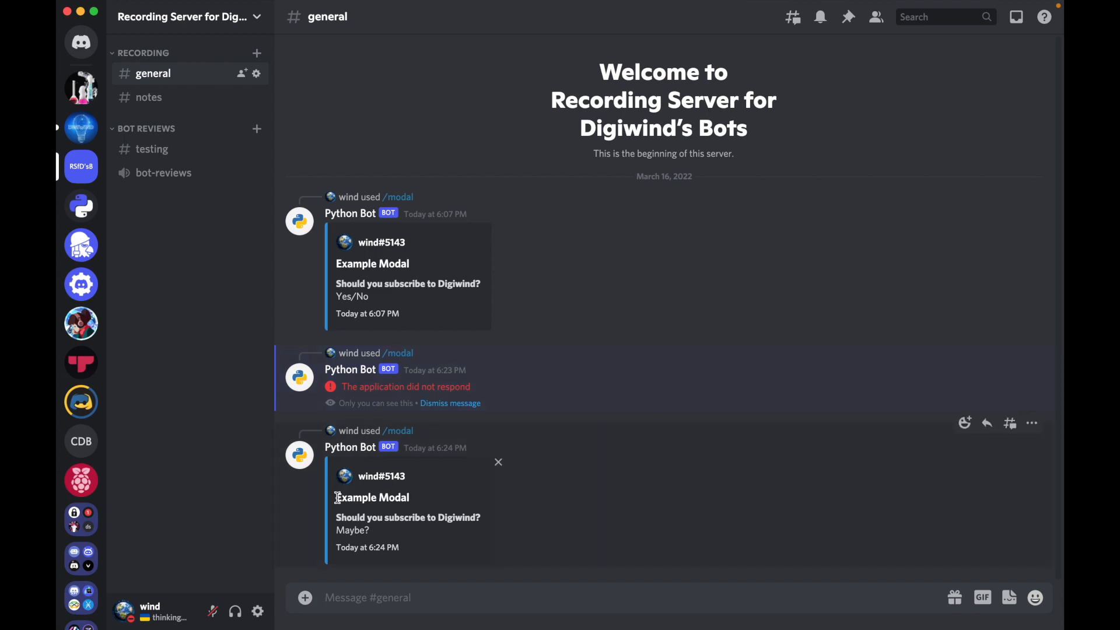
{"action": "left_click_drag", "start_coordinate": [336, 517], "coordinate": [480, 516]}
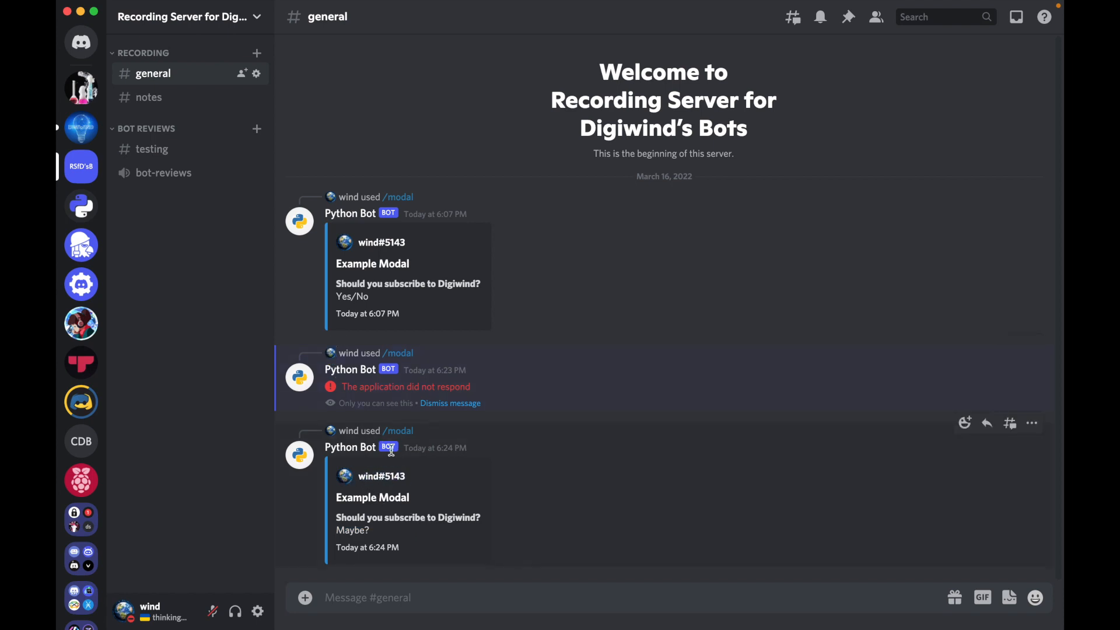
{"action": "mouse_move", "coordinate": [451, 478]}
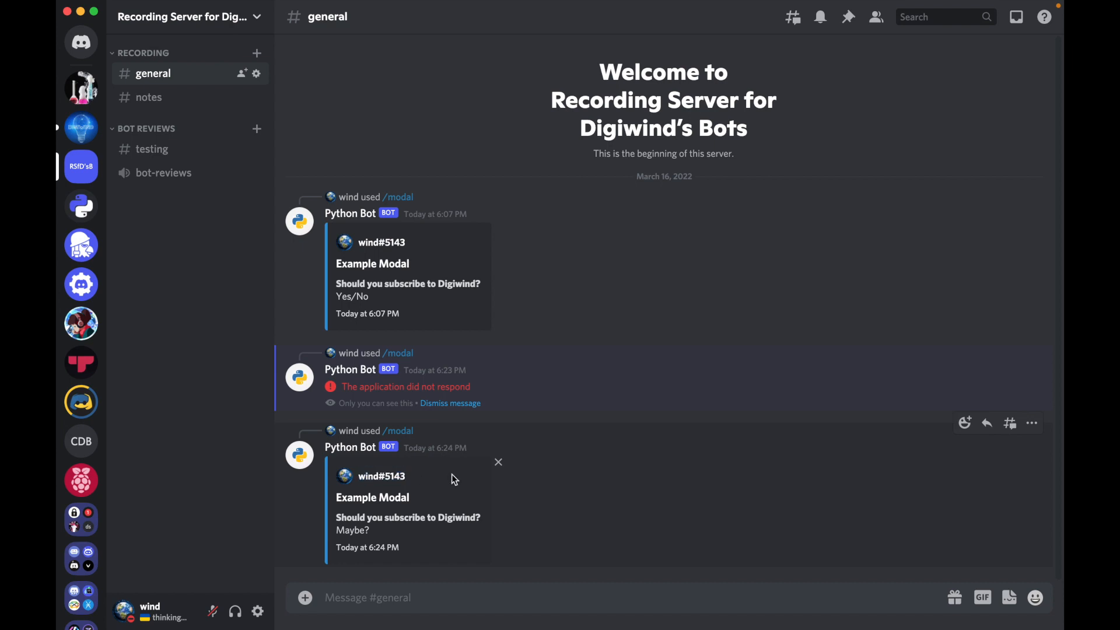